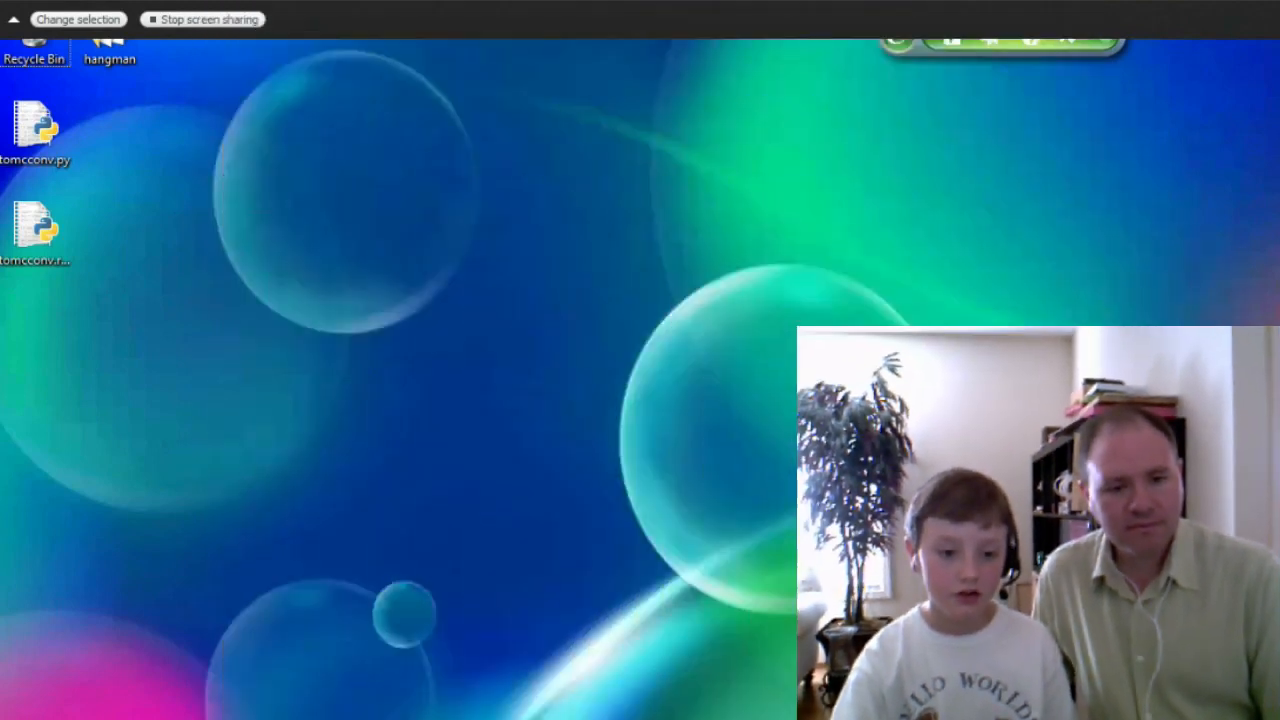
# From the Start menu, scroll through All Programs to launch PythonCard's resourceEditor.
pyautogui.click(20, 715)
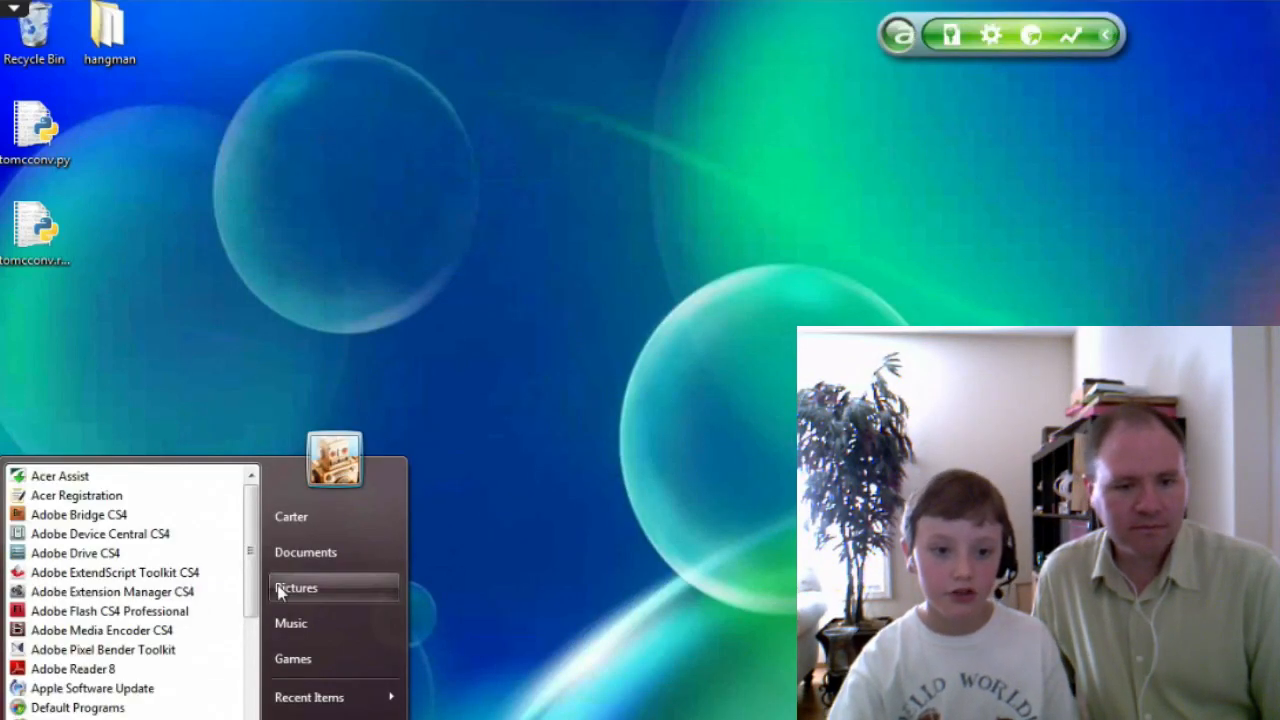
pyautogui.scroll(-3)
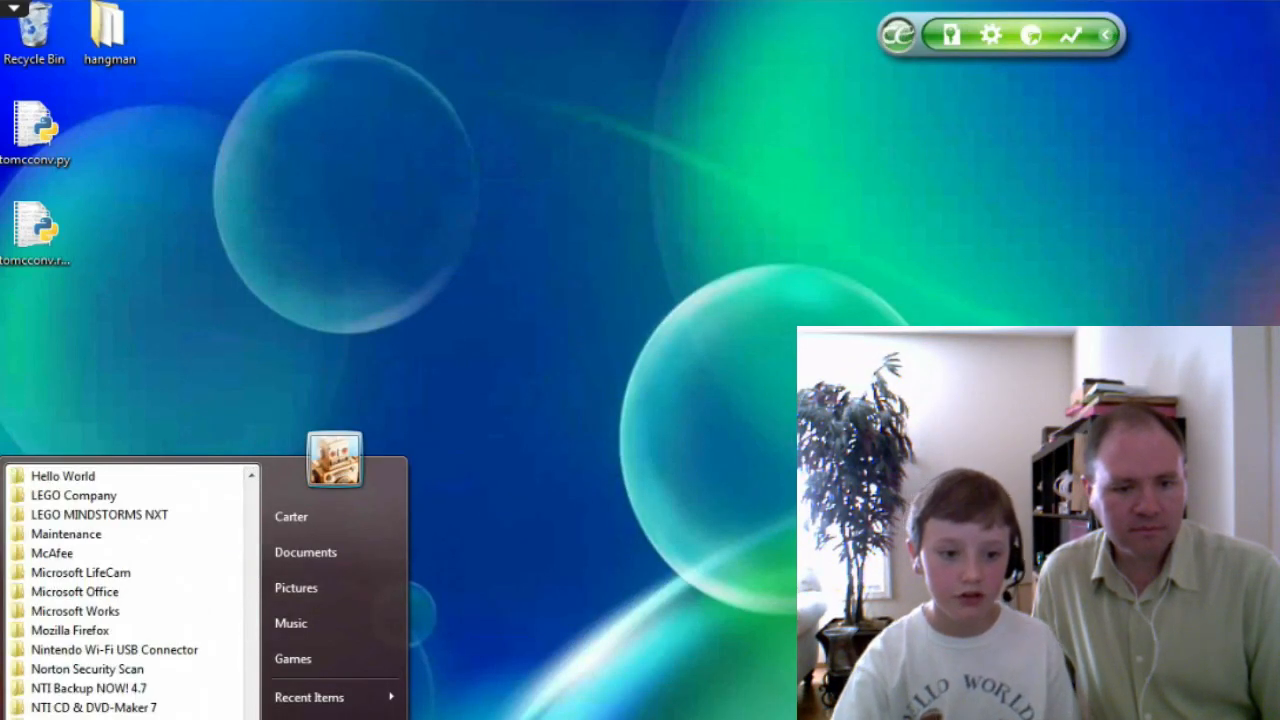
pyautogui.scroll(-3)
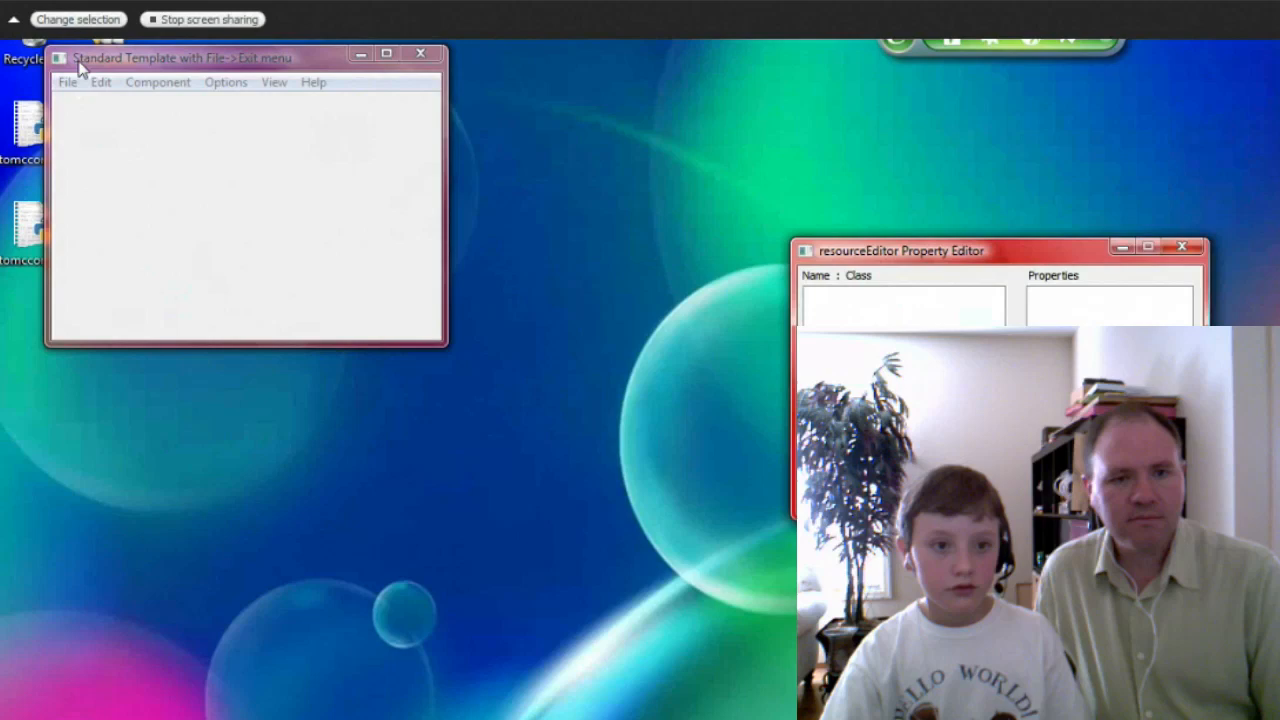
pyautogui.click(99, 91)
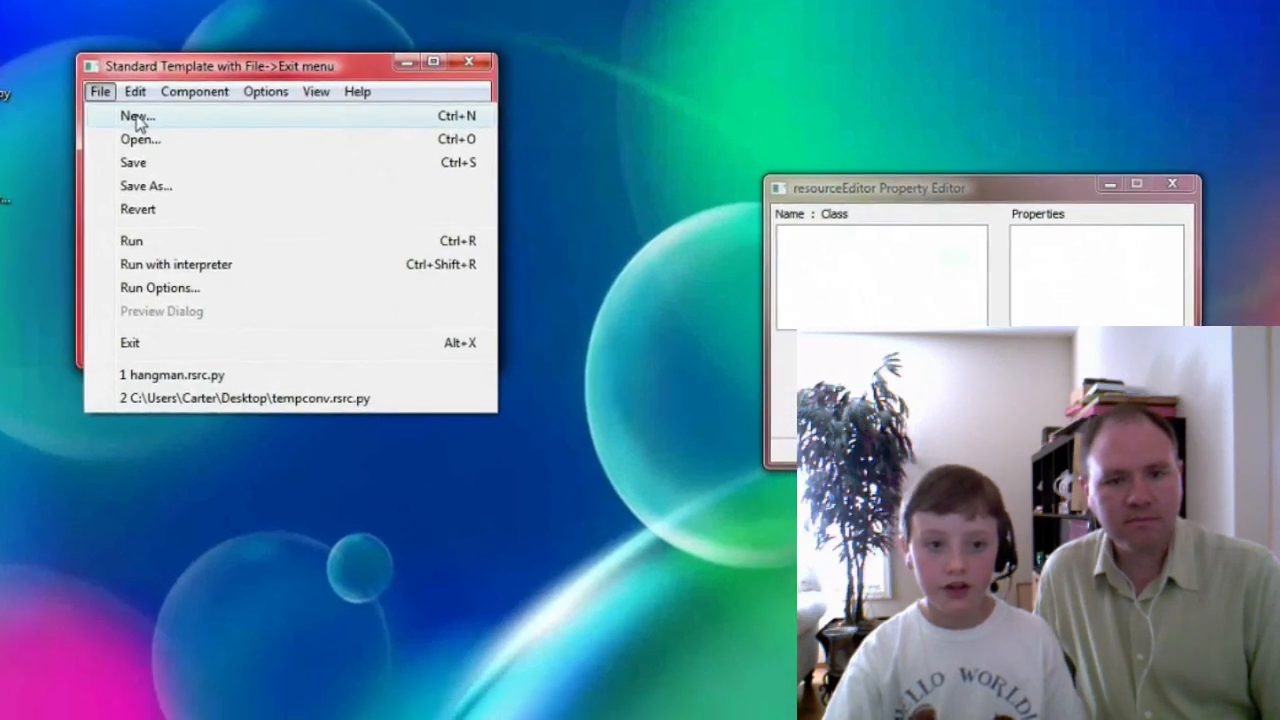
pyautogui.click(137, 116)
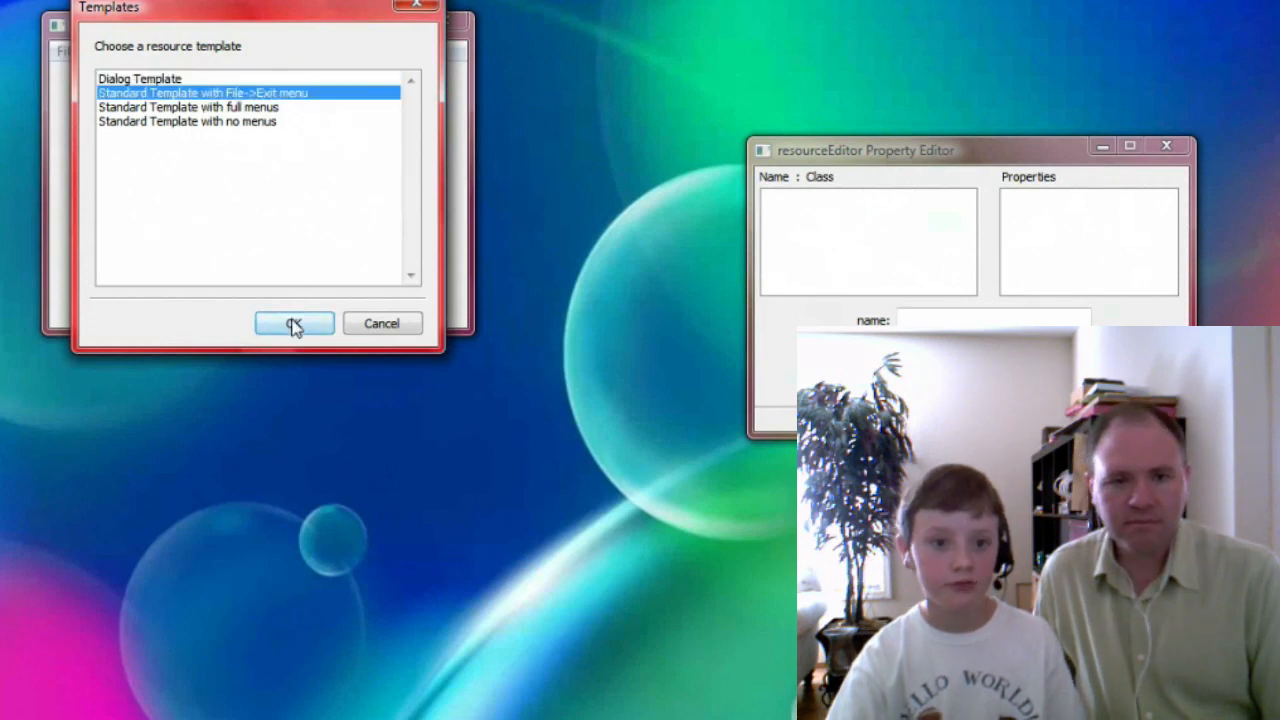
pyautogui.click(293, 323)
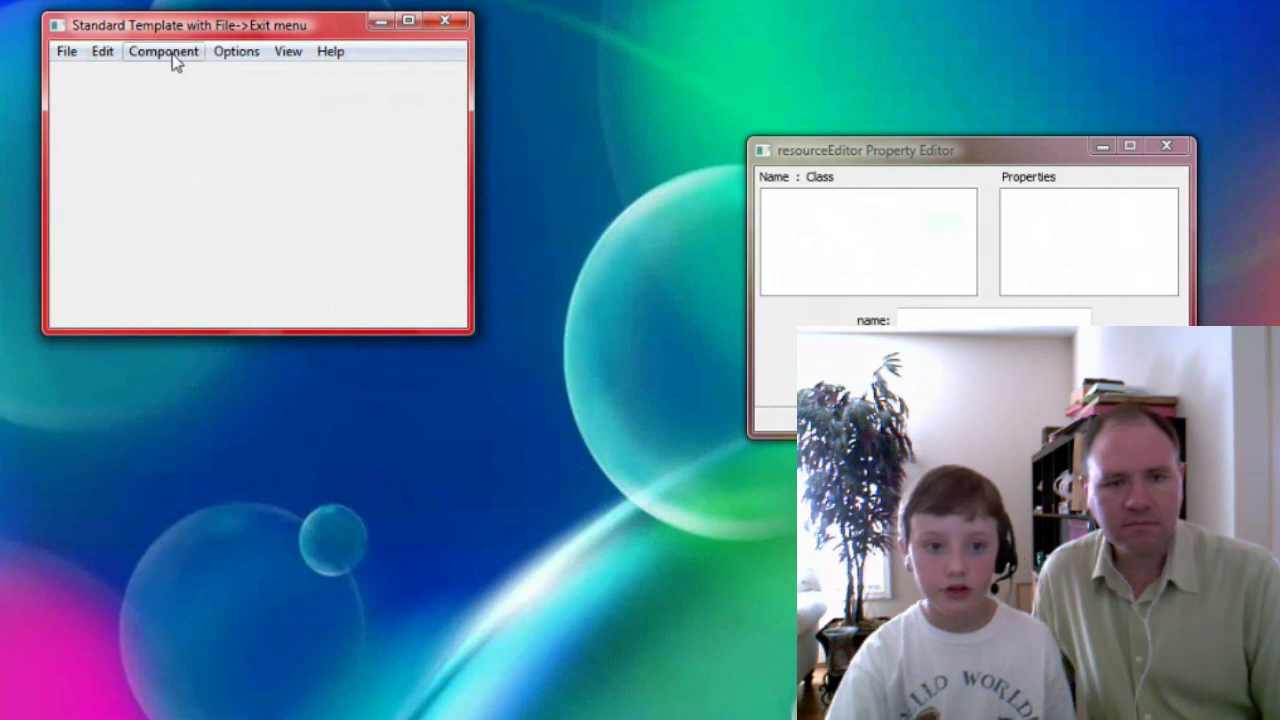
# Add a TextField component named 'celsius' with its Text left empty.
pyautogui.click(163, 51)
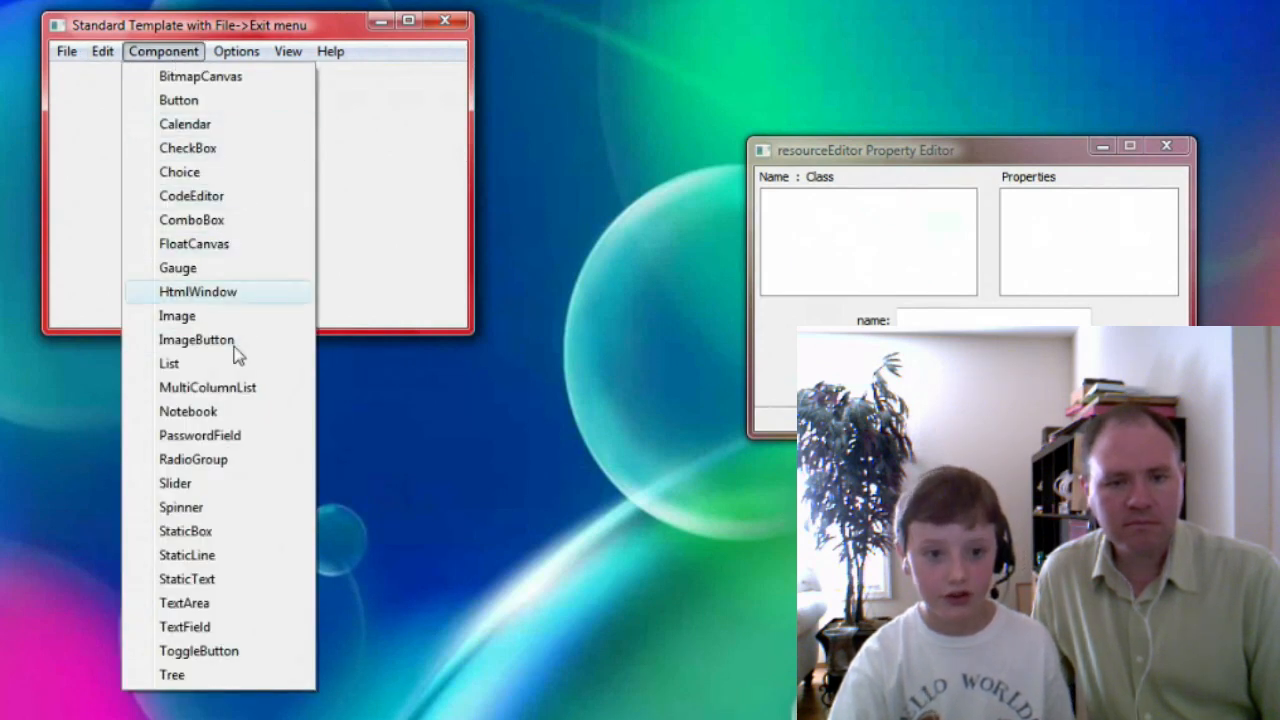
pyautogui.moveTo(178, 100)
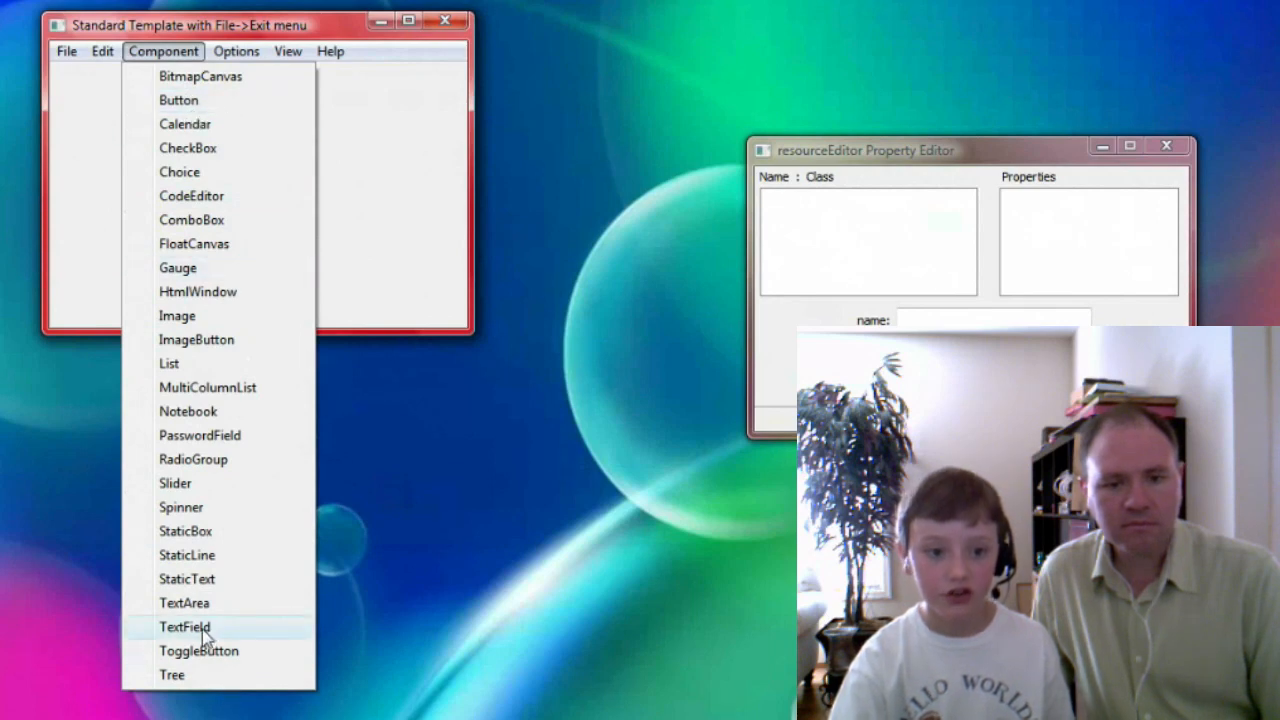
pyautogui.moveTo(187, 579)
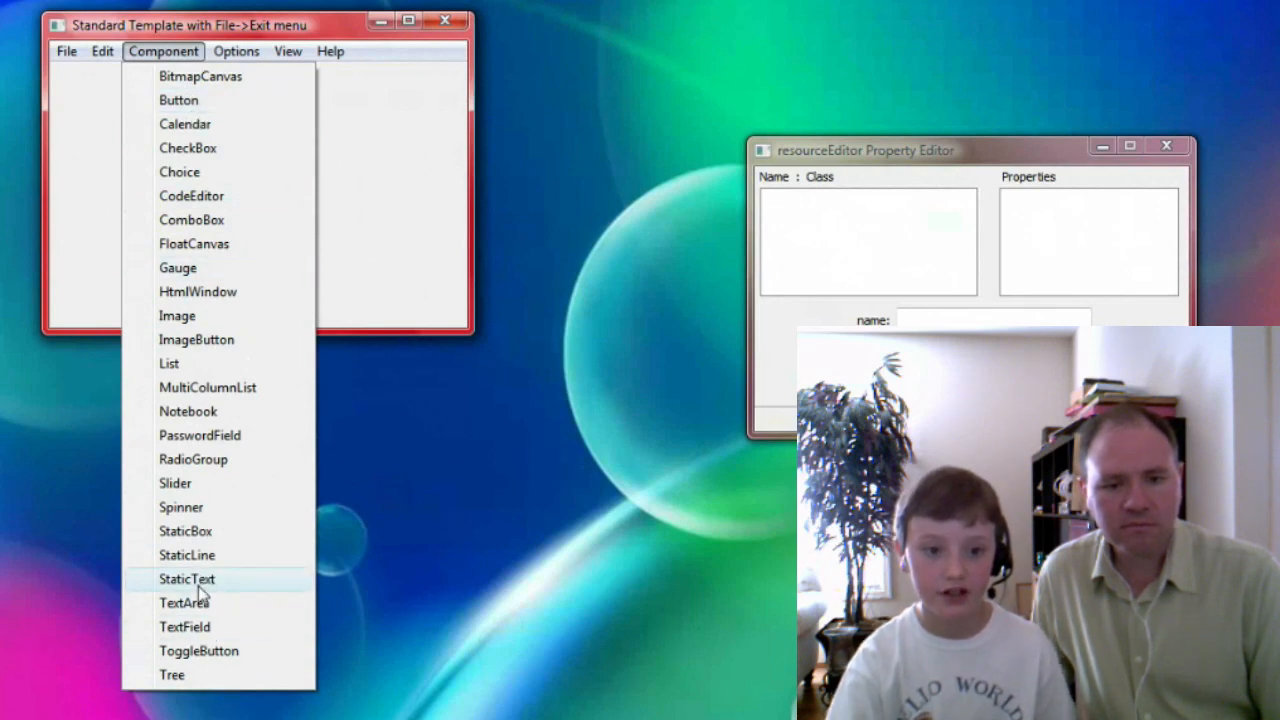
pyautogui.moveTo(235, 93)
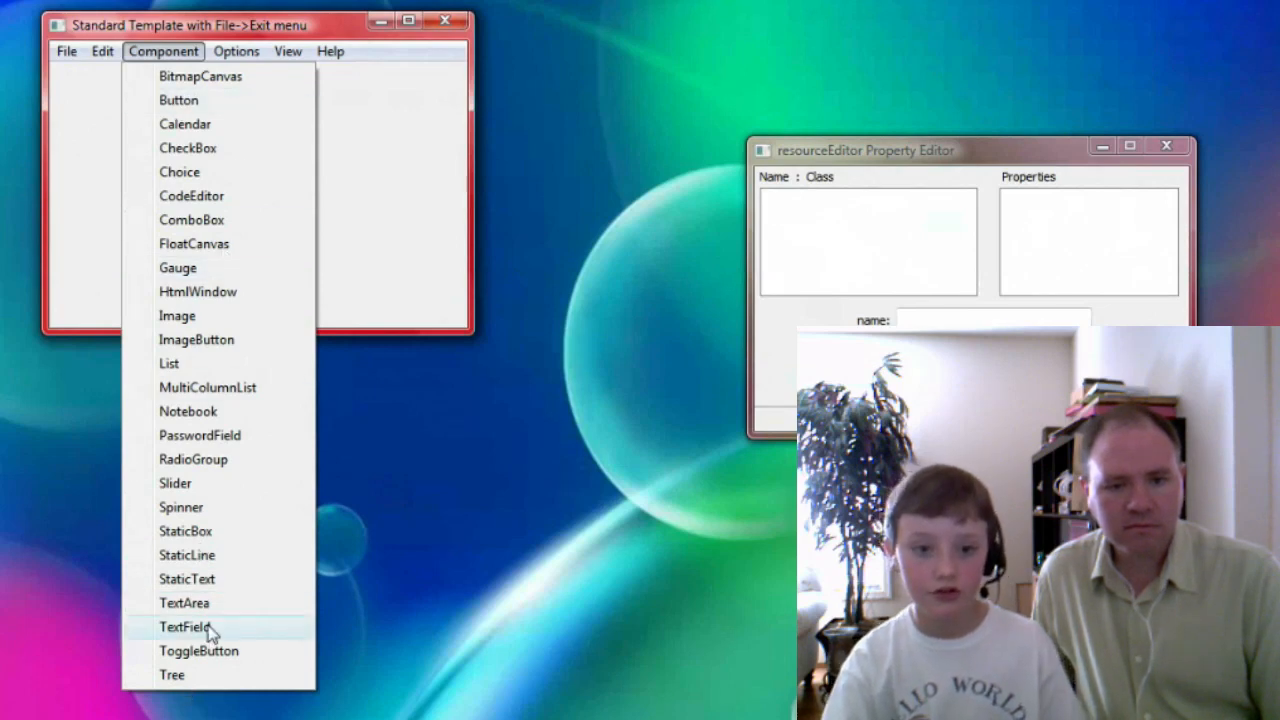
pyautogui.click(183, 627)
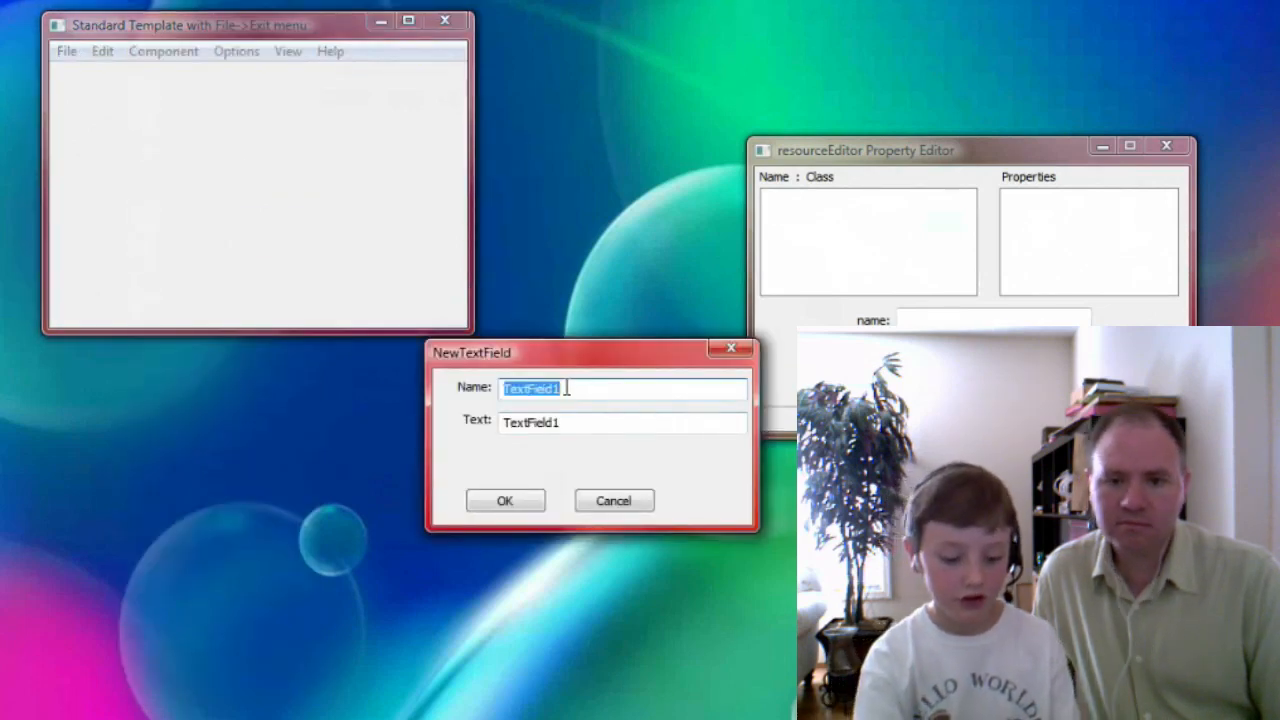
pyautogui.write('cel')
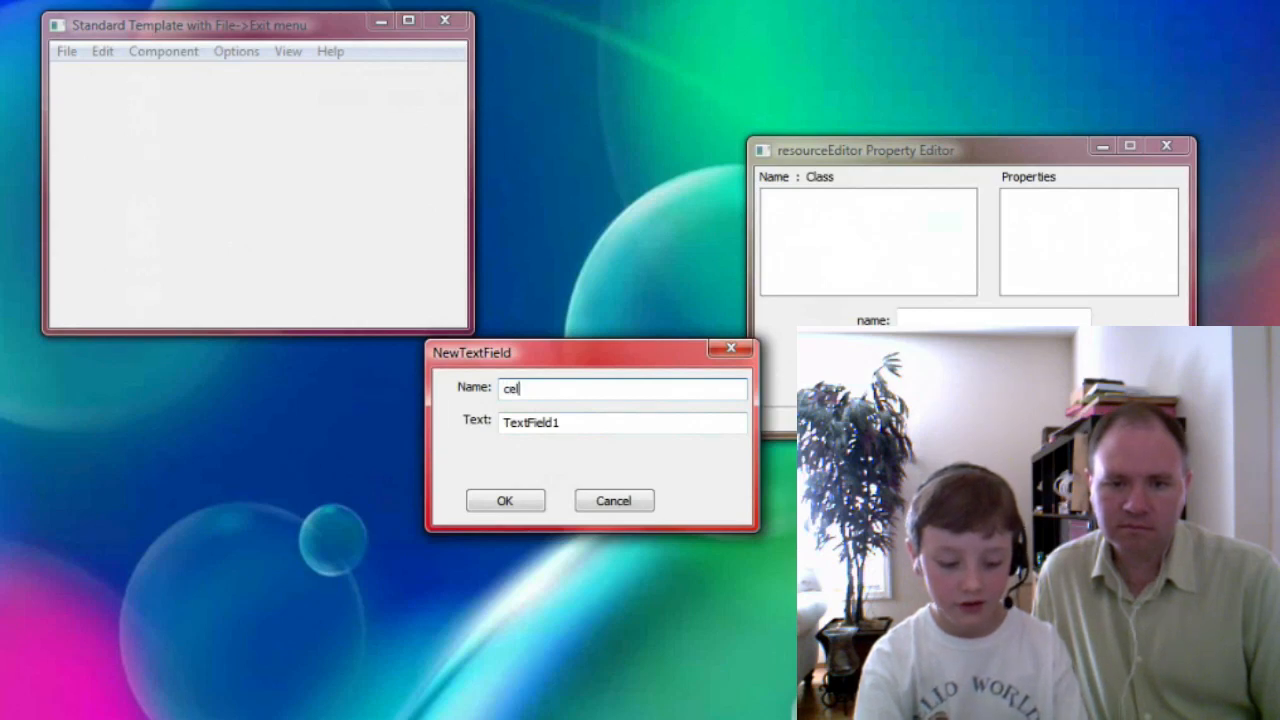
pyautogui.write('sius')
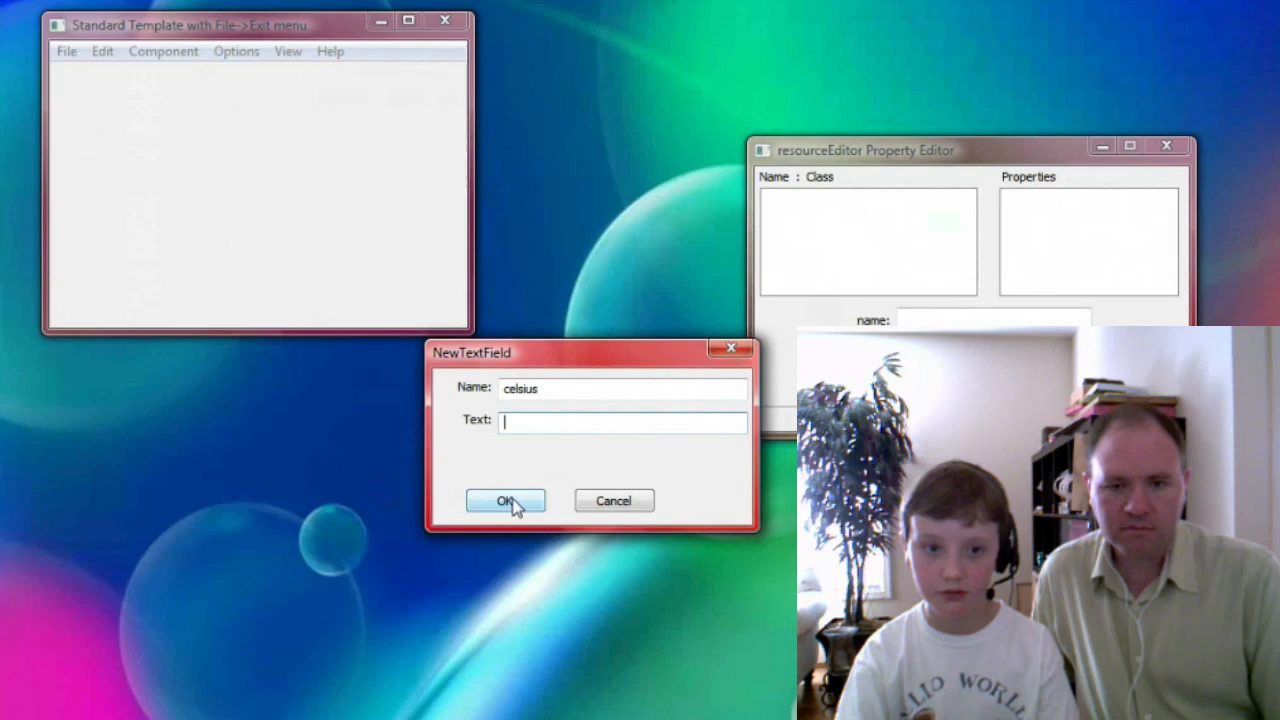
pyautogui.click(505, 500)
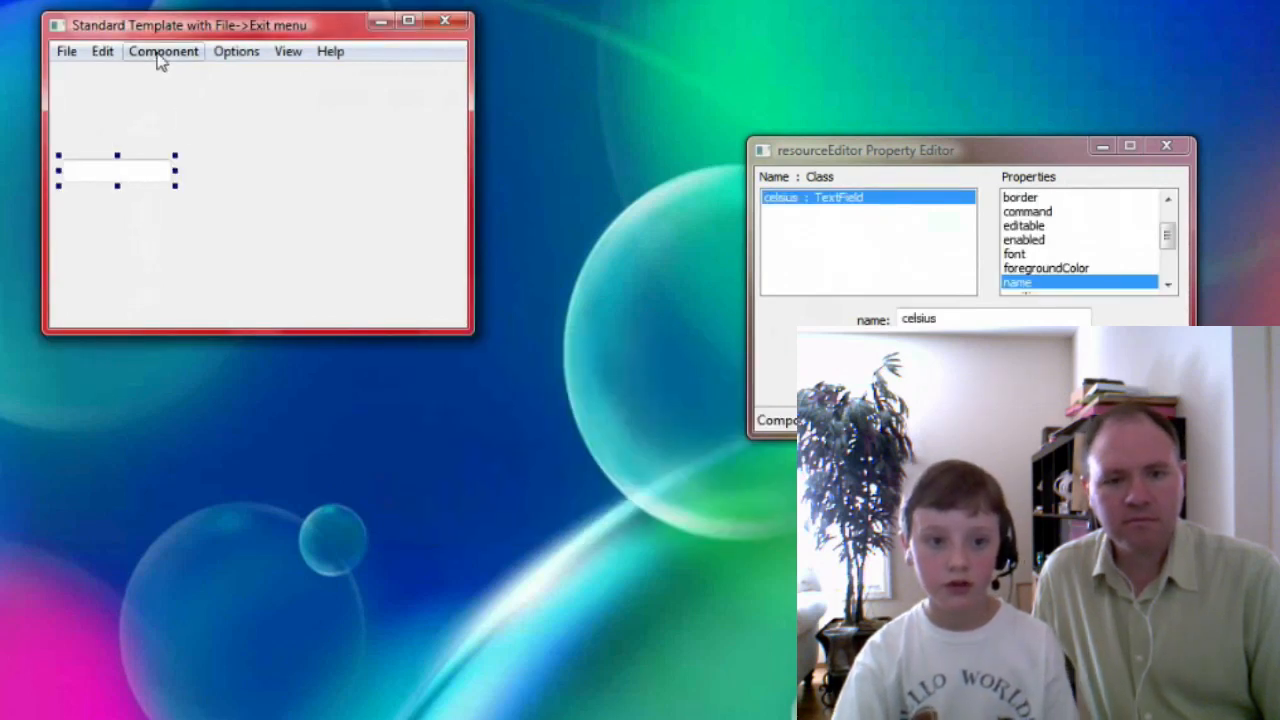
# Add a StaticText label reading 'Celsius' and drag it above the celsius field.
pyautogui.click(162, 51)
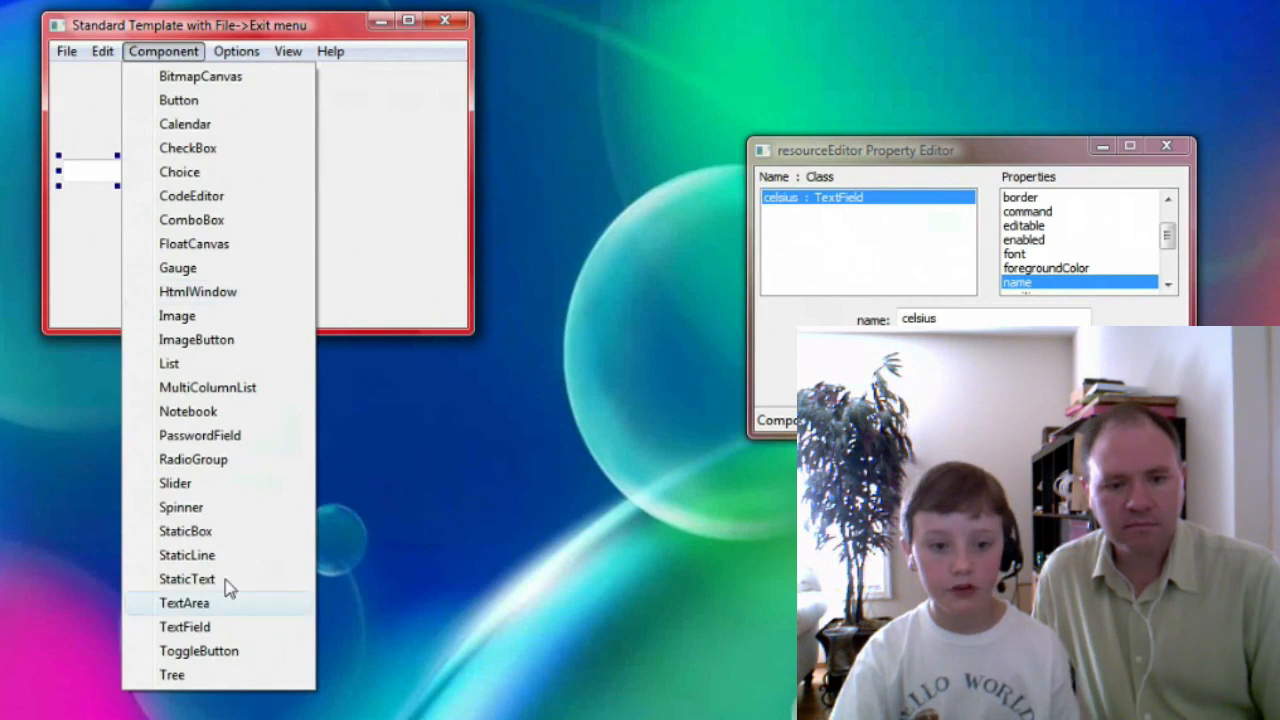
pyautogui.click(187, 579)
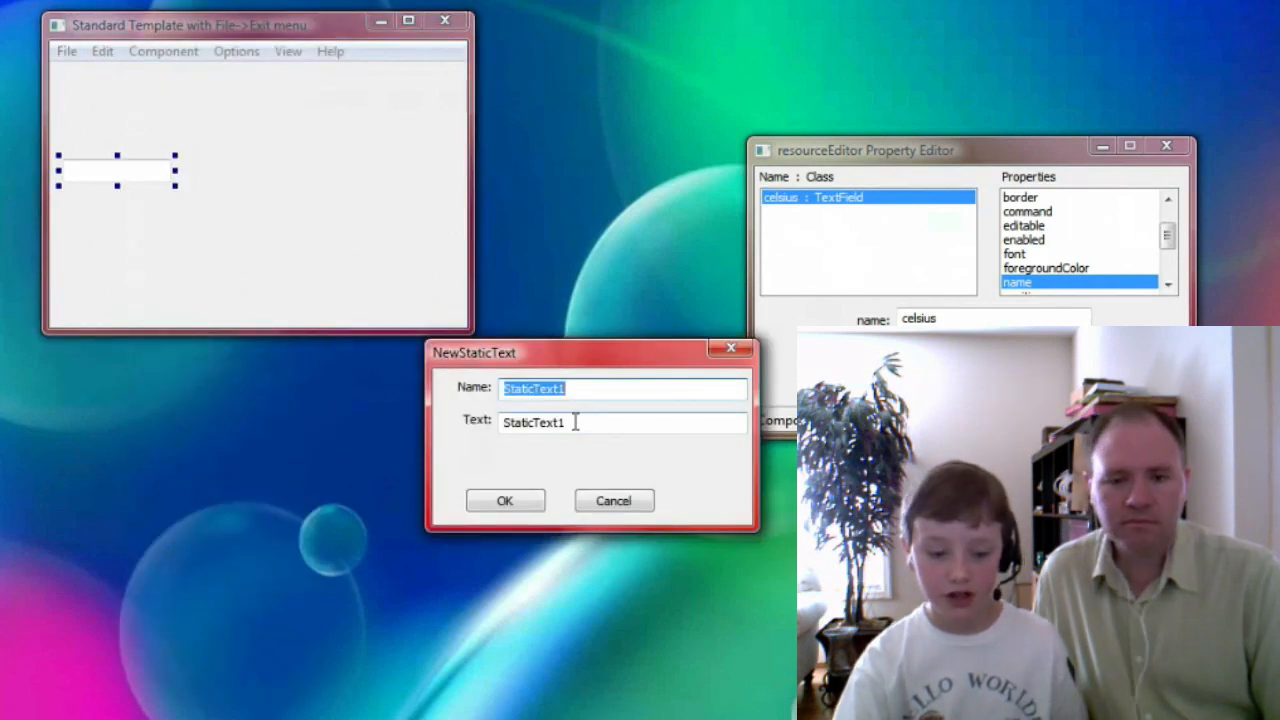
pyautogui.write('Ce')
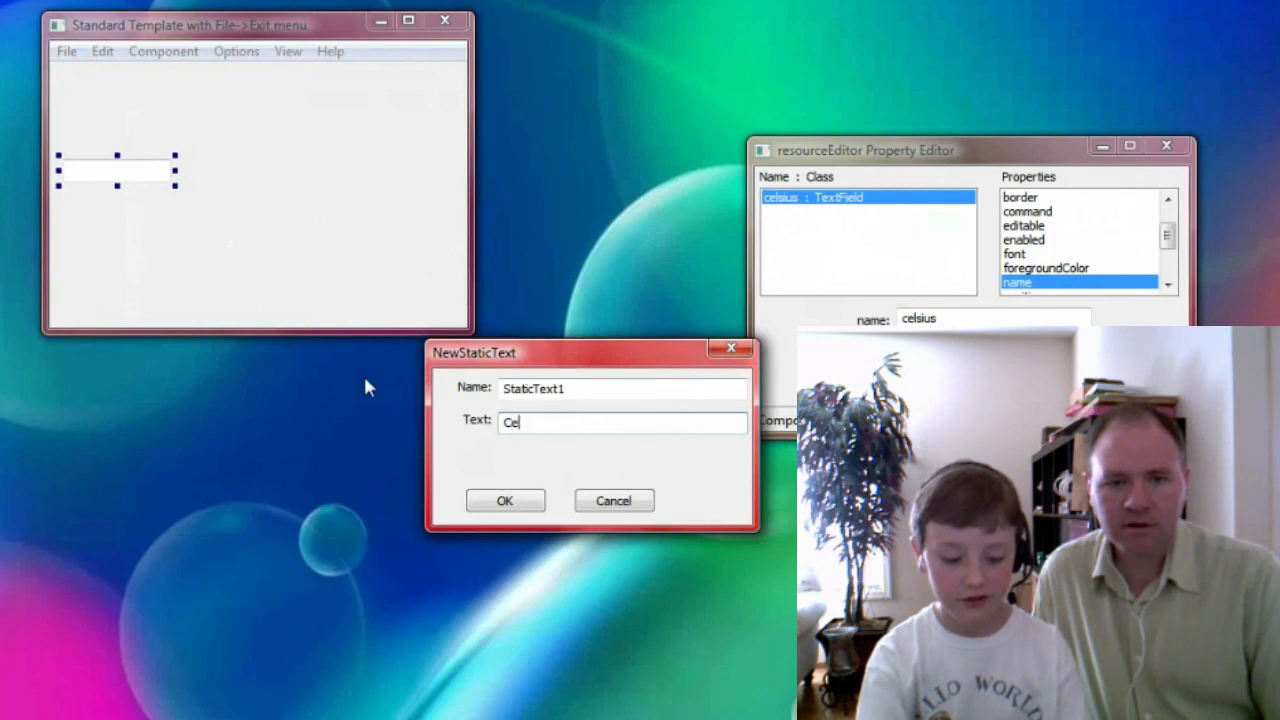
pyautogui.write('lsius')
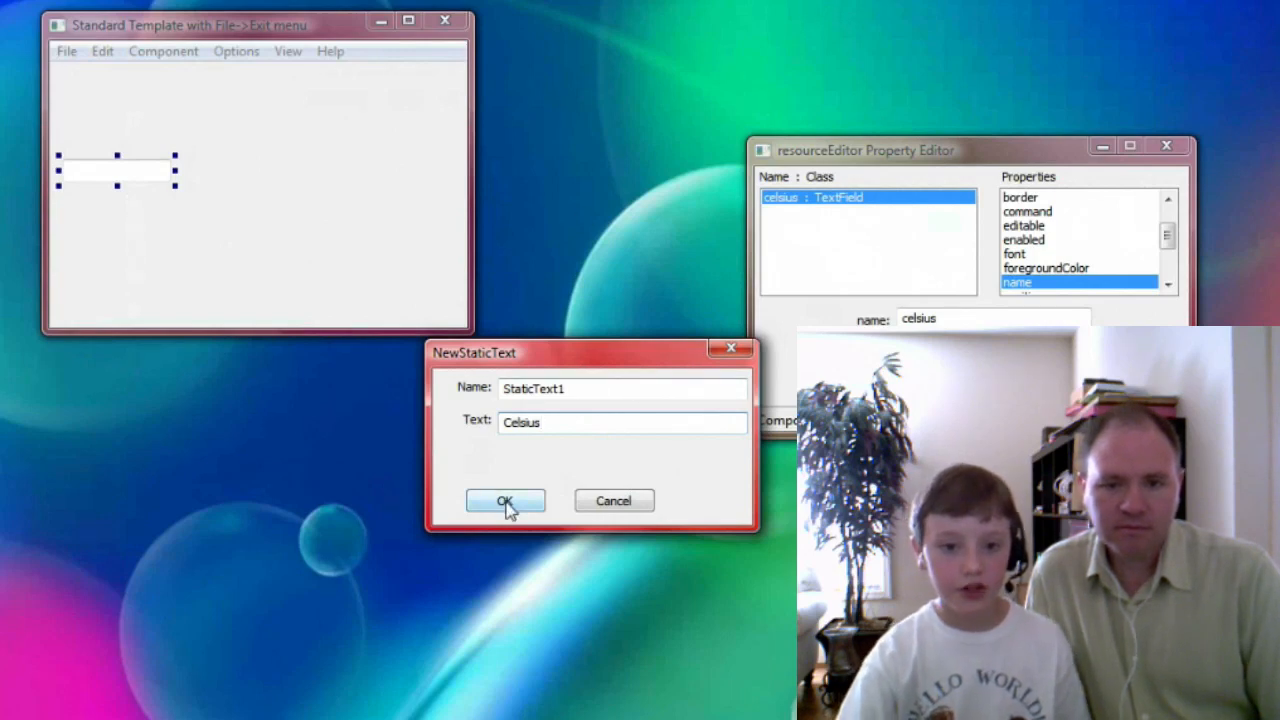
pyautogui.click(504, 501)
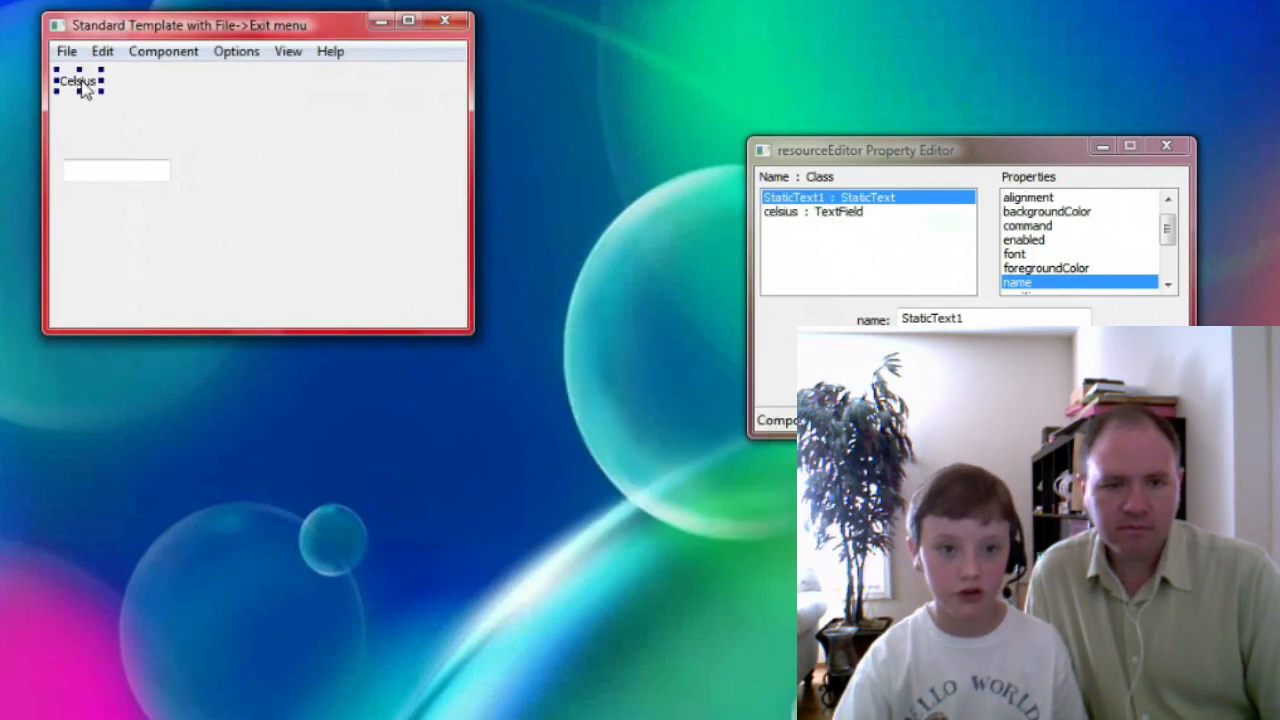
pyautogui.moveTo(80, 81); pyautogui.dragTo(107, 139)
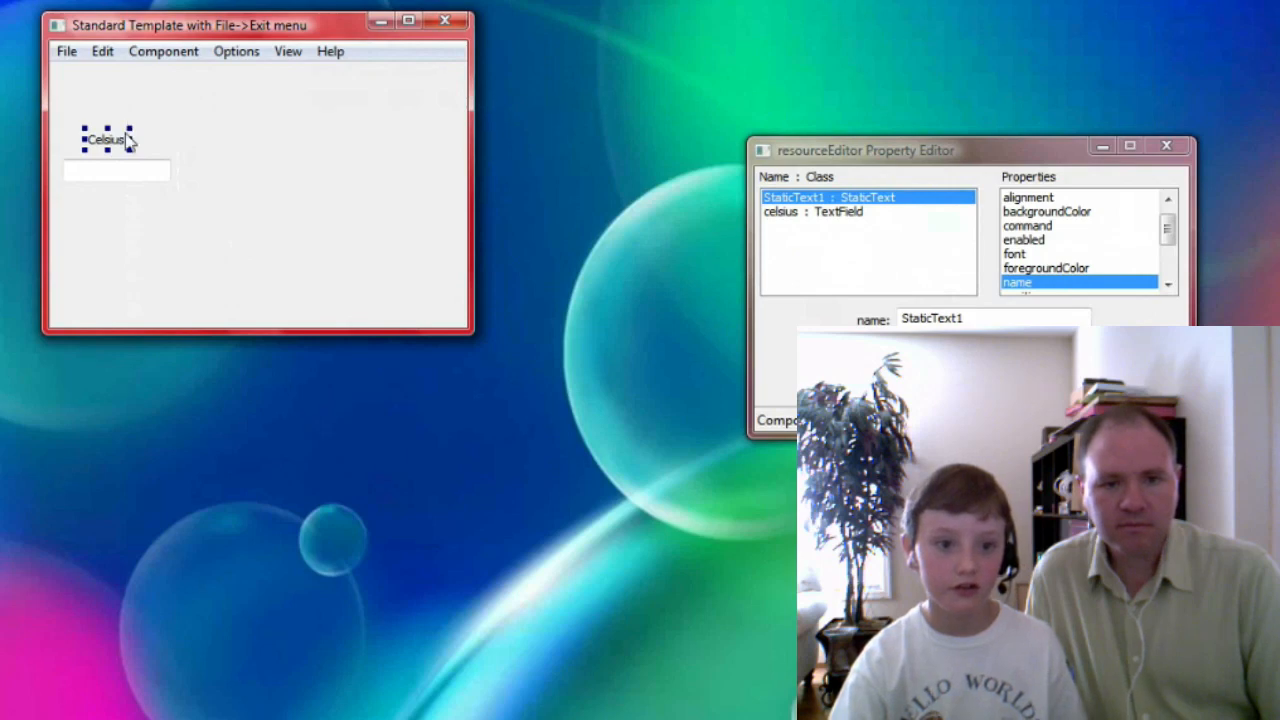
pyautogui.moveTo(162, 51)
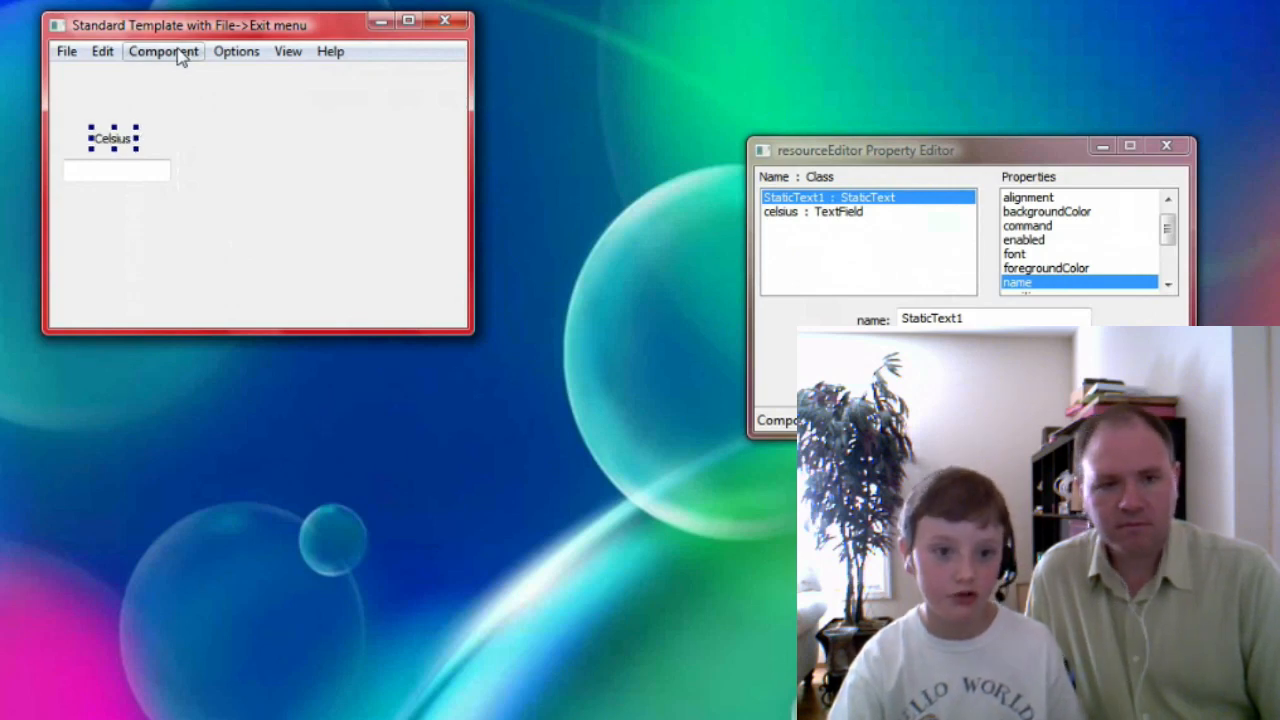
# Add a Spinner named 'fahrenheit' and drag it right of the celsius field.
pyautogui.click(162, 51)
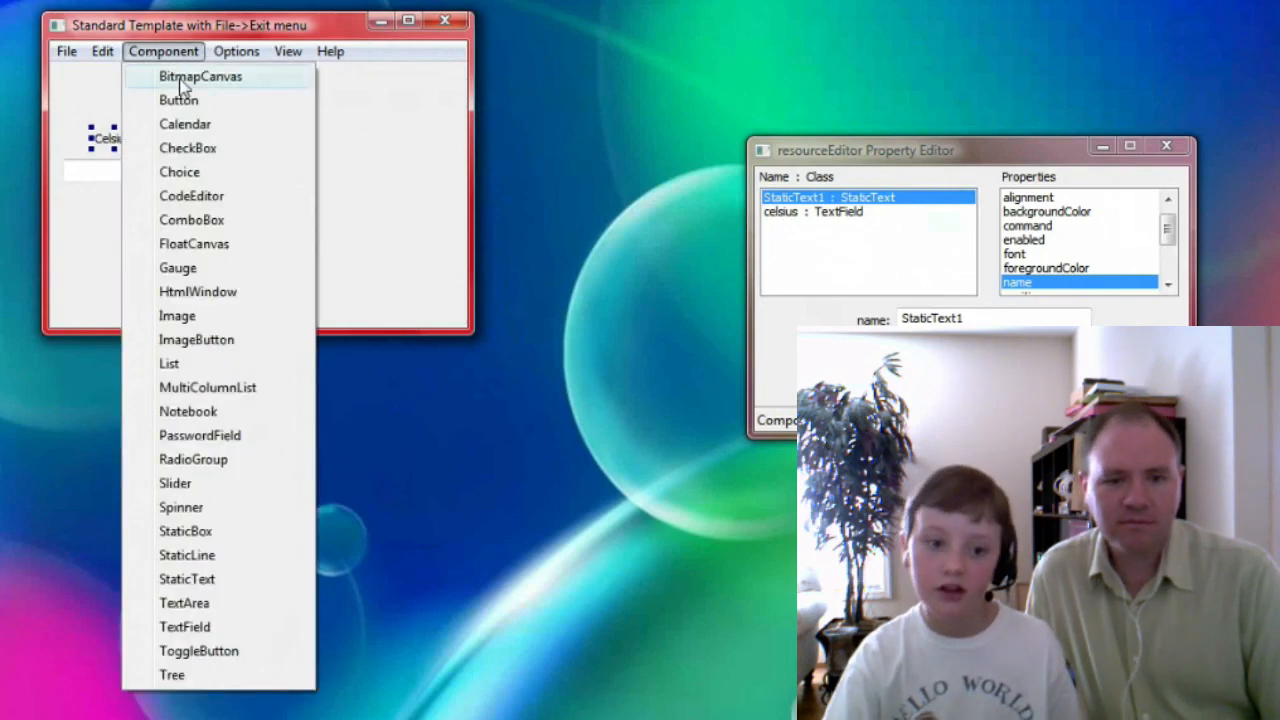
pyautogui.moveTo(181, 507)
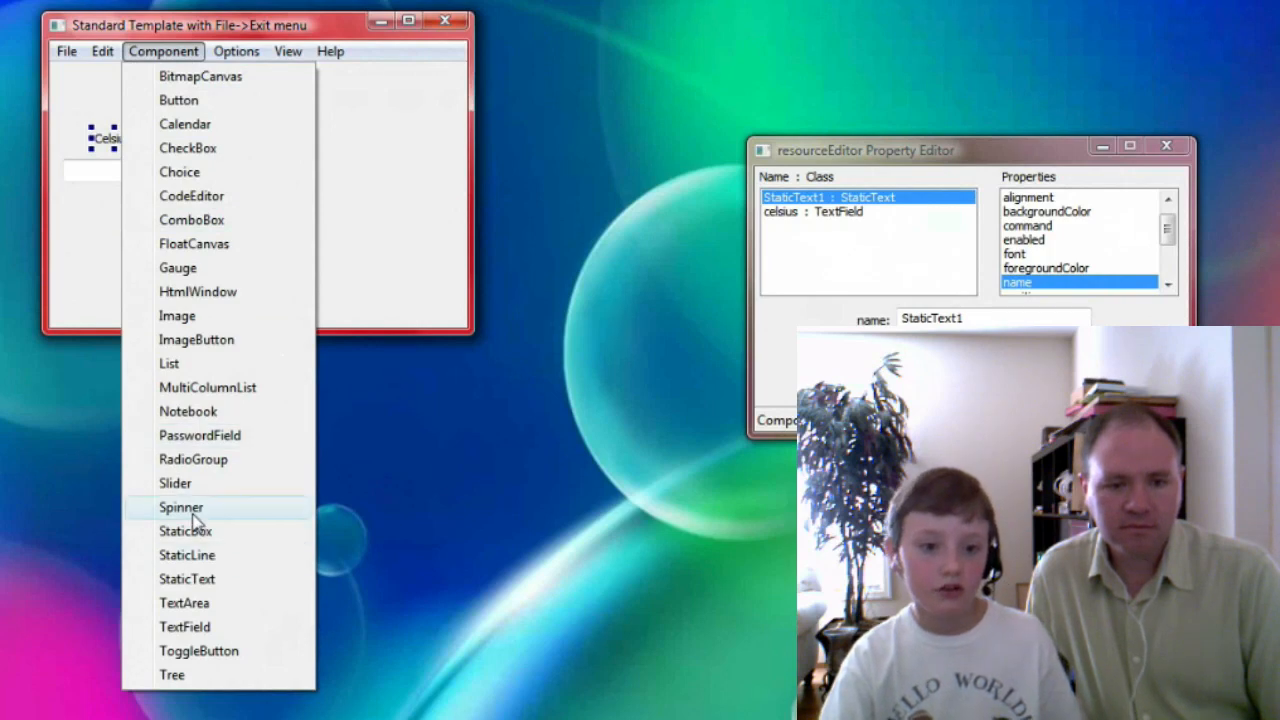
pyautogui.click(181, 507)
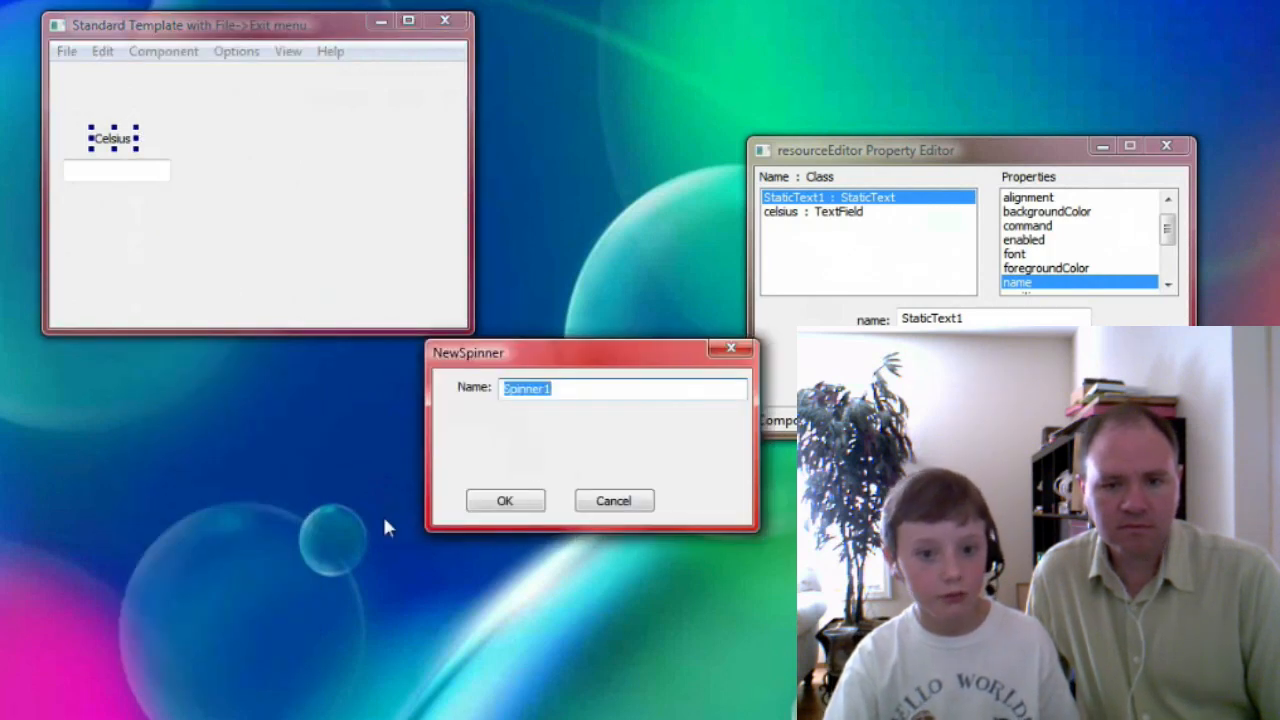
pyautogui.moveTo(508, 311)
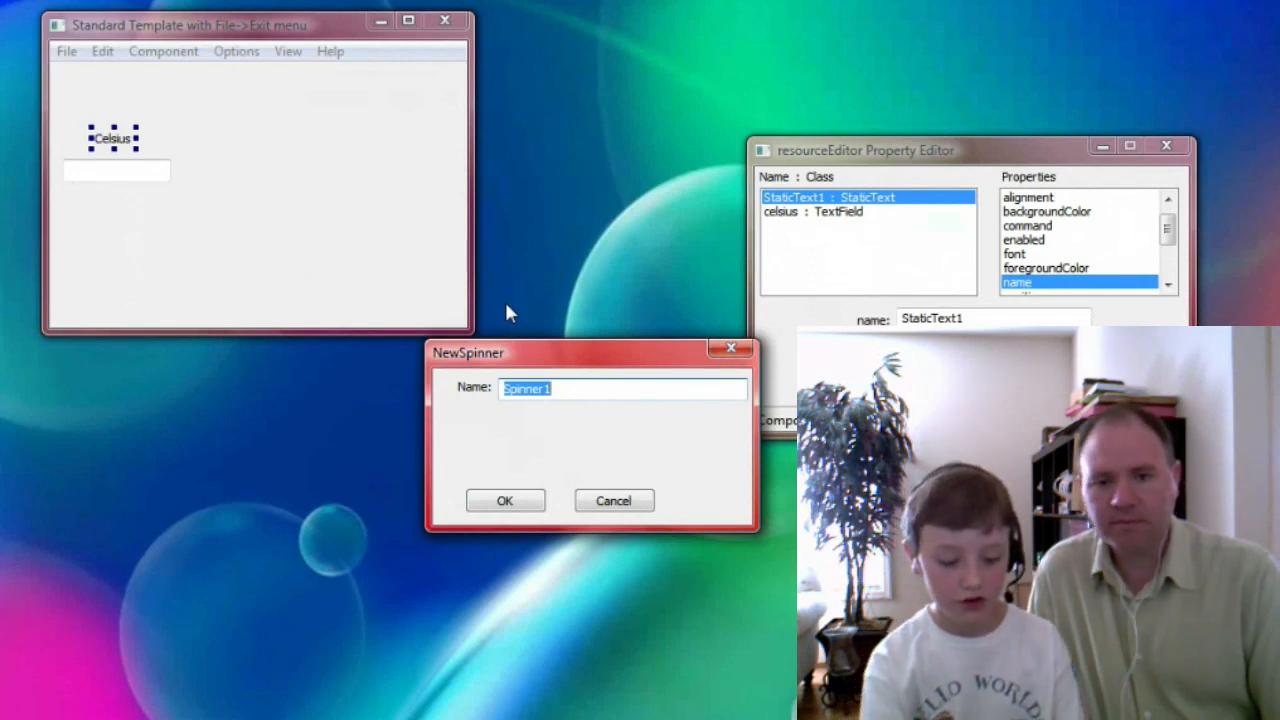
pyautogui.write('fahren')
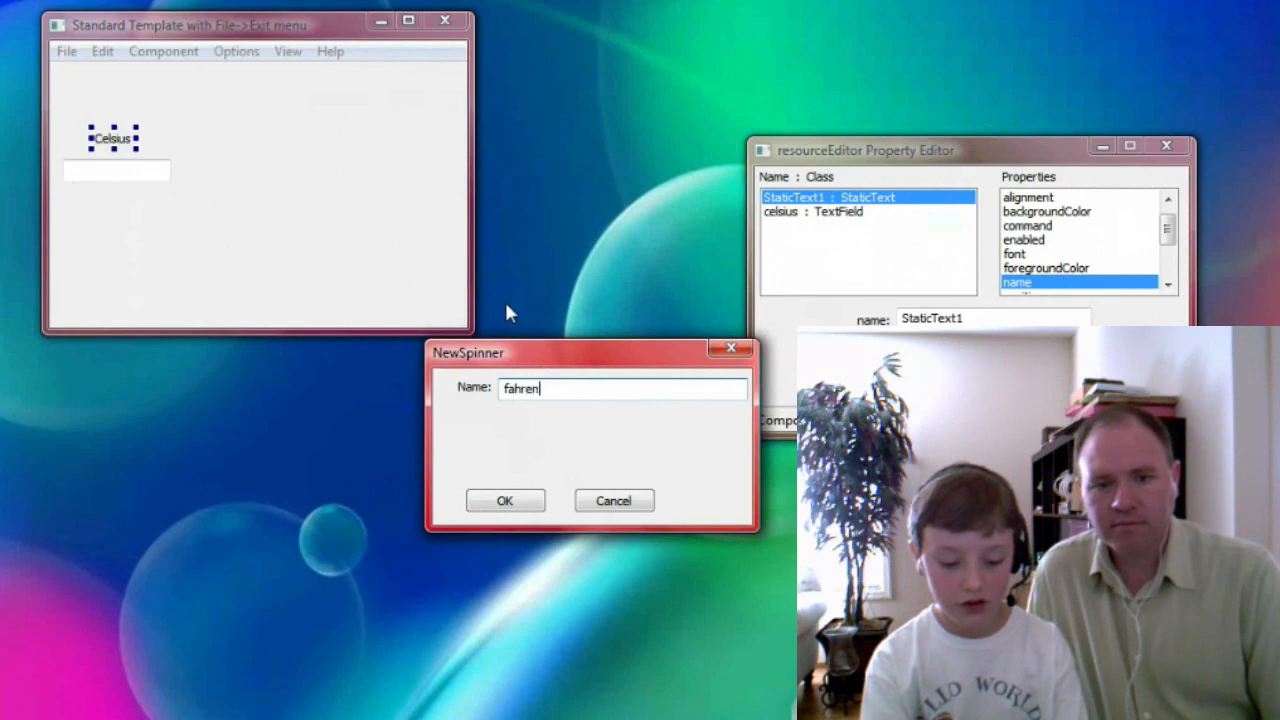
pyautogui.write('heit')
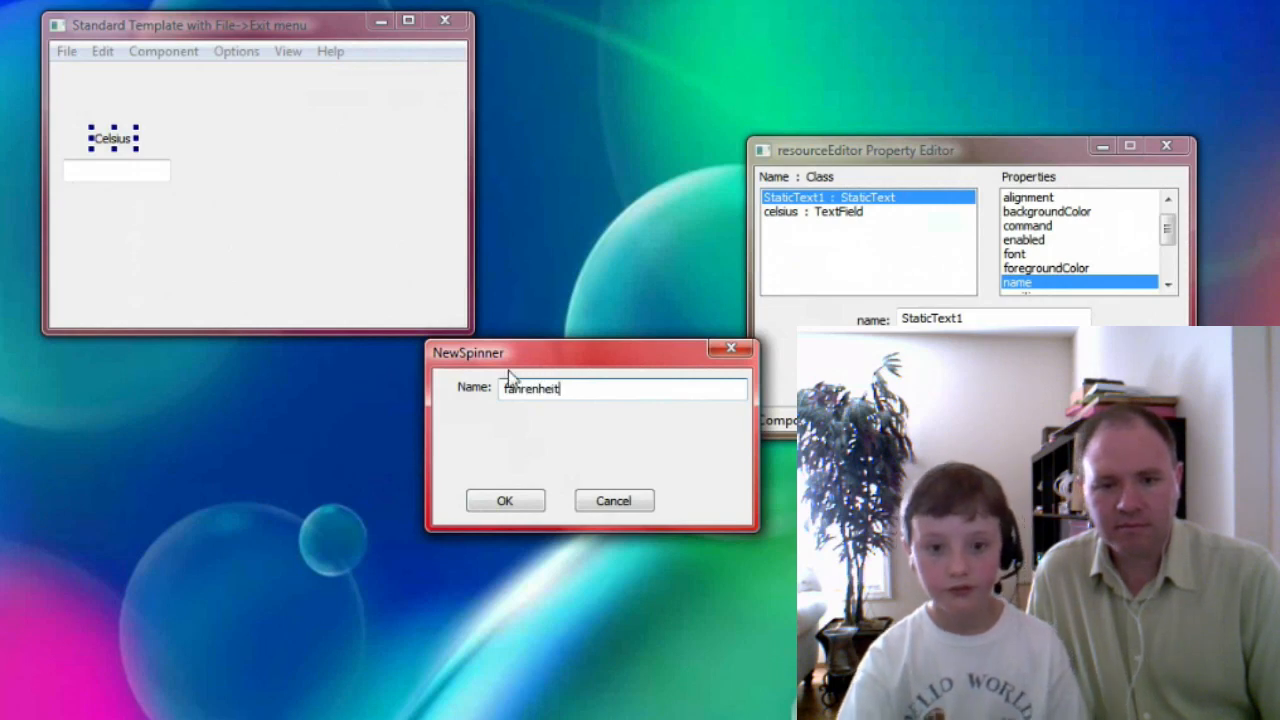
pyautogui.click(504, 500)
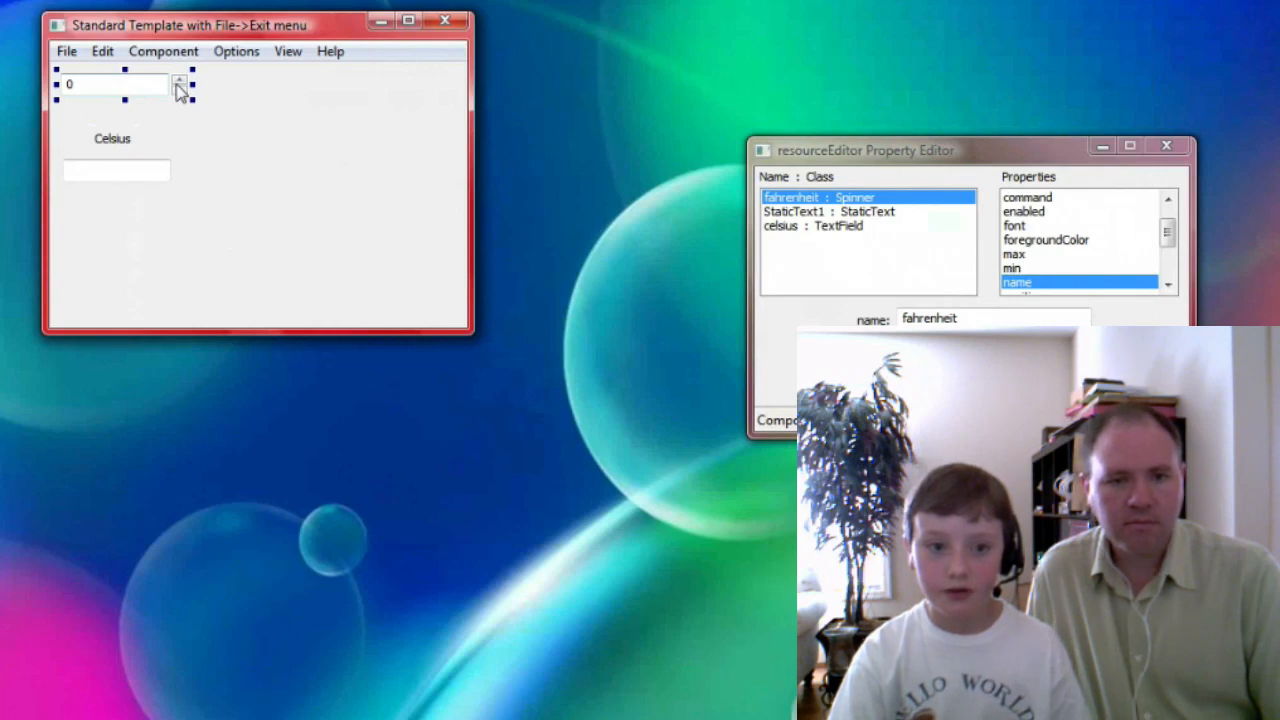
pyautogui.moveTo(115, 84); pyautogui.dragTo(360, 172)
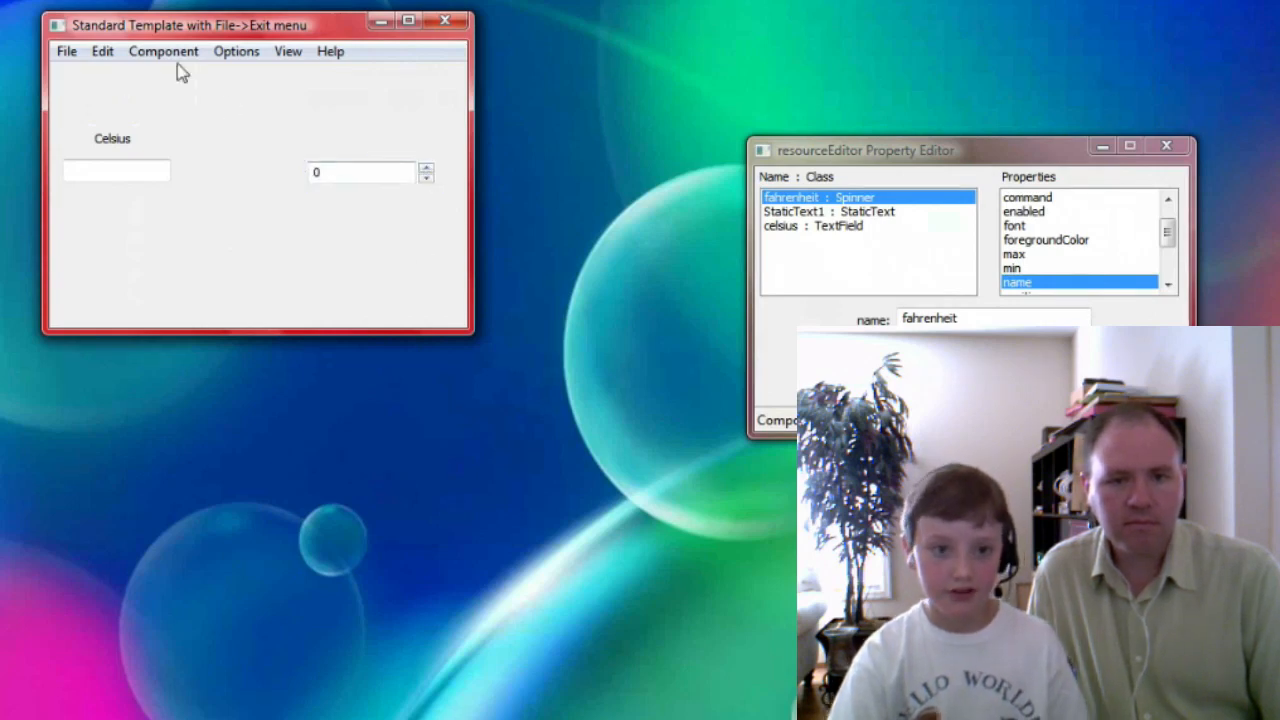
# Add a StaticText label reading 'Fahrenheit' and drag it above the fahrenheit spinner.
pyautogui.click(163, 51)
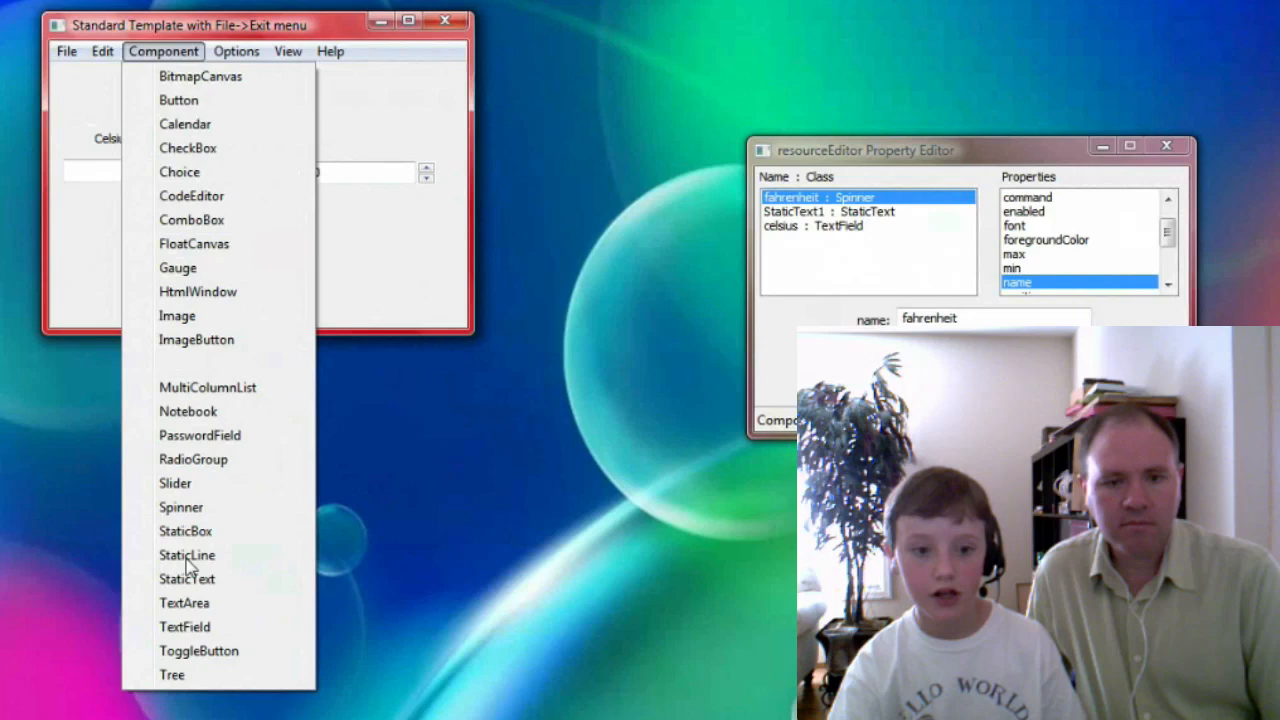
pyautogui.click(187, 579)
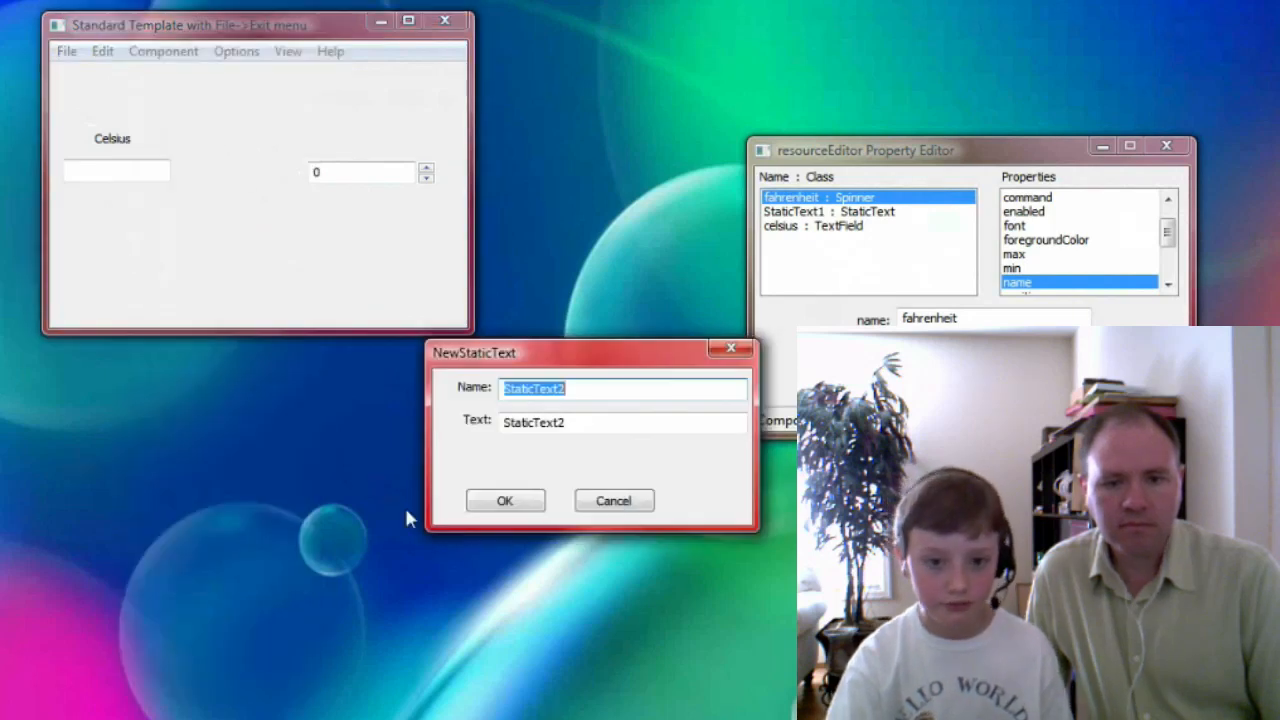
pyautogui.write('F')
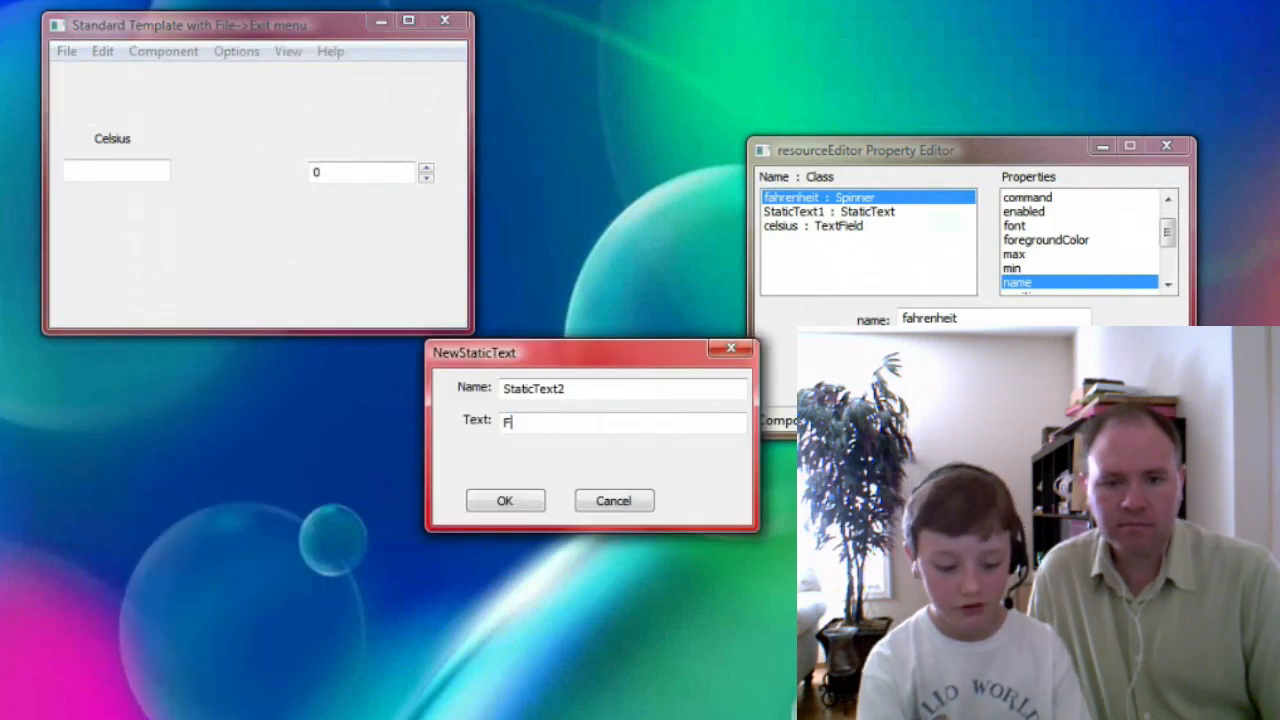
pyautogui.write('ahrenheit')
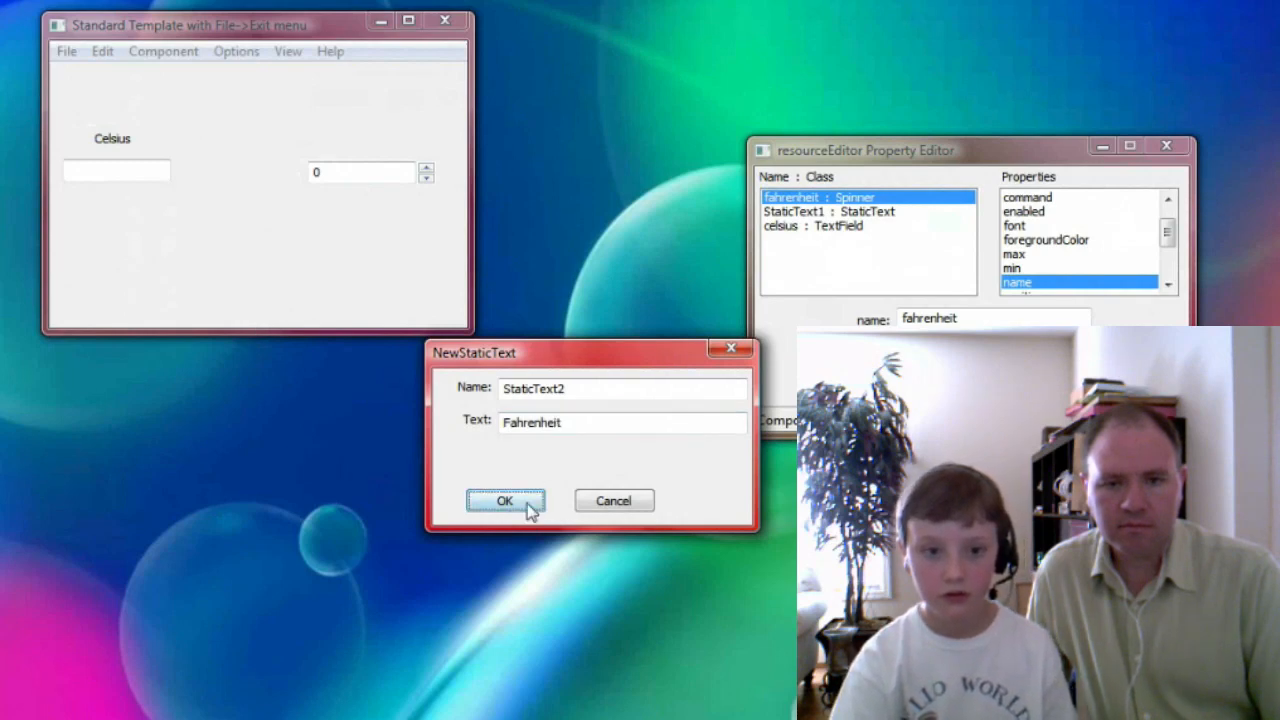
pyautogui.click(505, 501)
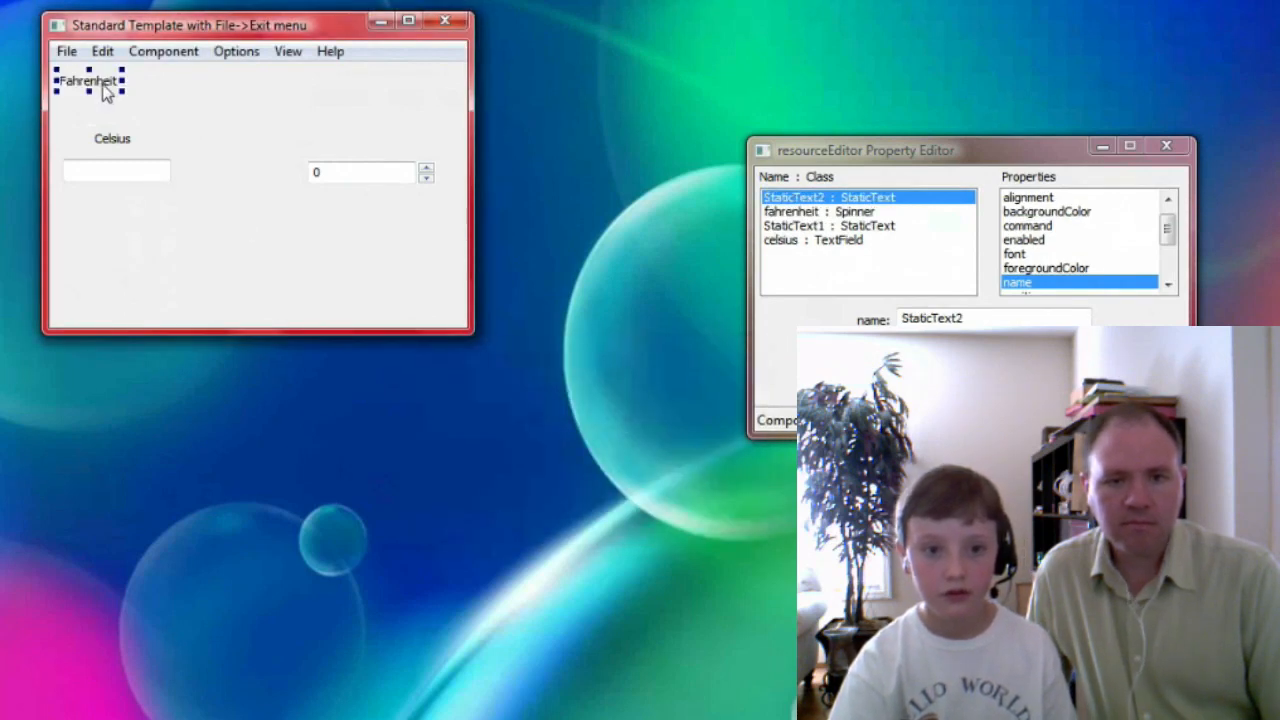
pyautogui.moveTo(88, 80); pyautogui.dragTo(368, 142)
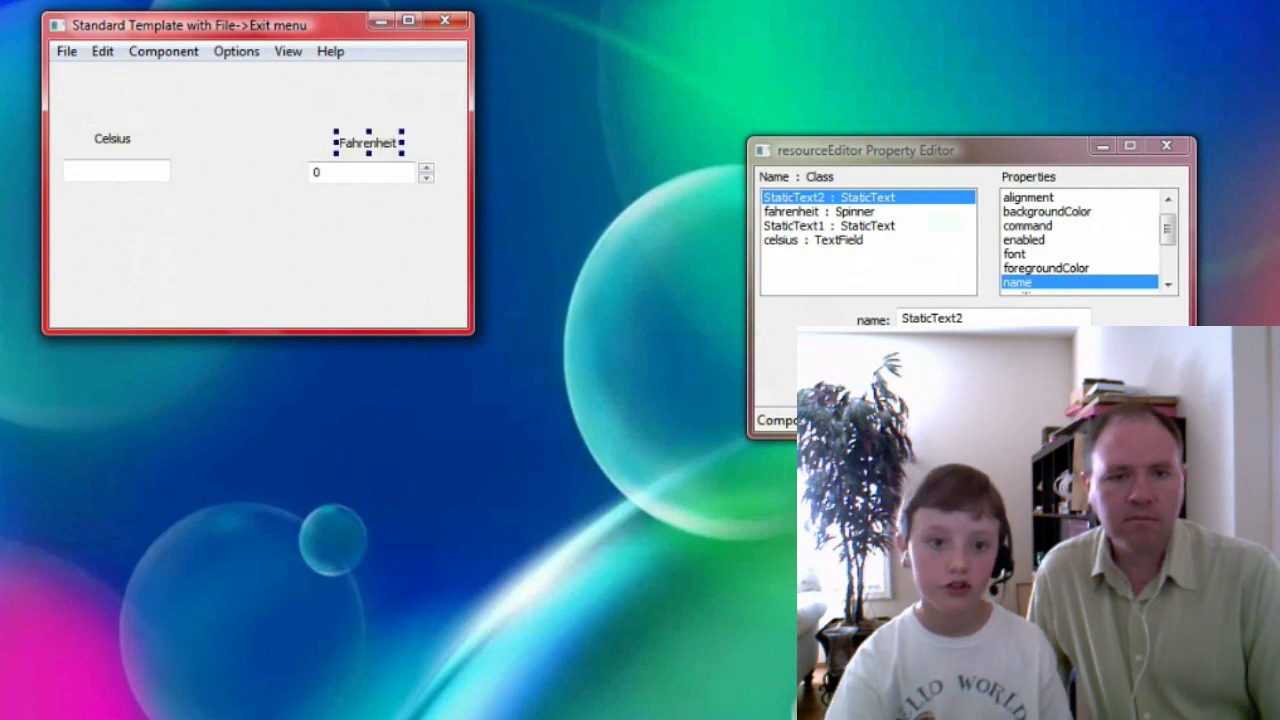
pyautogui.click(163, 51)
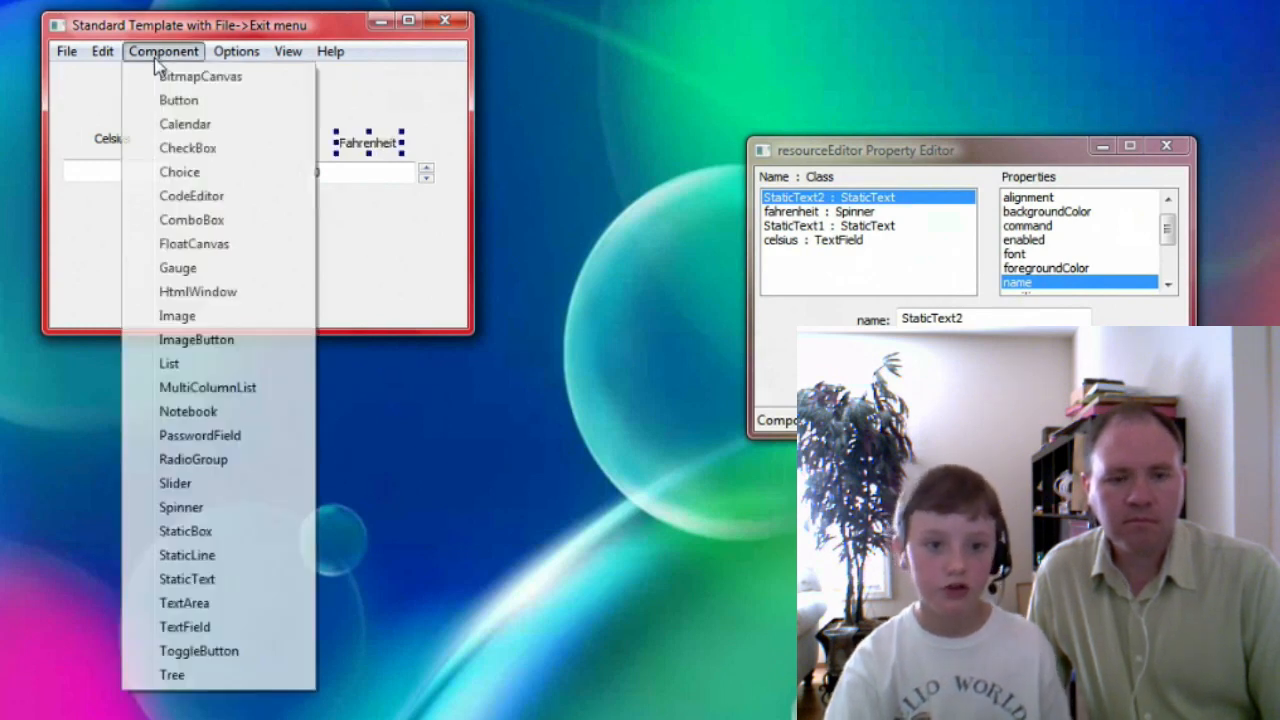
# Add button CtoF labelled 'Celsius to Fahrenheit ->' and drag it below the celsius field.
pyautogui.click(178, 99)
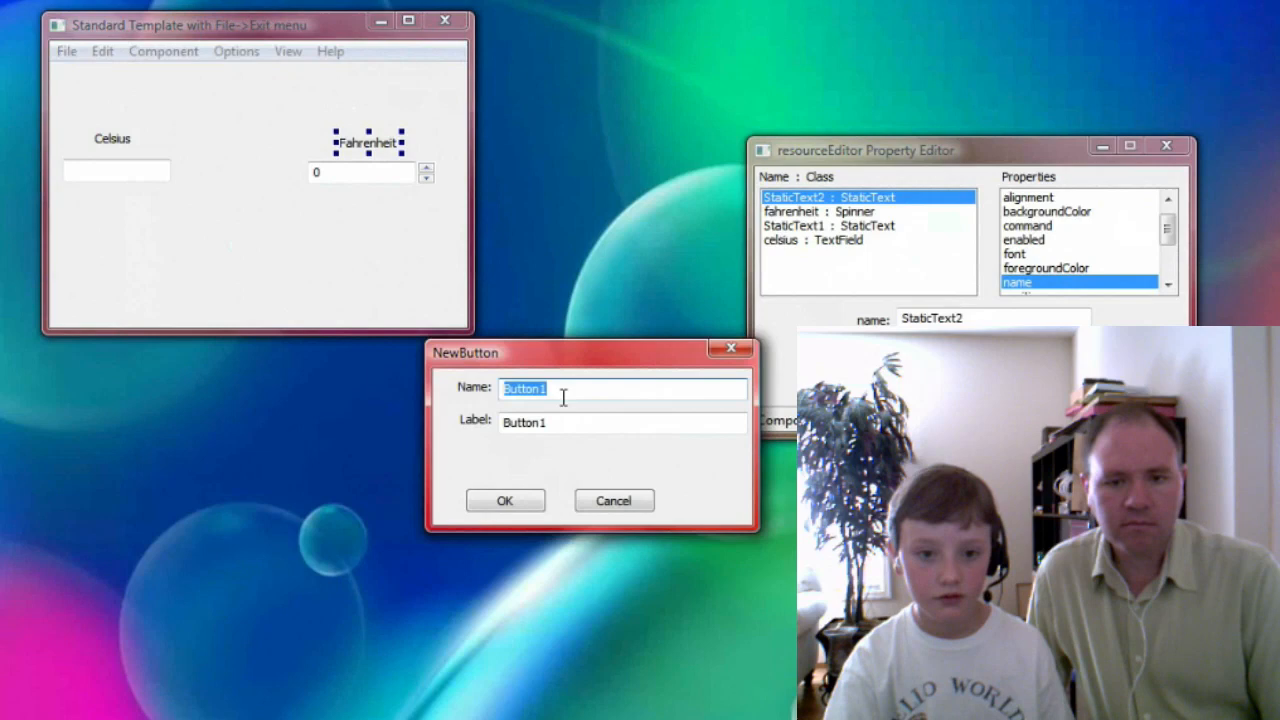
pyautogui.write('Ct')
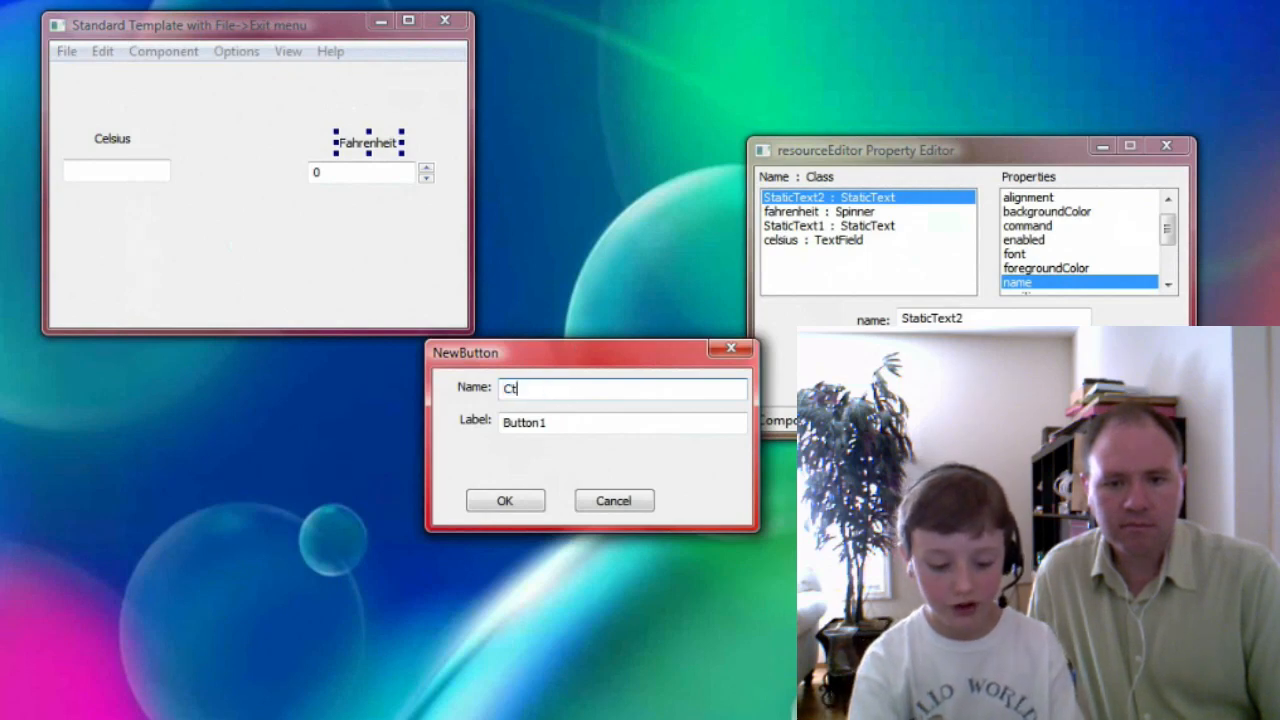
pyautogui.write('oF')
pyautogui.click(622, 422)
pyautogui.write('C')
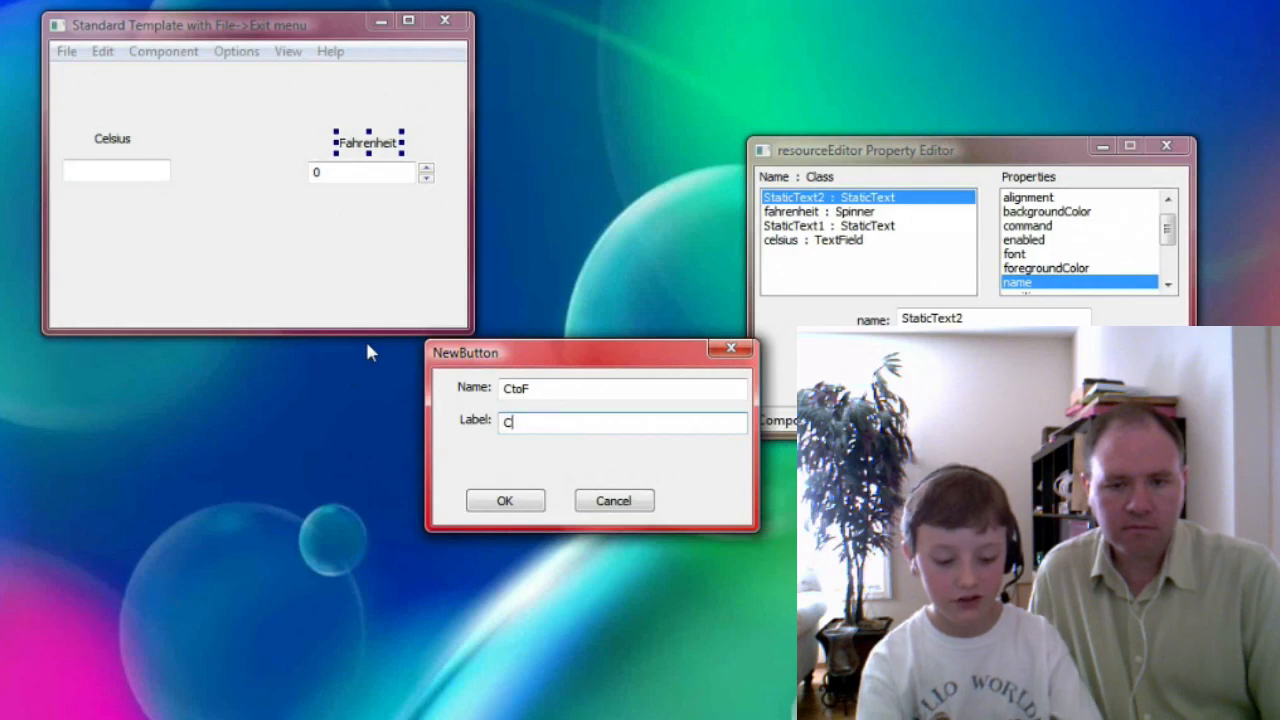
pyautogui.write('elsie')
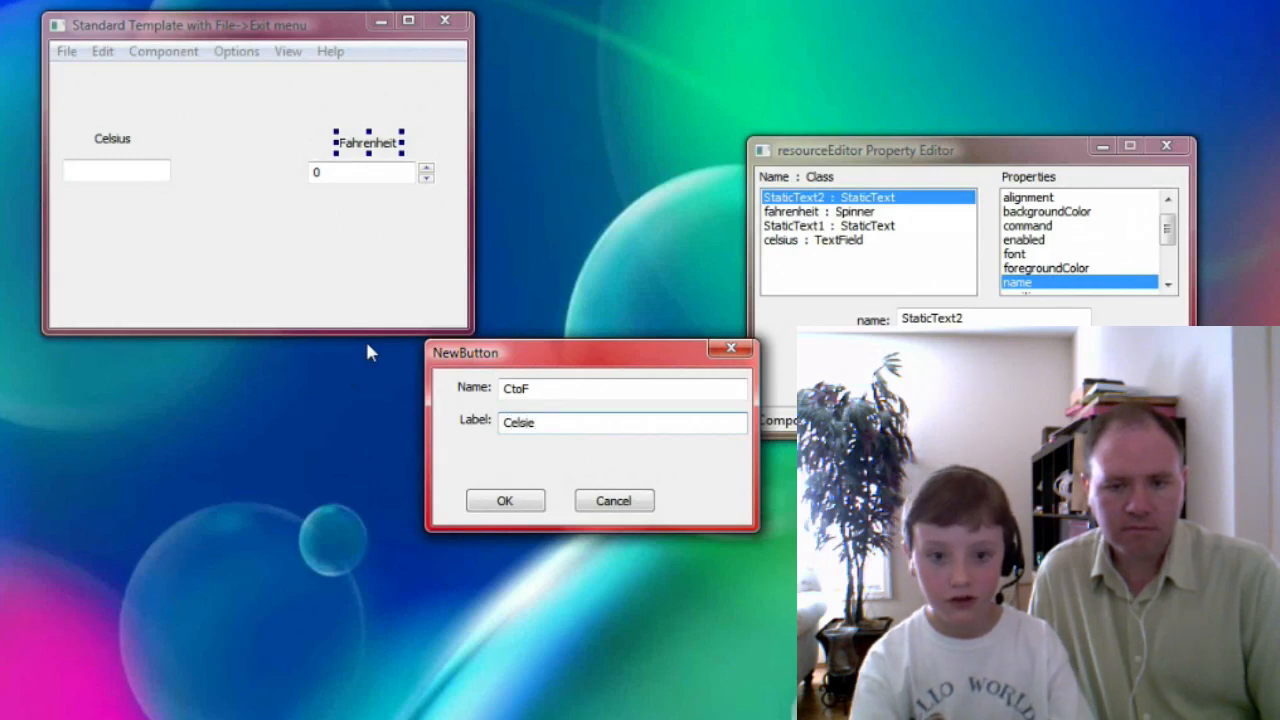
pyautogui.write('Celsius to')
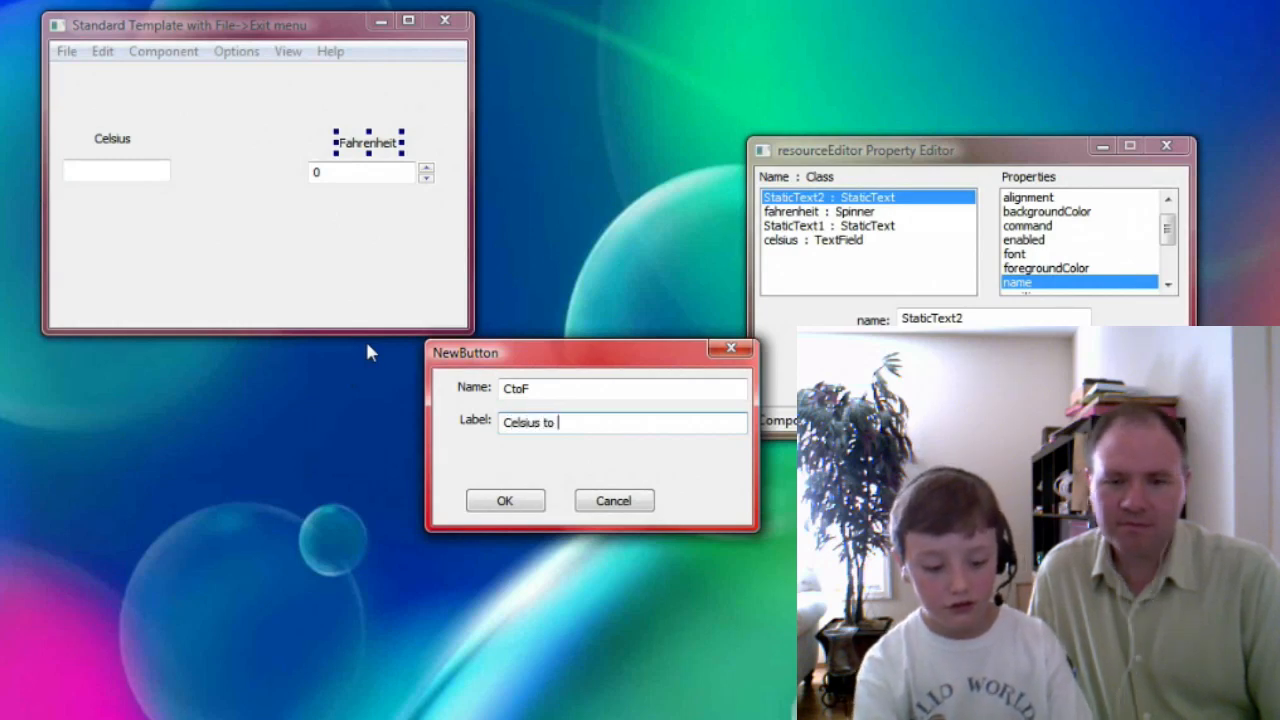
pyautogui.write('Fahre')
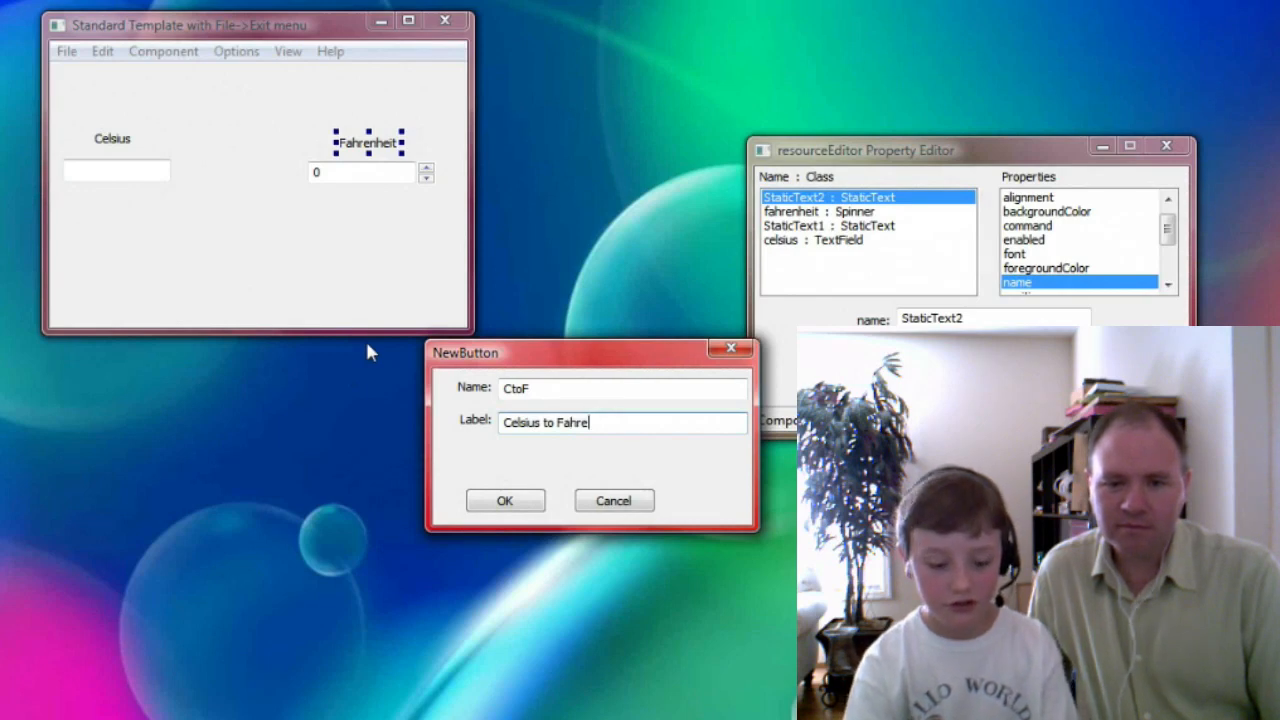
pyautogui.write('heit')
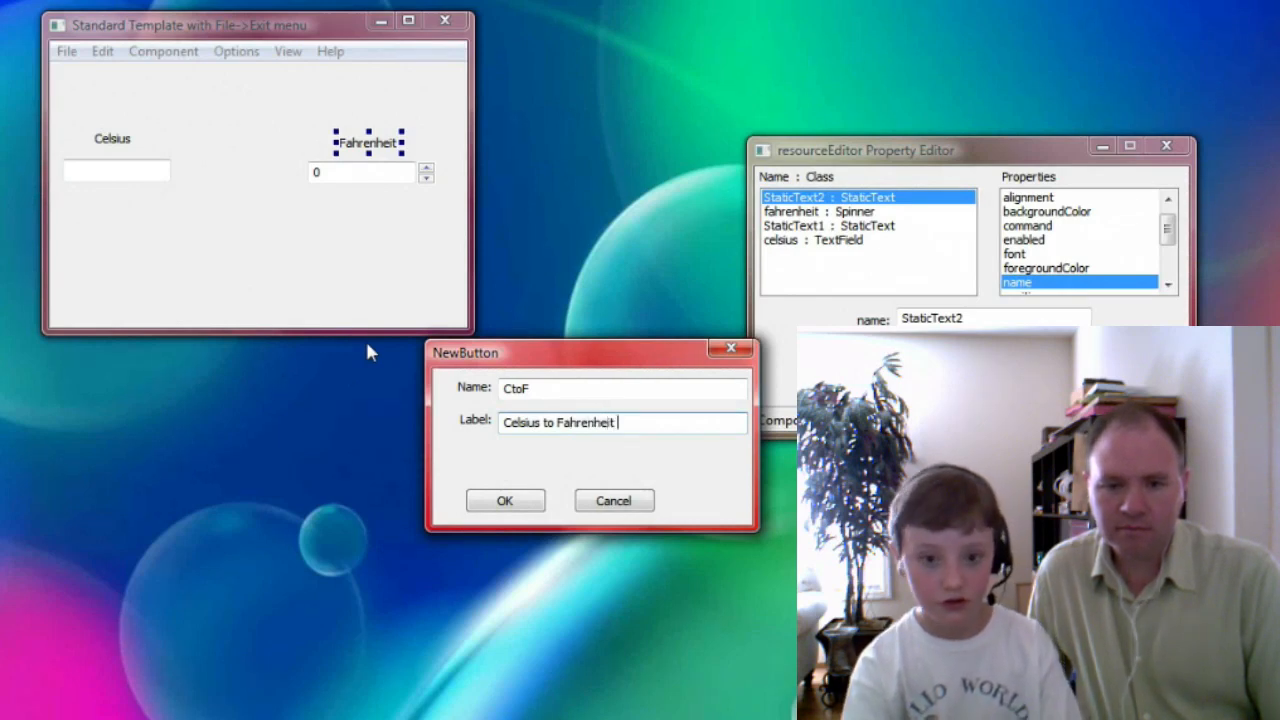
pyautogui.write('_>')
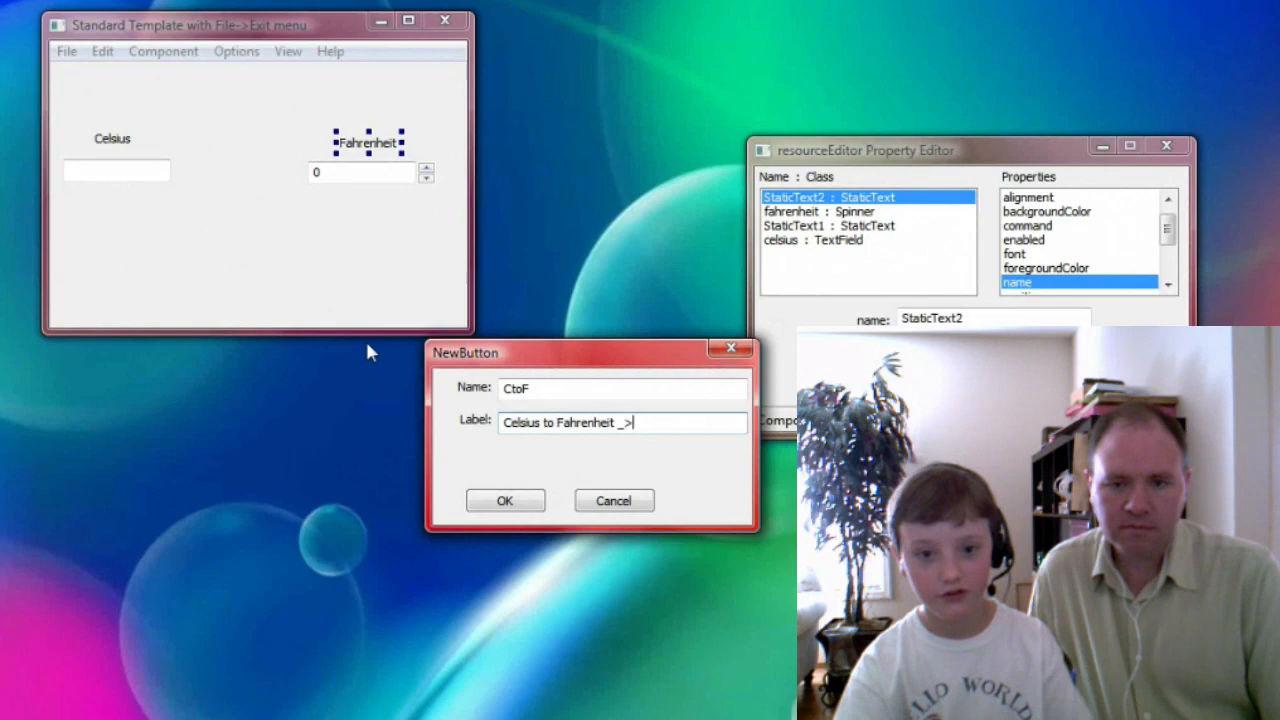
pyautogui.write('-')
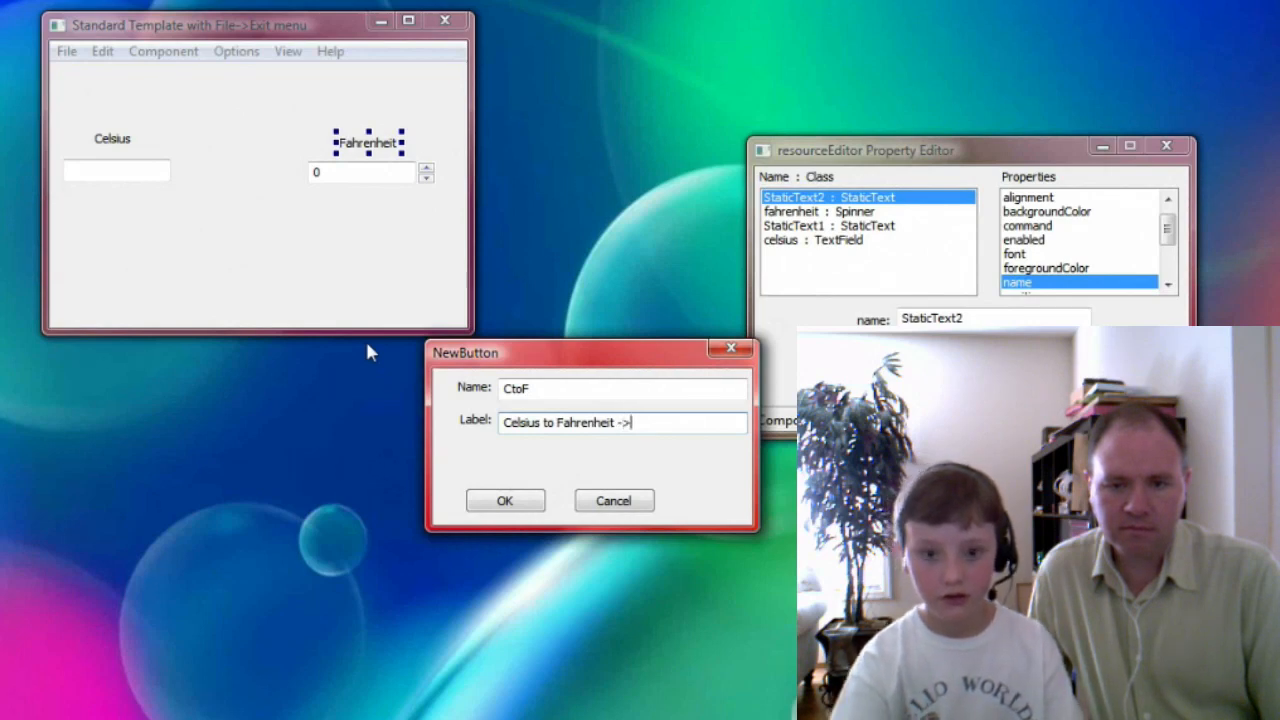
pyautogui.click(505, 501)
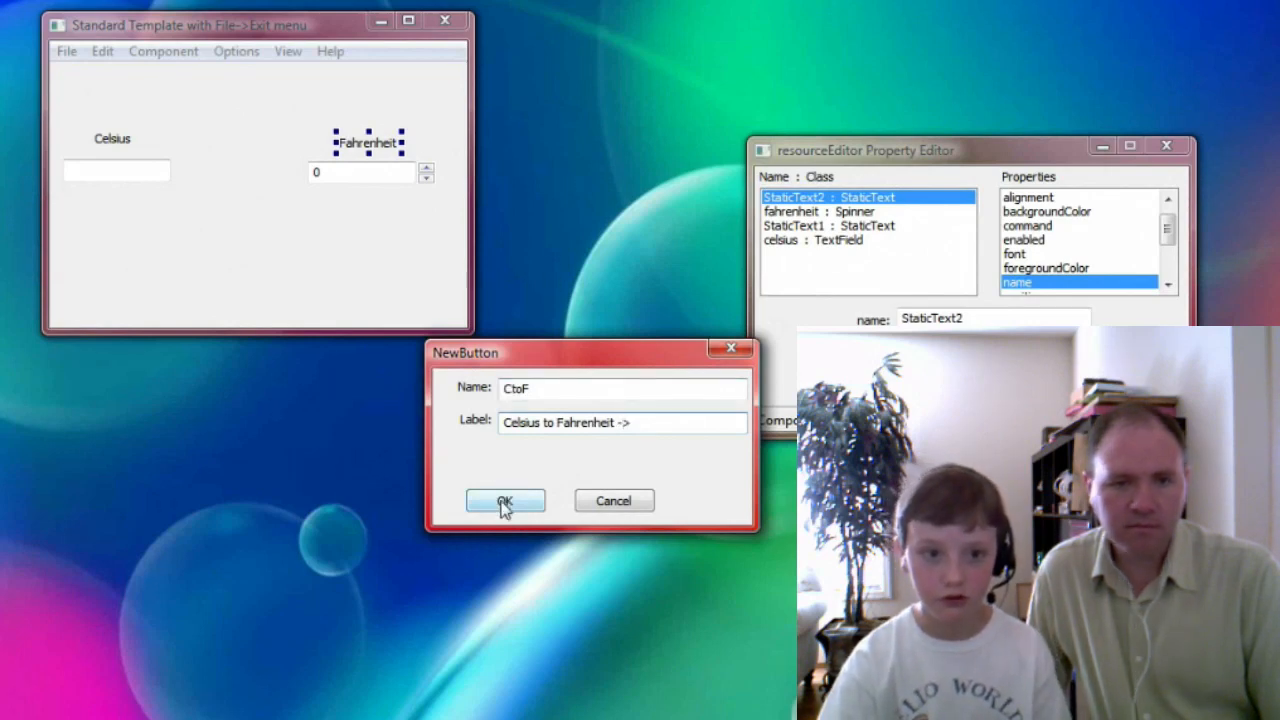
pyautogui.click(505, 501)
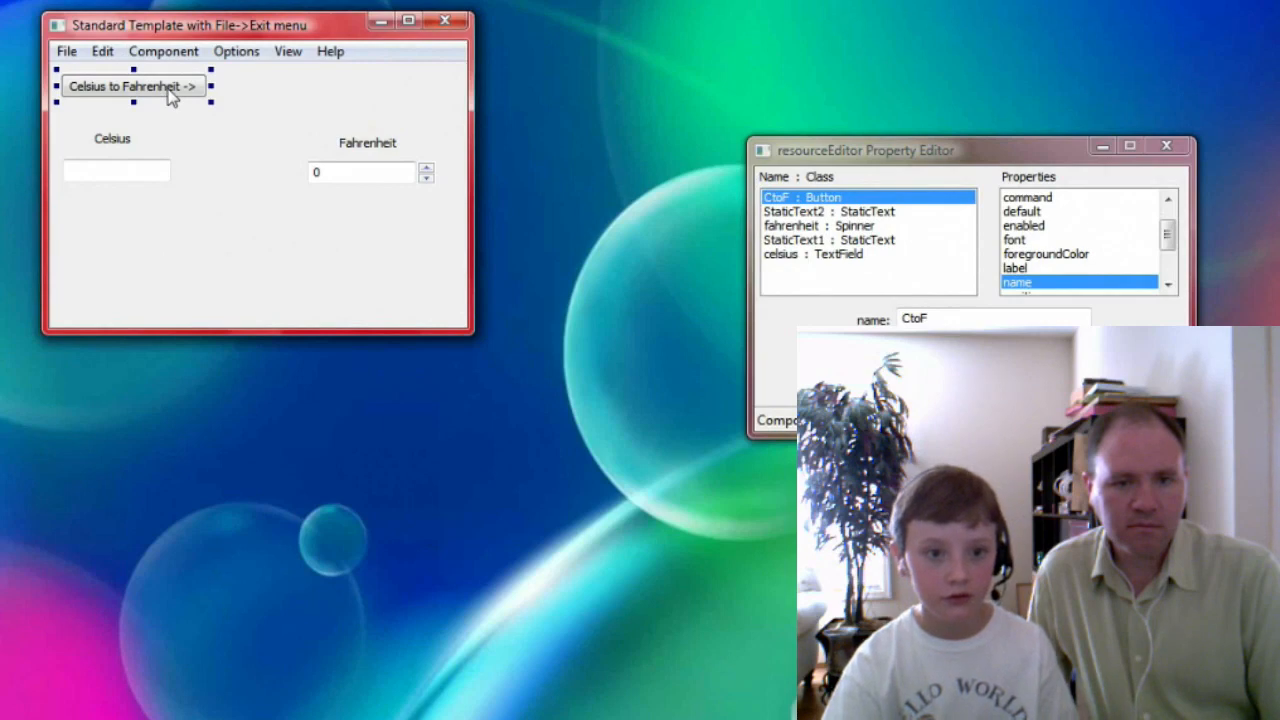
pyautogui.moveTo(130, 86); pyautogui.dragTo(128, 204)
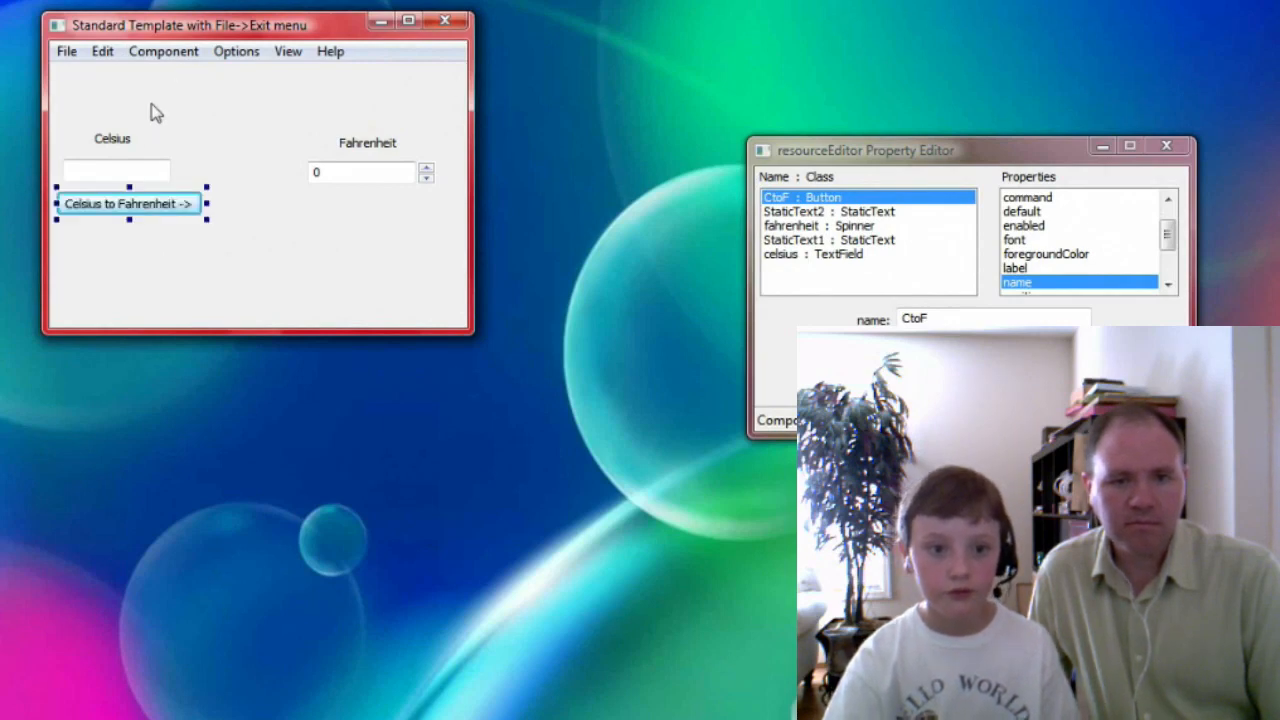
# Add a second Button component for FtoC and confirm its creation dialog.
pyautogui.click(163, 51)
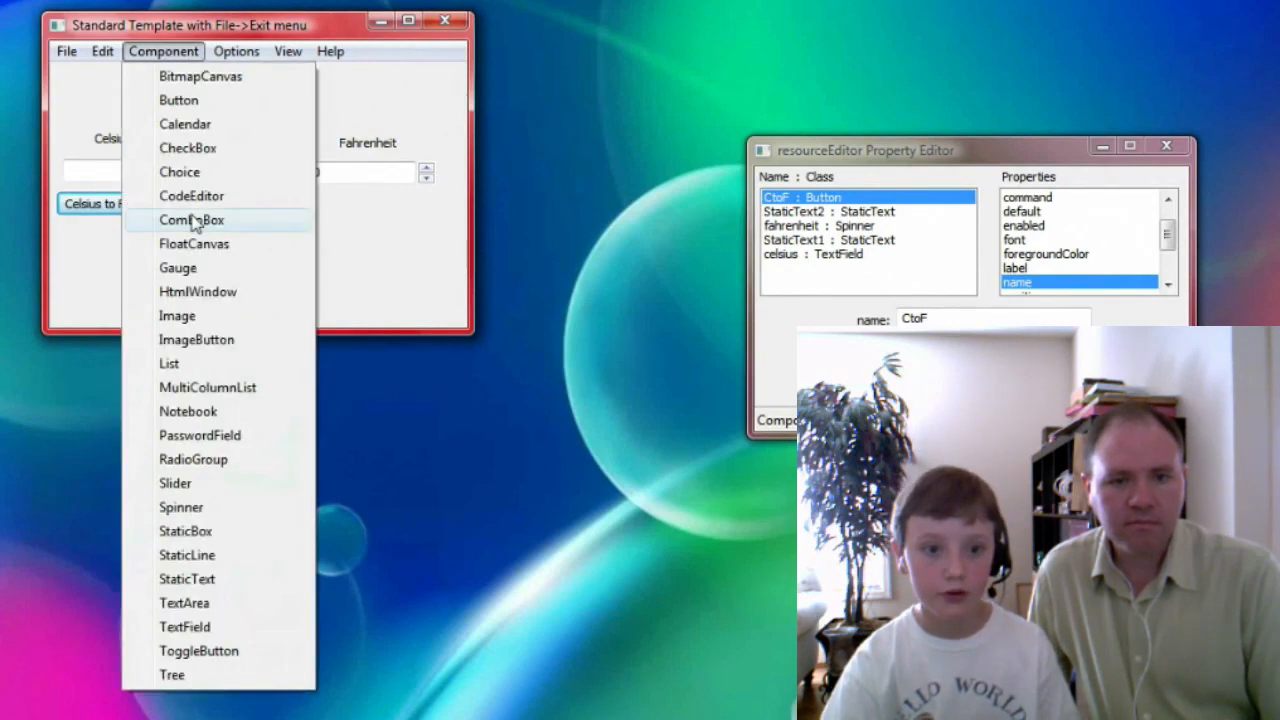
pyautogui.click(178, 99)
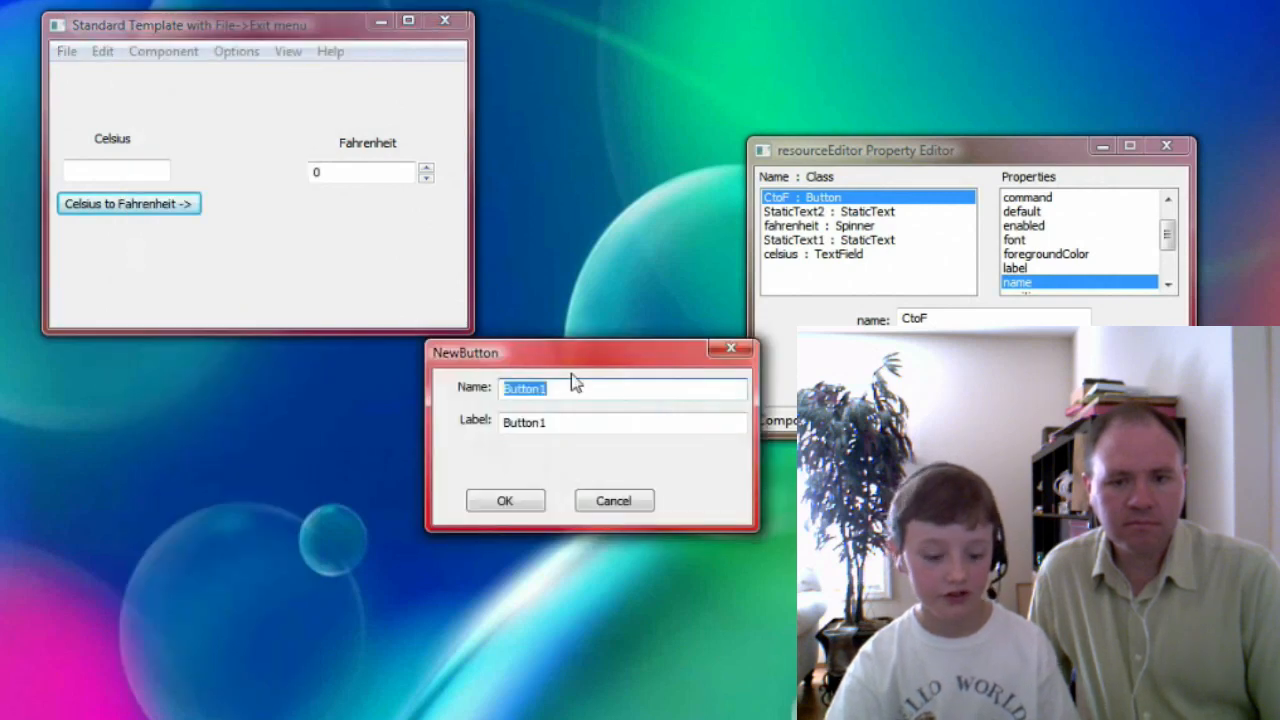
pyautogui.click(505, 500)
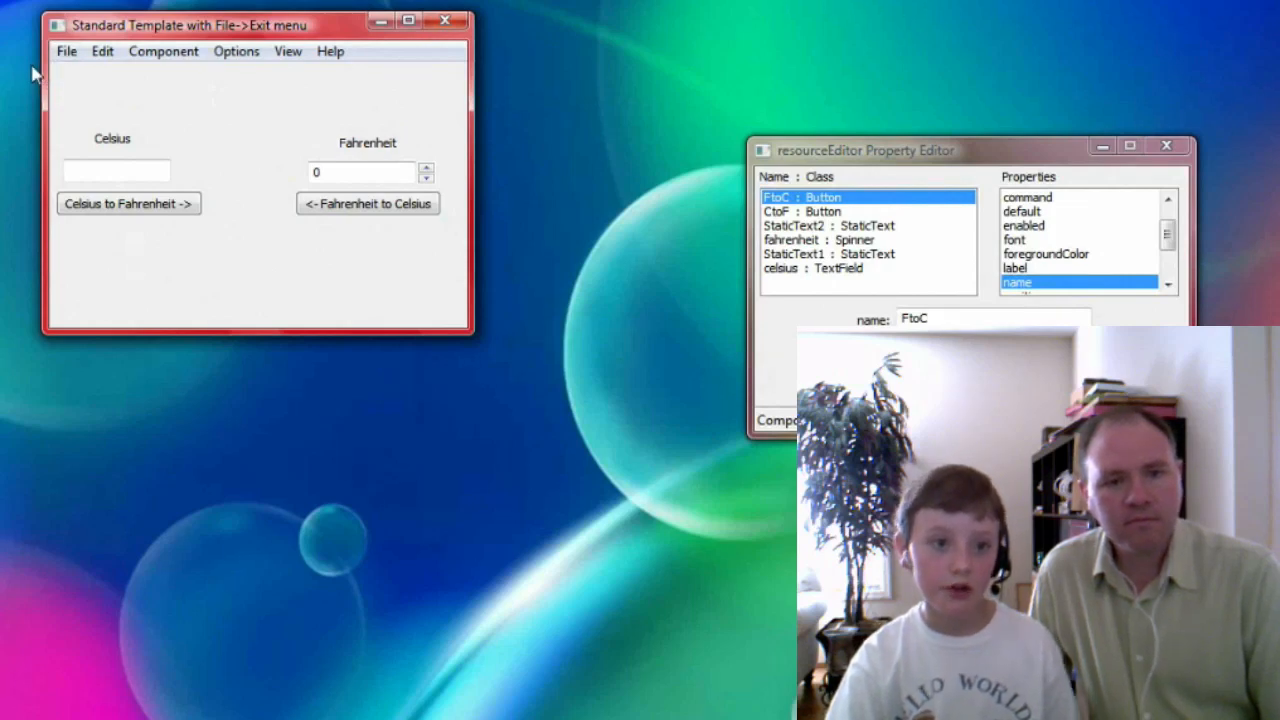
pyautogui.moveTo(118, 103)
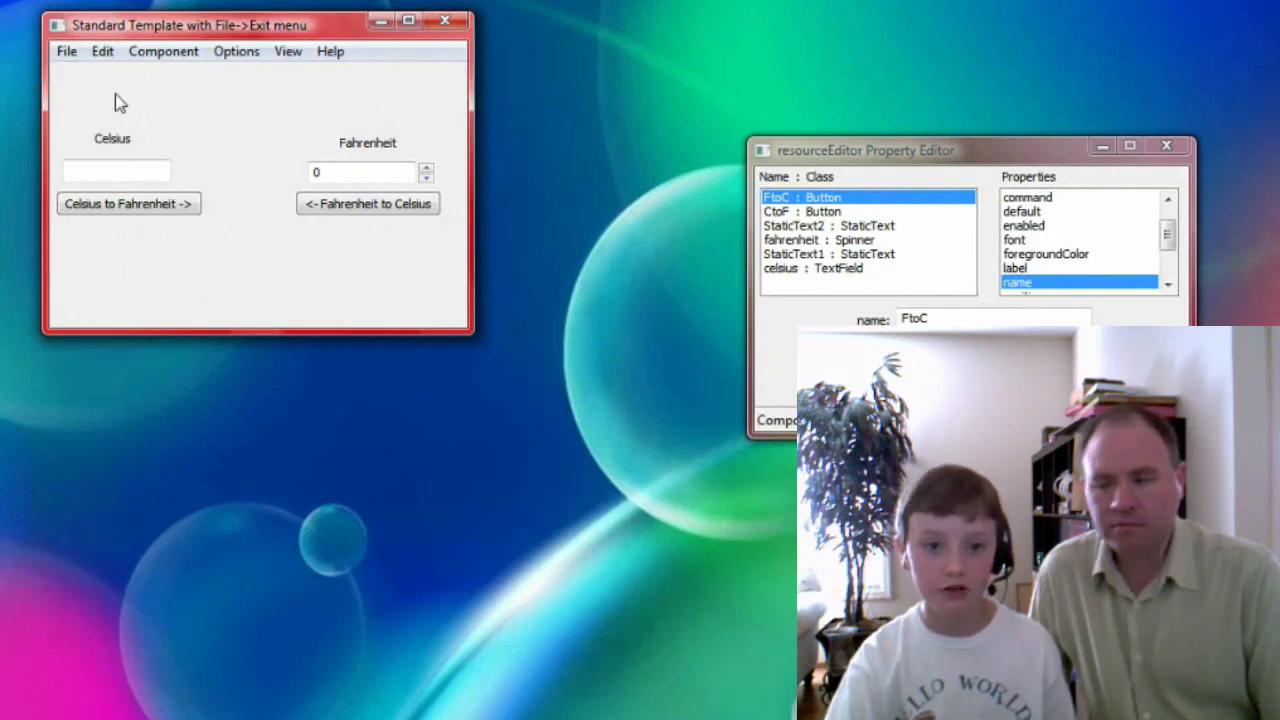
pyautogui.click(66, 51)
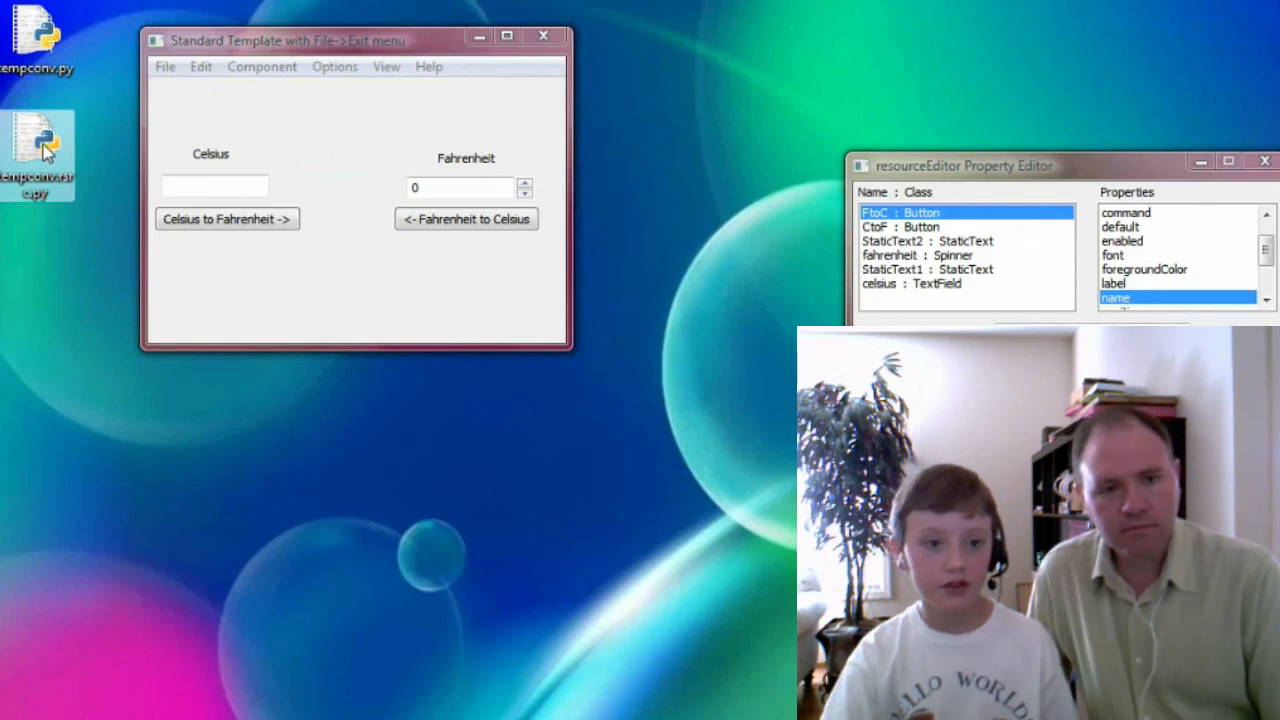
# Open tempconv.rsrc.py with Edit with IDLE and scroll through its component definitions.
pyautogui.rightClick(40, 150)
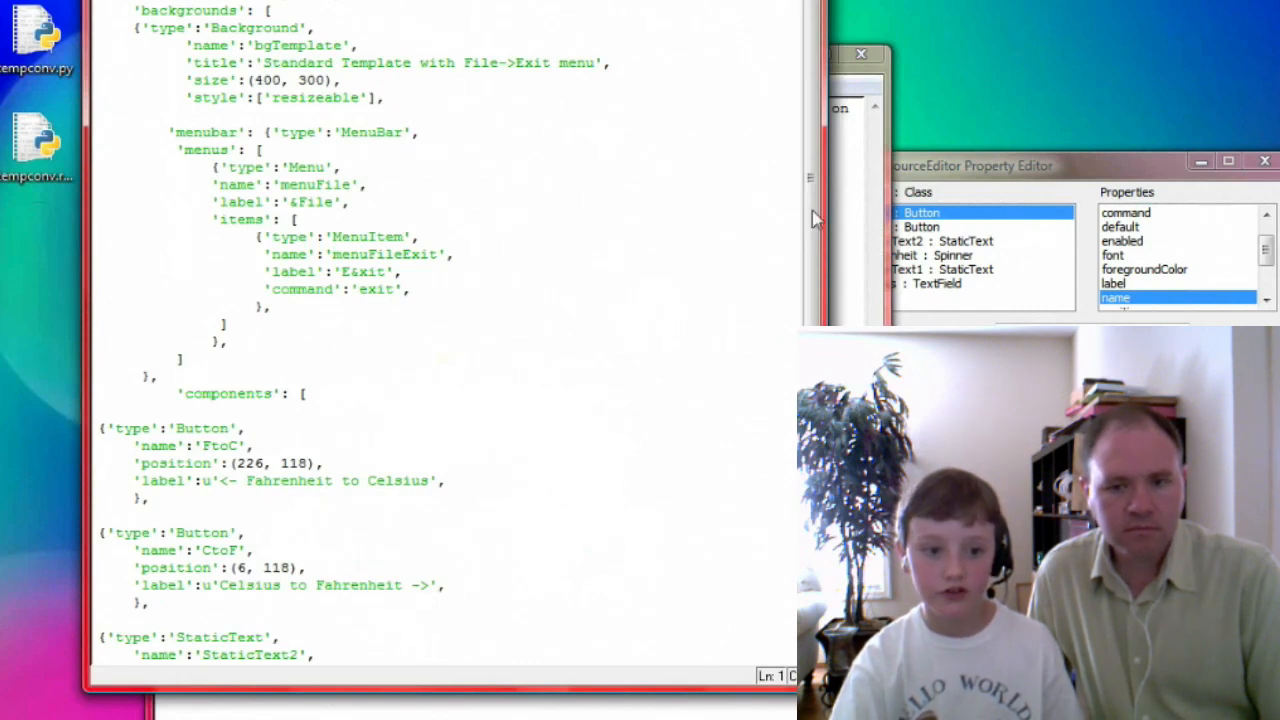
pyautogui.scroll(-3)
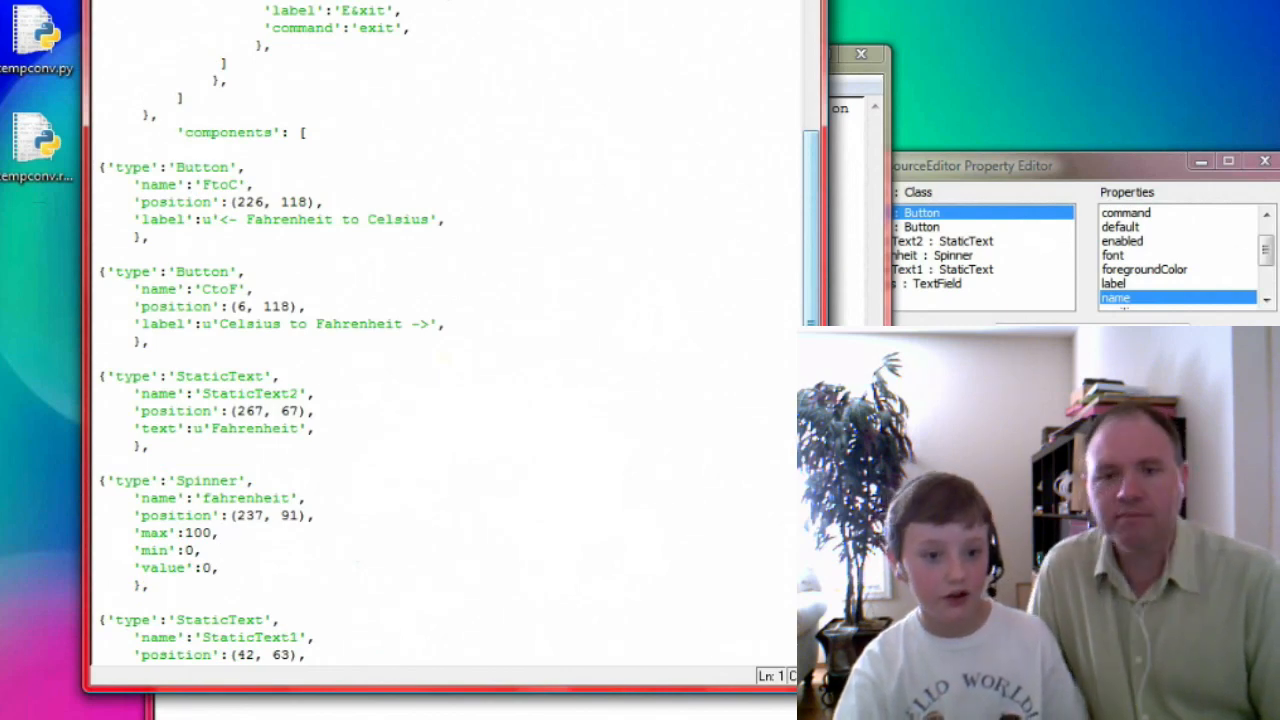
pyautogui.scroll(3)
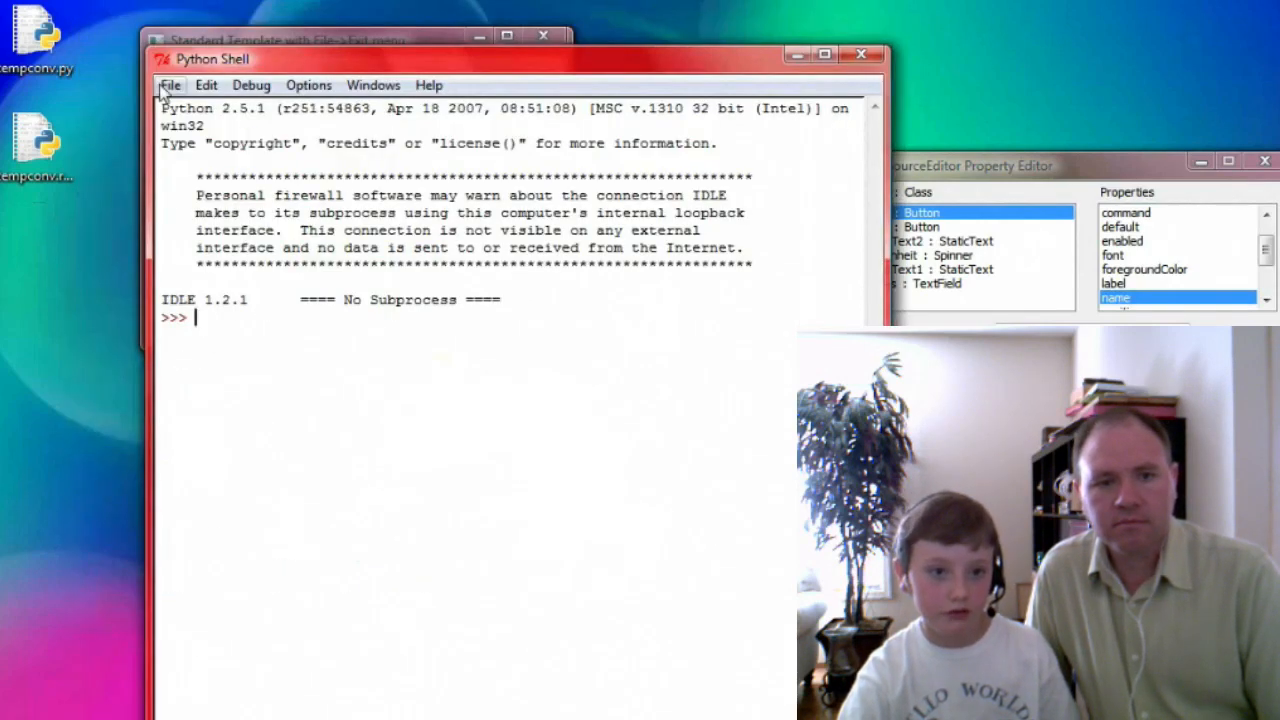
# Open tempconv.py from the Desktop via IDLE's File > Open dialog.
pyautogui.click(170, 85)
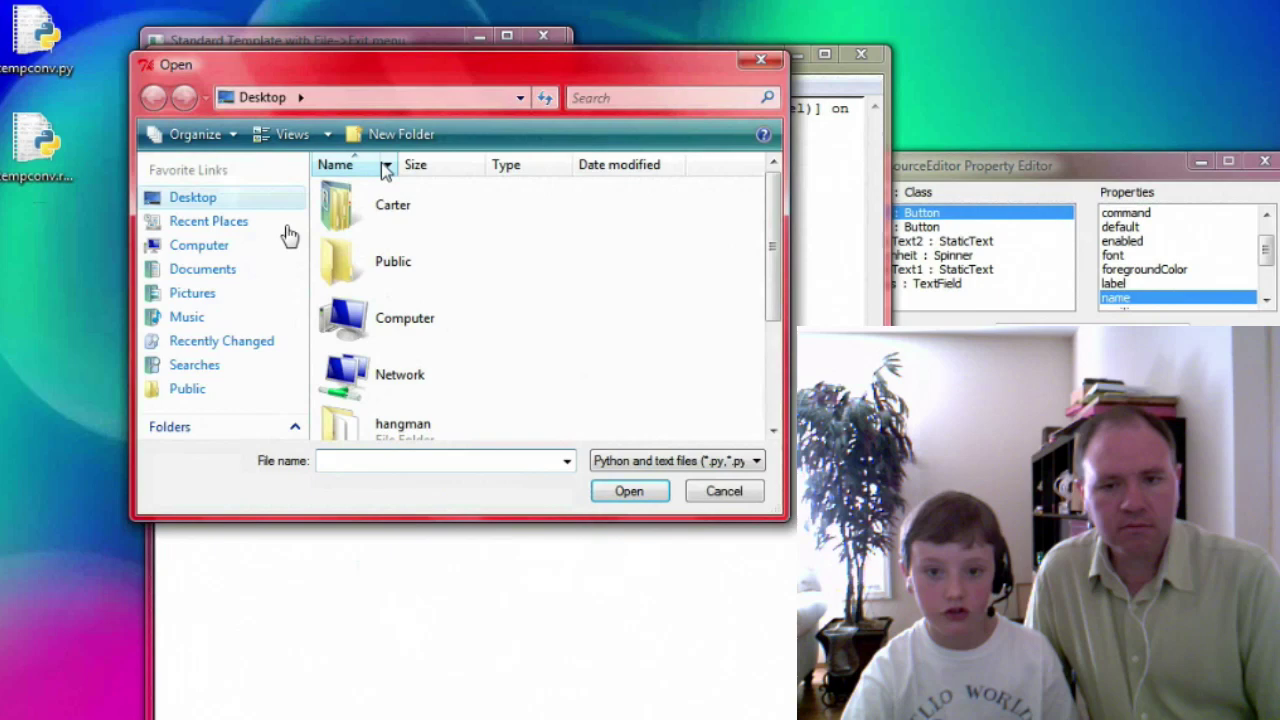
pyautogui.scroll(-3)
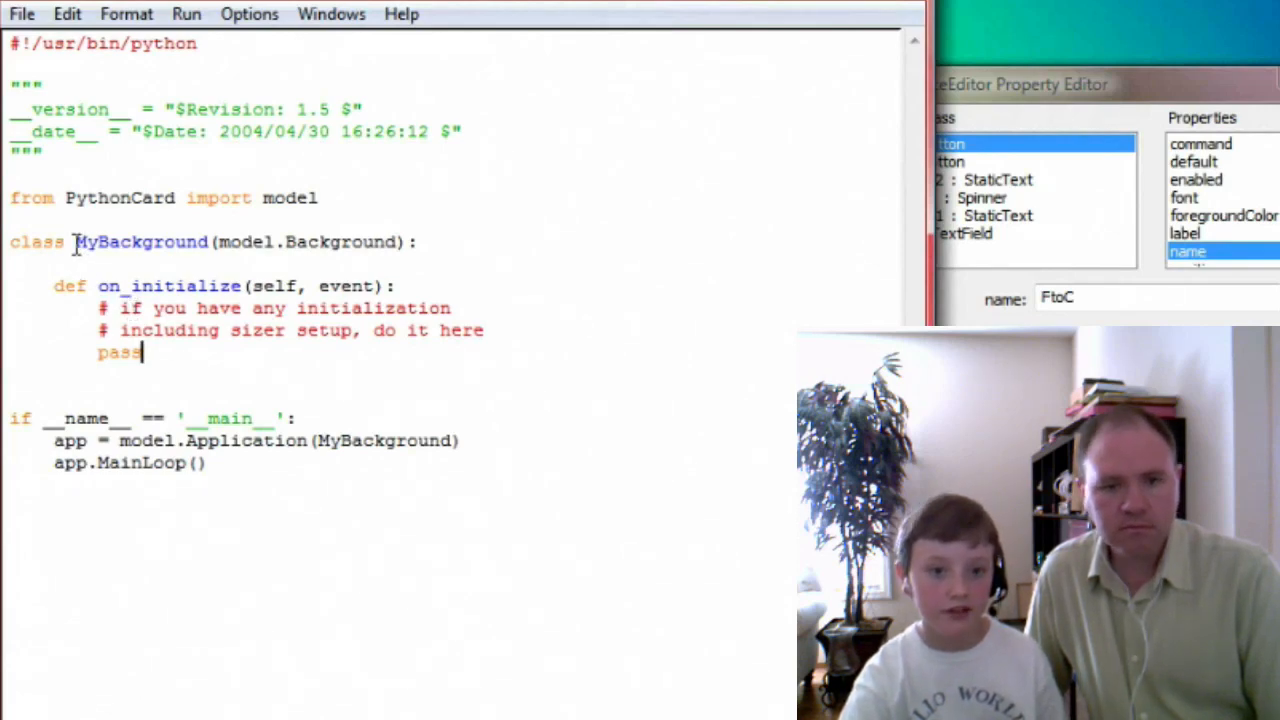
# Type 'def on_CtoF_mouseClick(self, event):' below on_initialize and begin an indented body line.
pyautogui.doubleClick(141, 241)
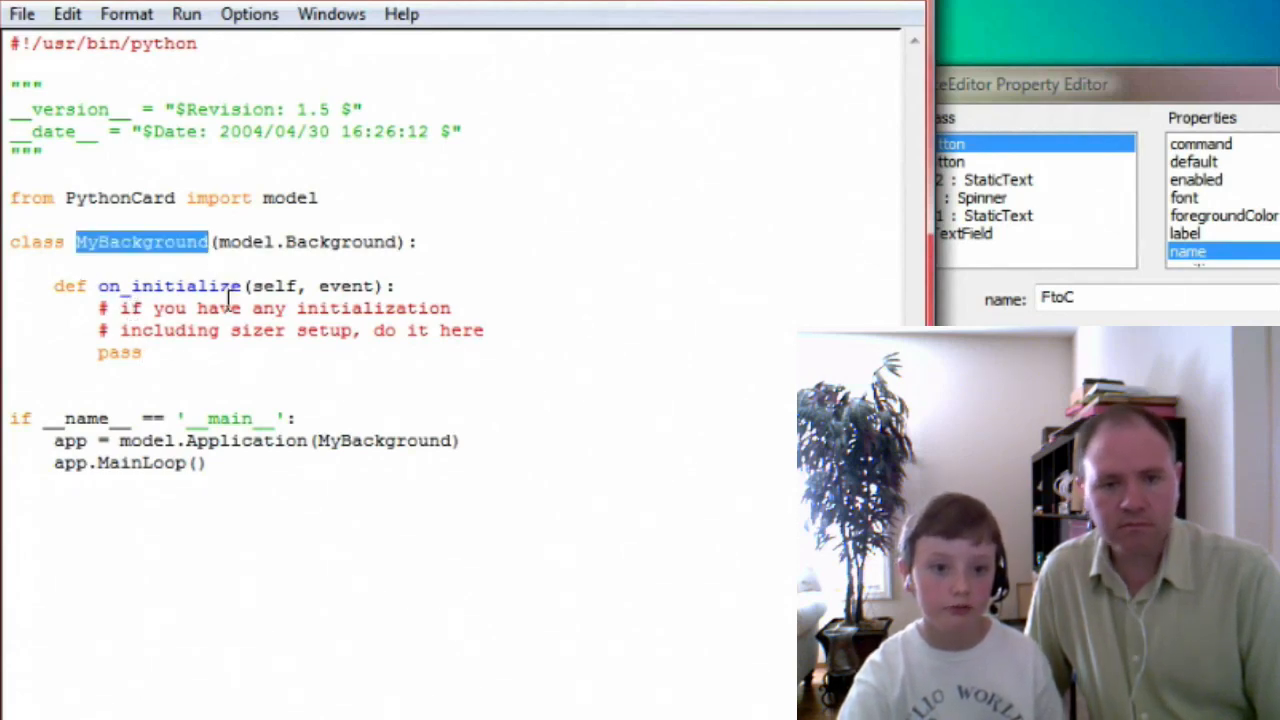
pyautogui.click(196, 345)
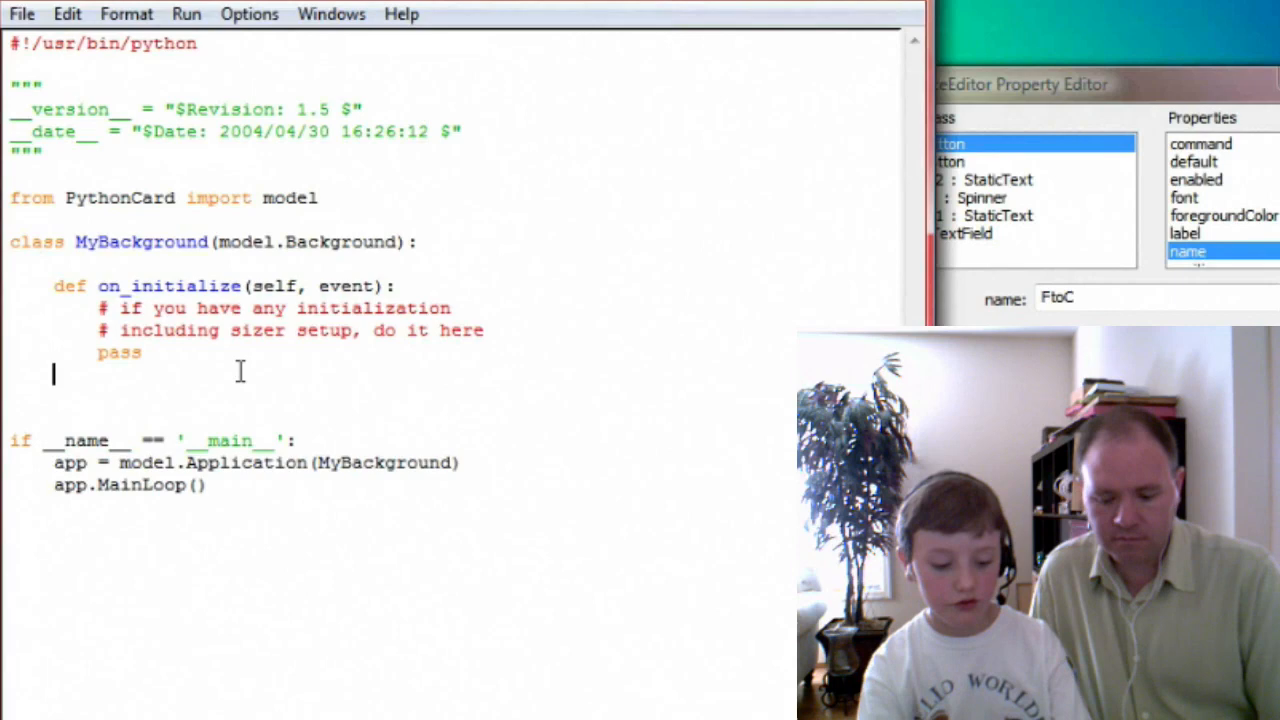
pyautogui.write('def on_CtoF')
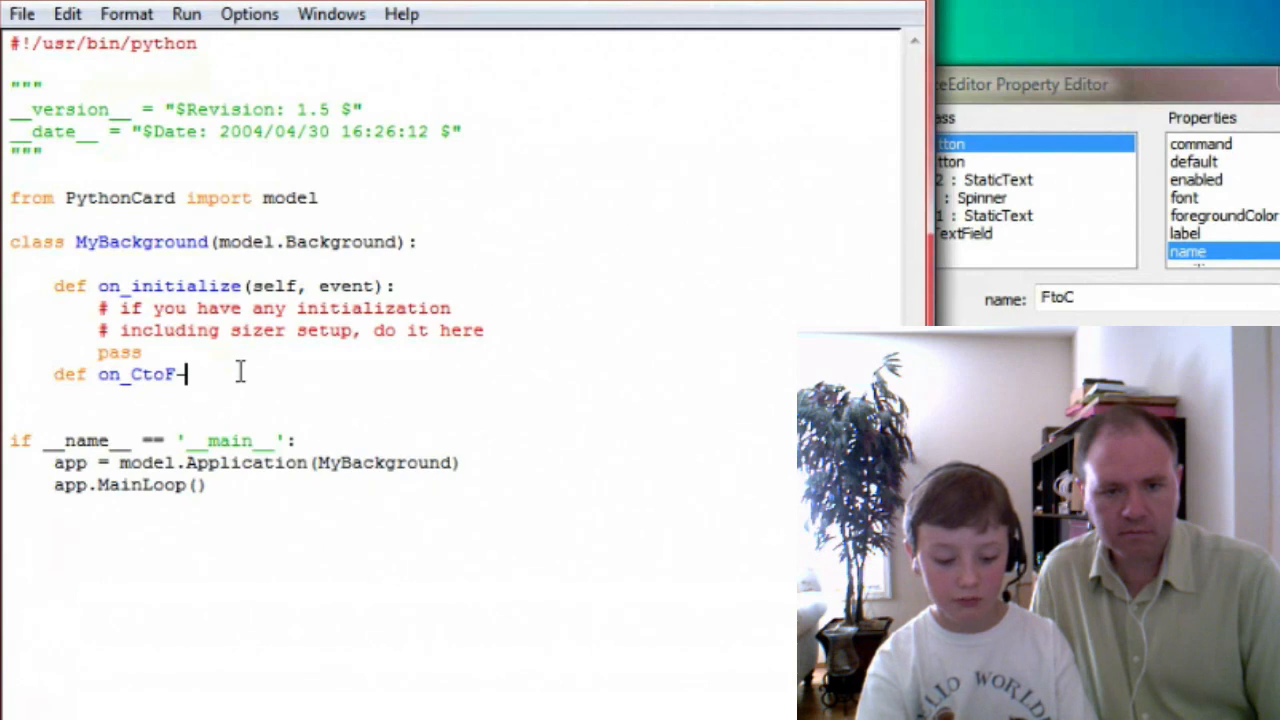
pyautogui.write('mouseClo')
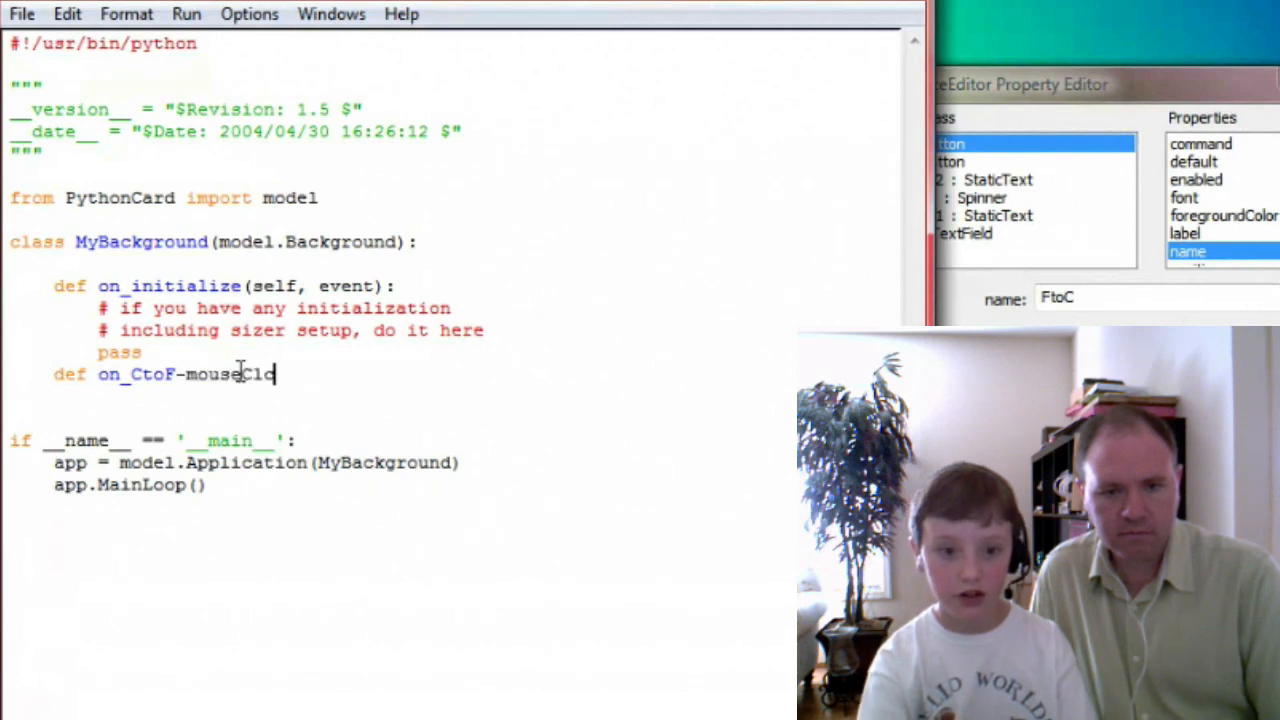
pyautogui.write('ick')
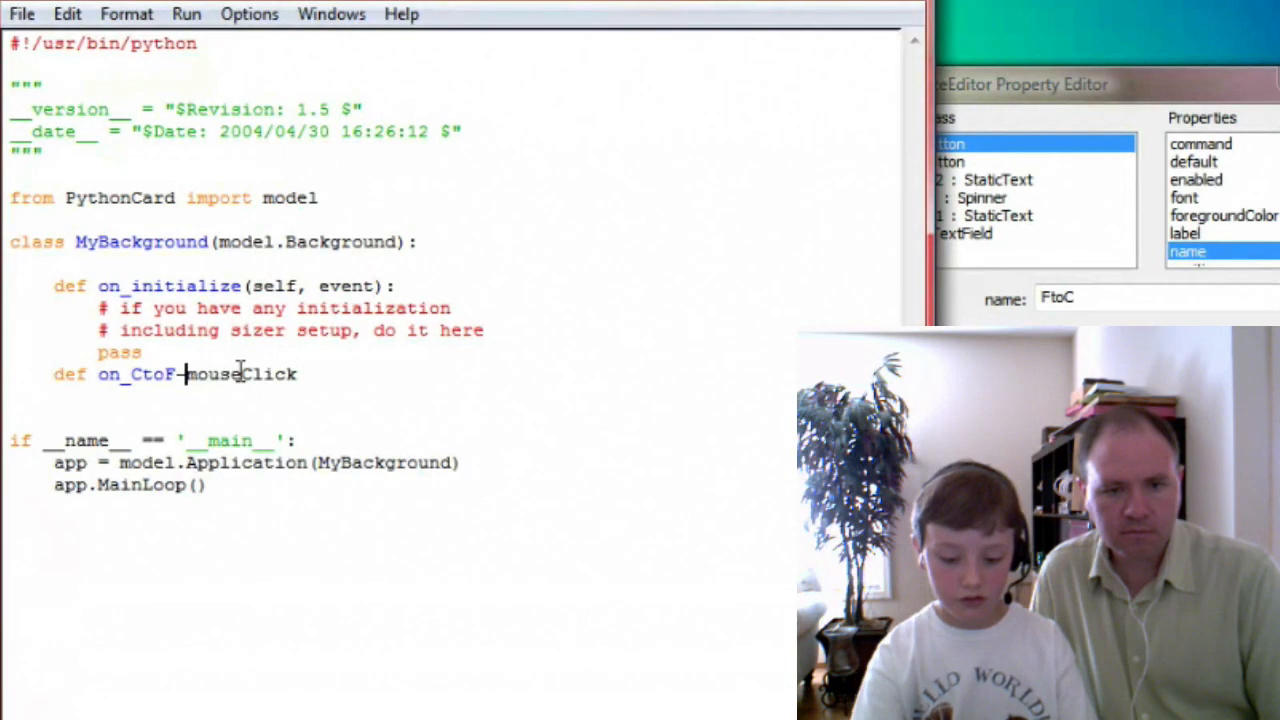
pyautogui.write('_')
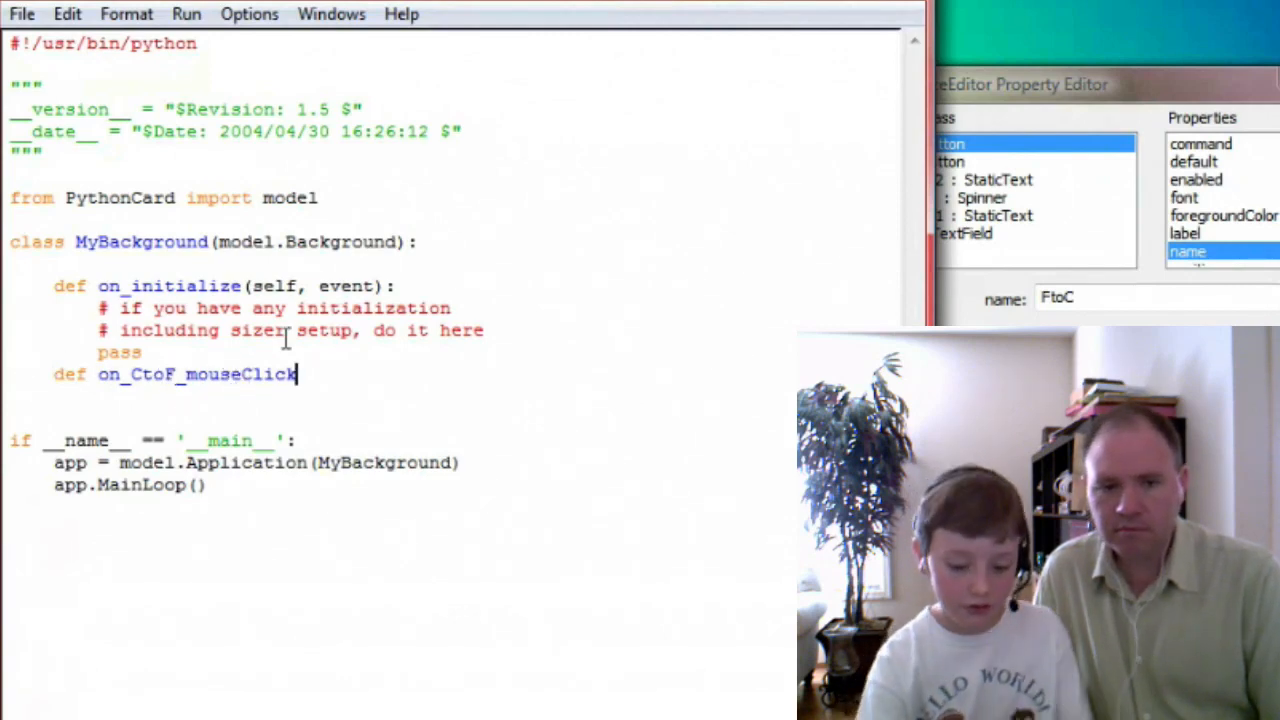
pyautogui.write('(self,')
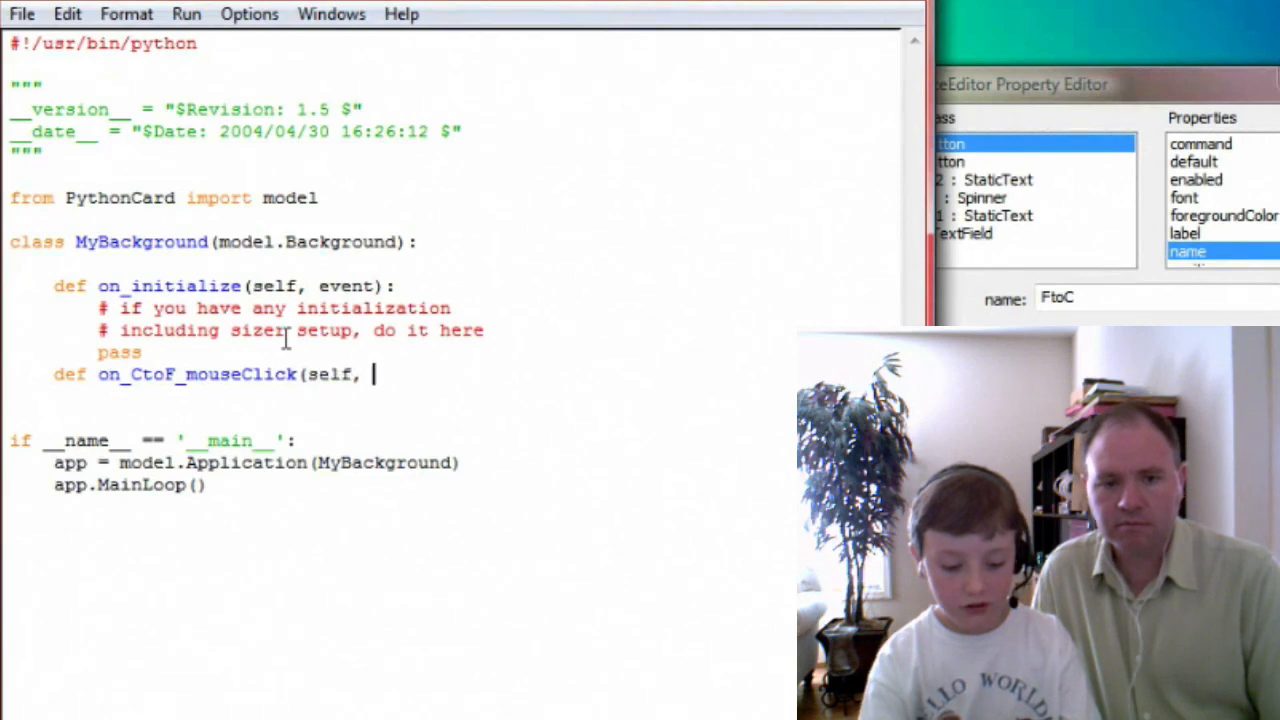
pyautogui.write('event)')
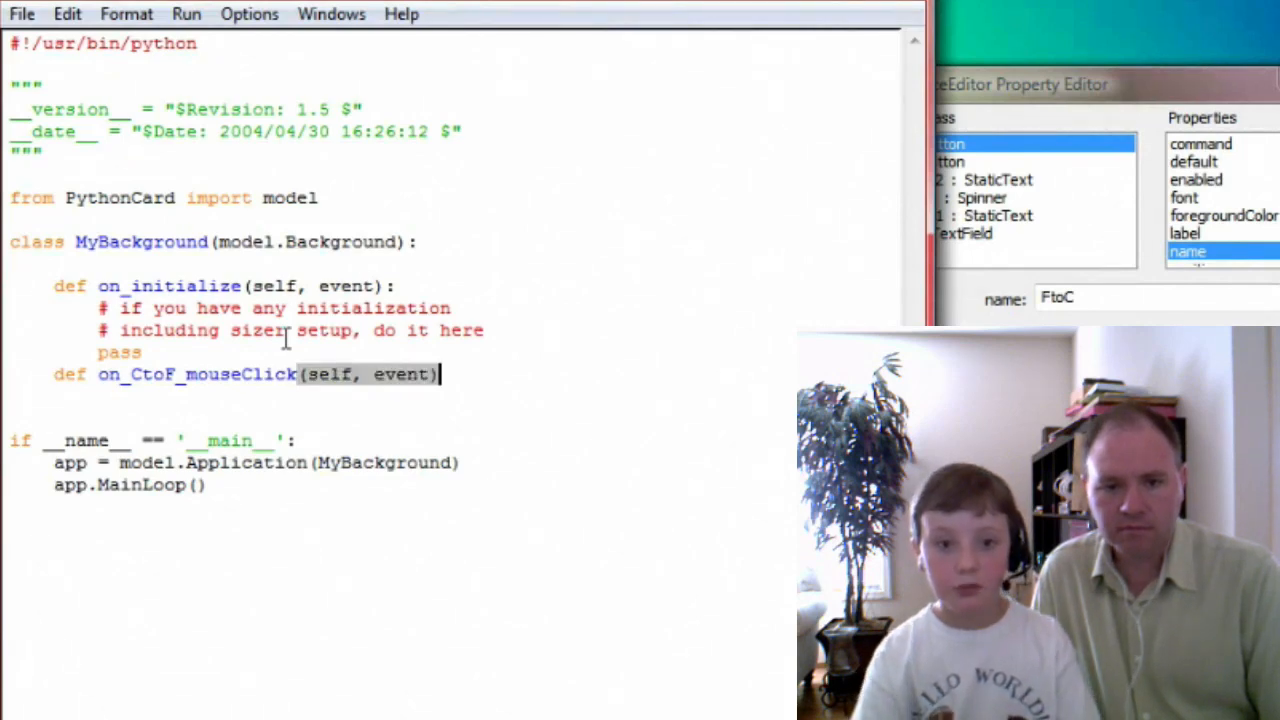
pyautogui.write(':')
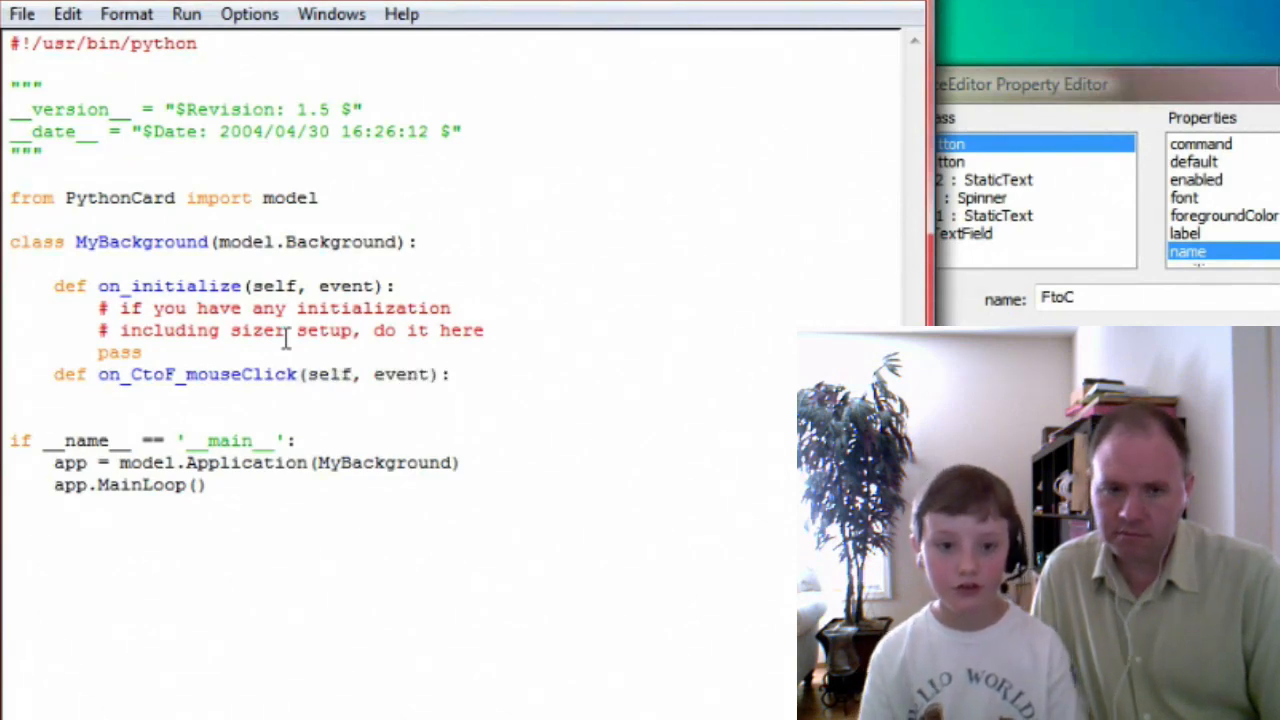
pyautogui.click(448, 374)
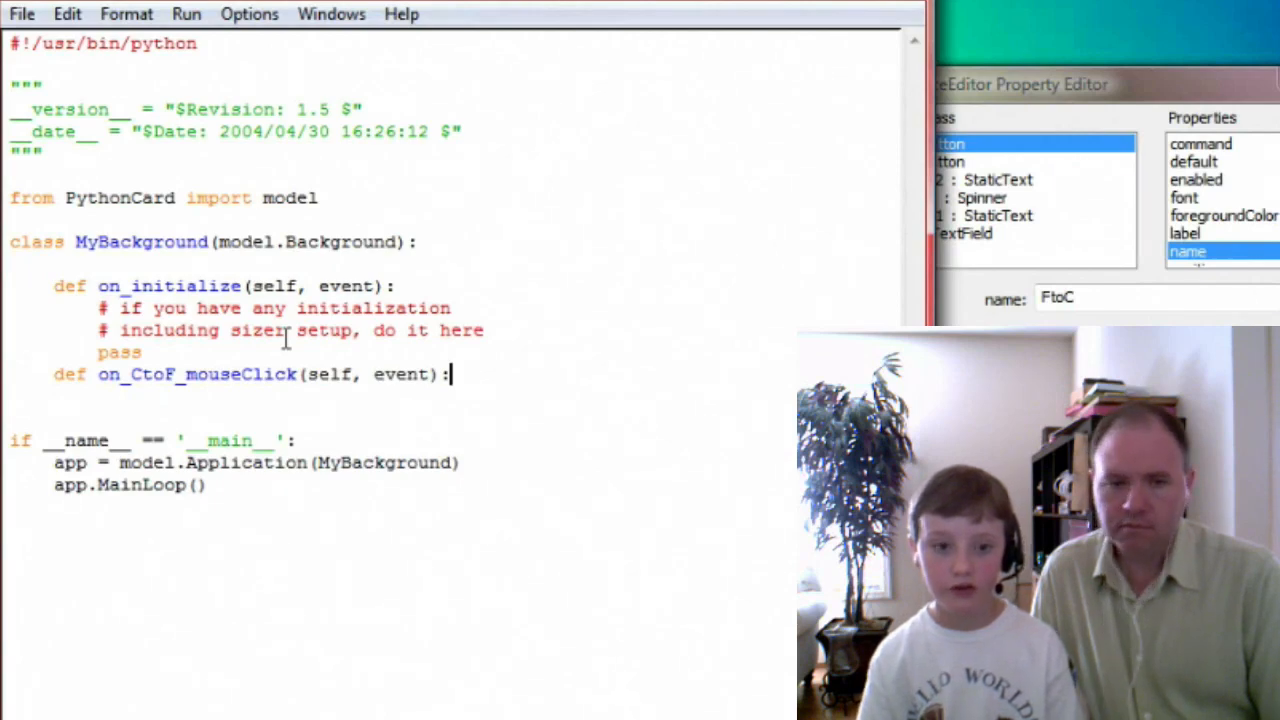
pyautogui.moveTo(258, 411)
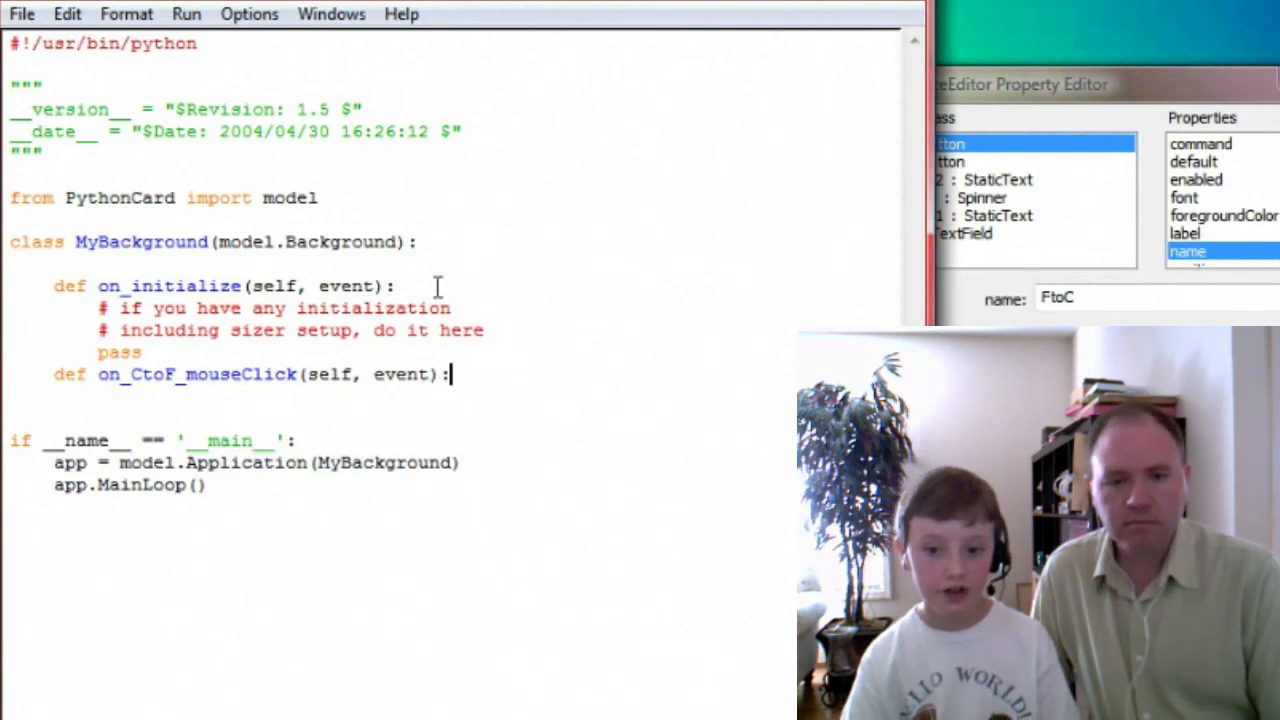
pyautogui.press('Return')
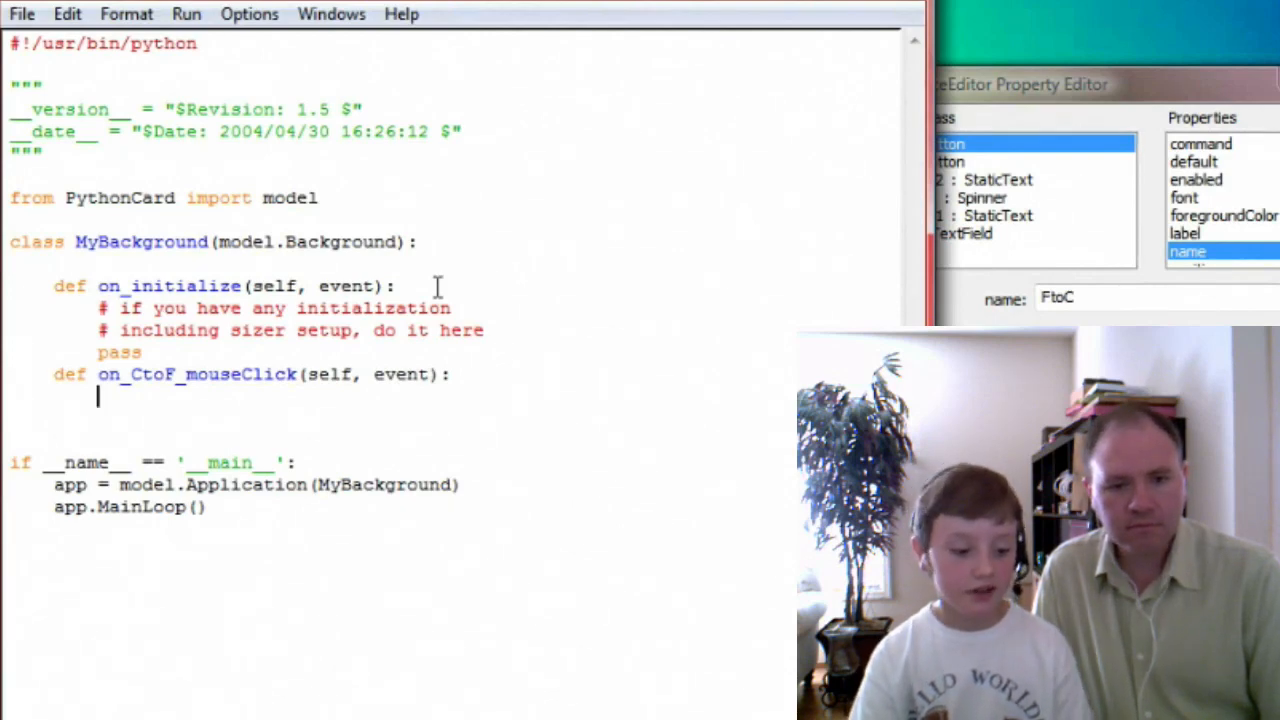
# Add the line c = int(self.components.celsius.text) to the CtoF handler.
pyautogui.write('self.components.')
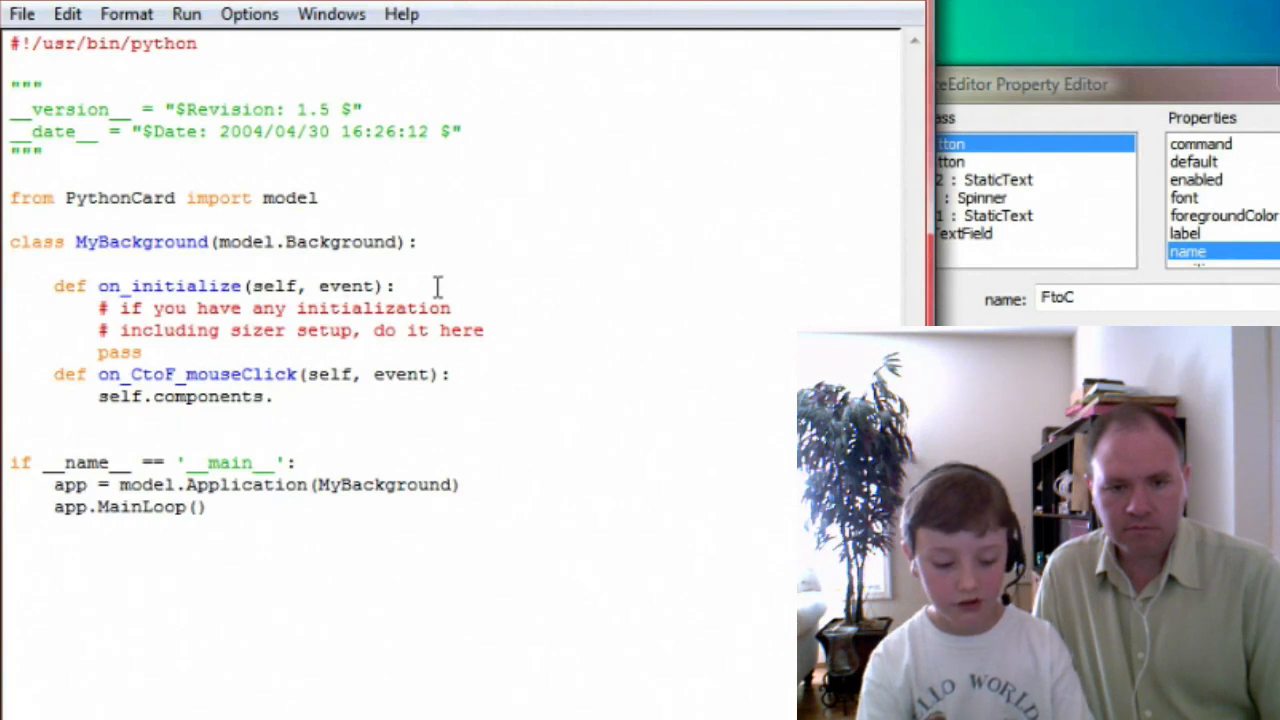
pyautogui.write('celsius.')
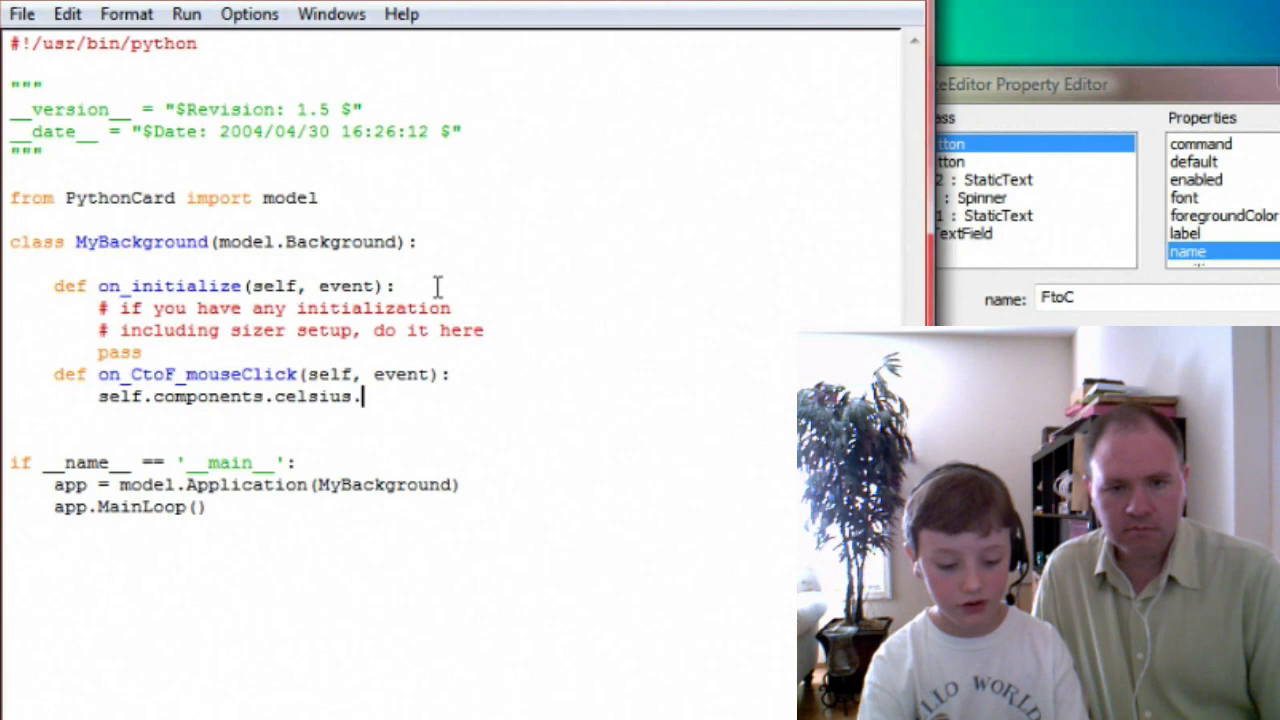
pyautogui.write('text')
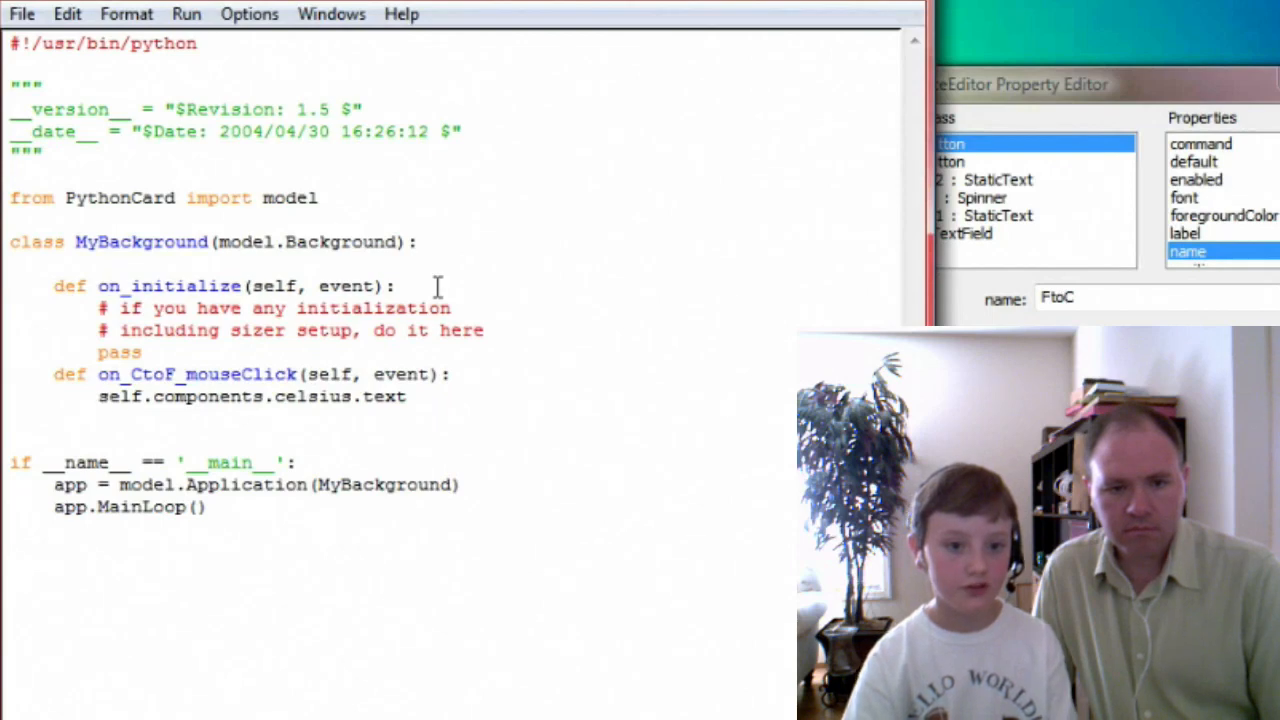
pyautogui.write('c =')
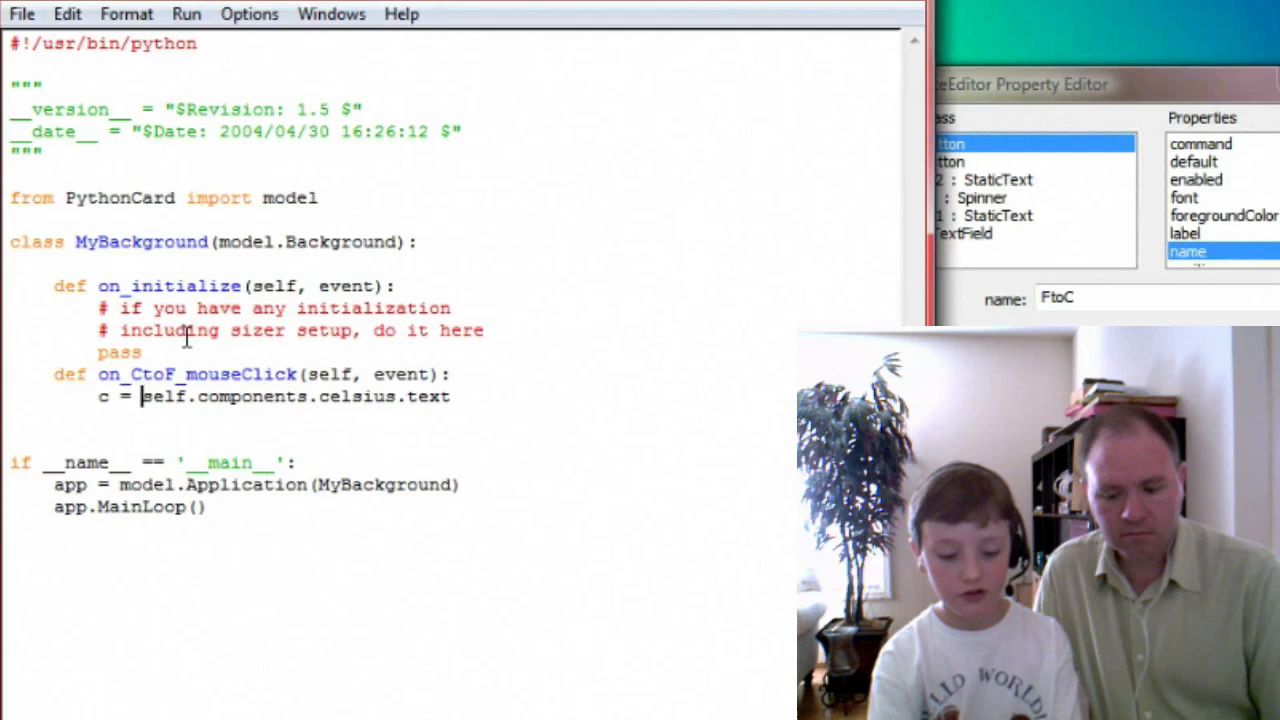
pyautogui.write('int(')
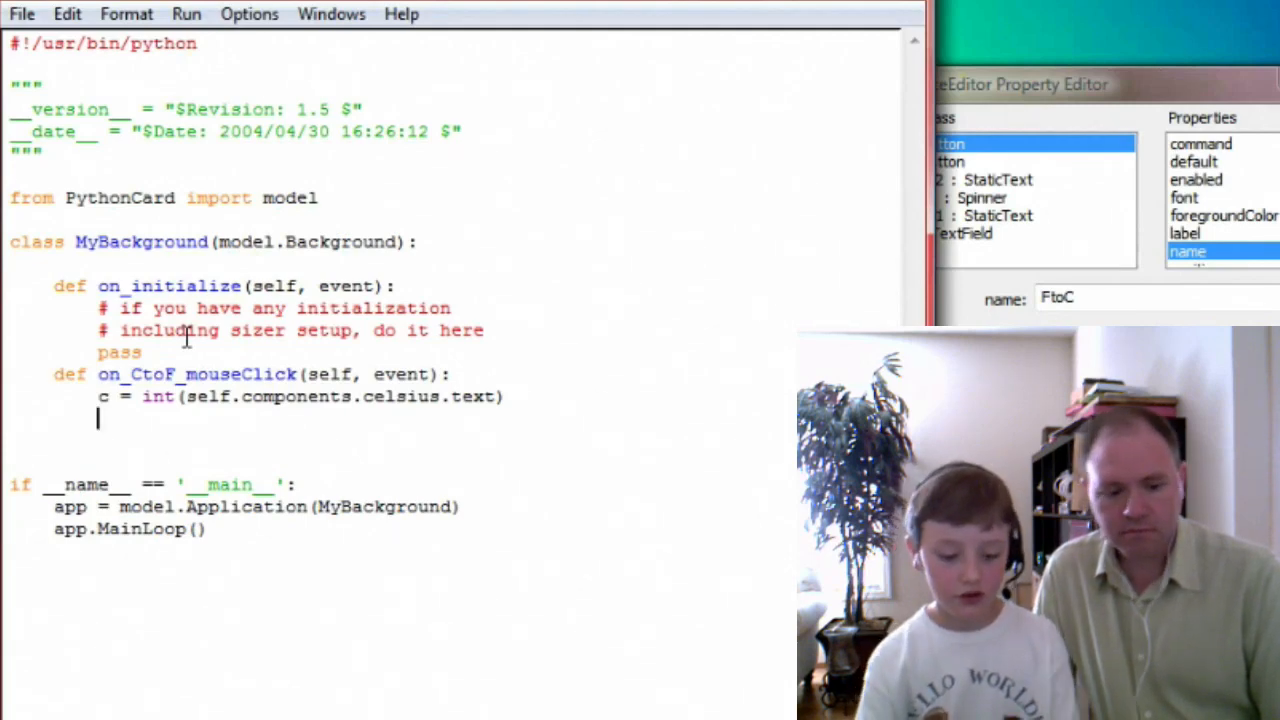
# Add f = c*9.0/5+32 and self.components.fahrenheit.value = f.
pyautogui.write('f = c')
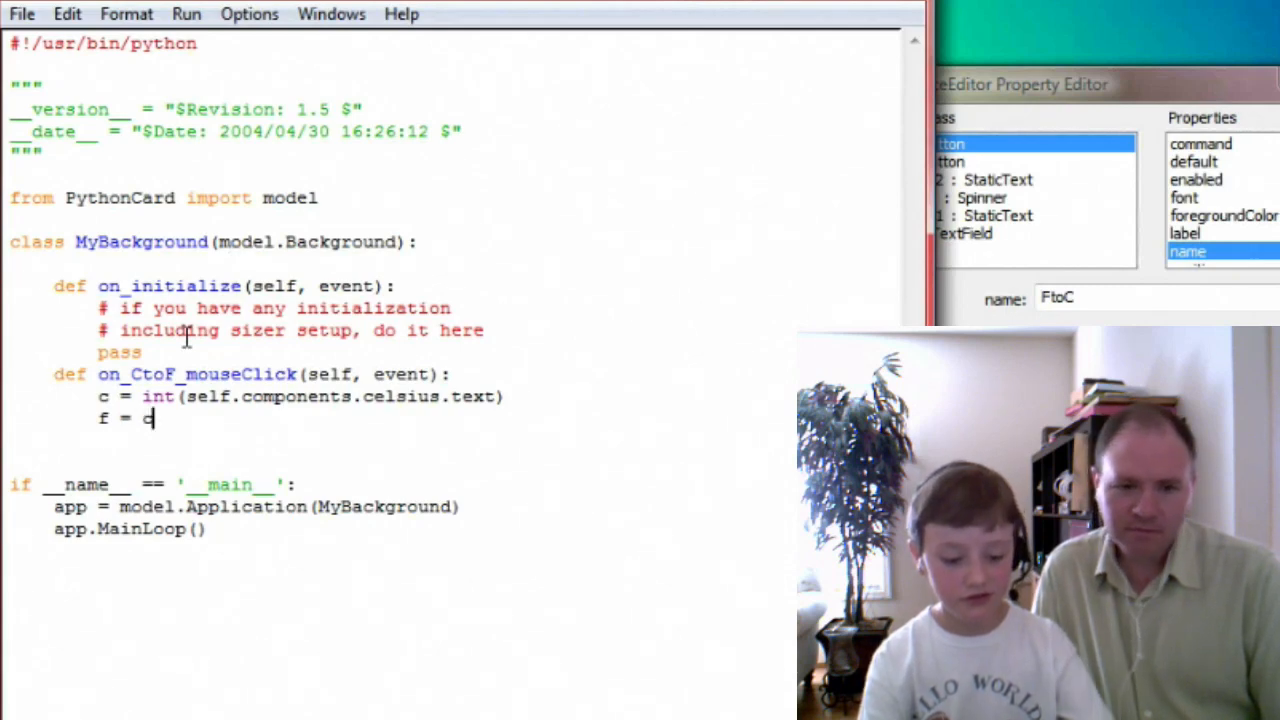
pyautogui.write('*9')
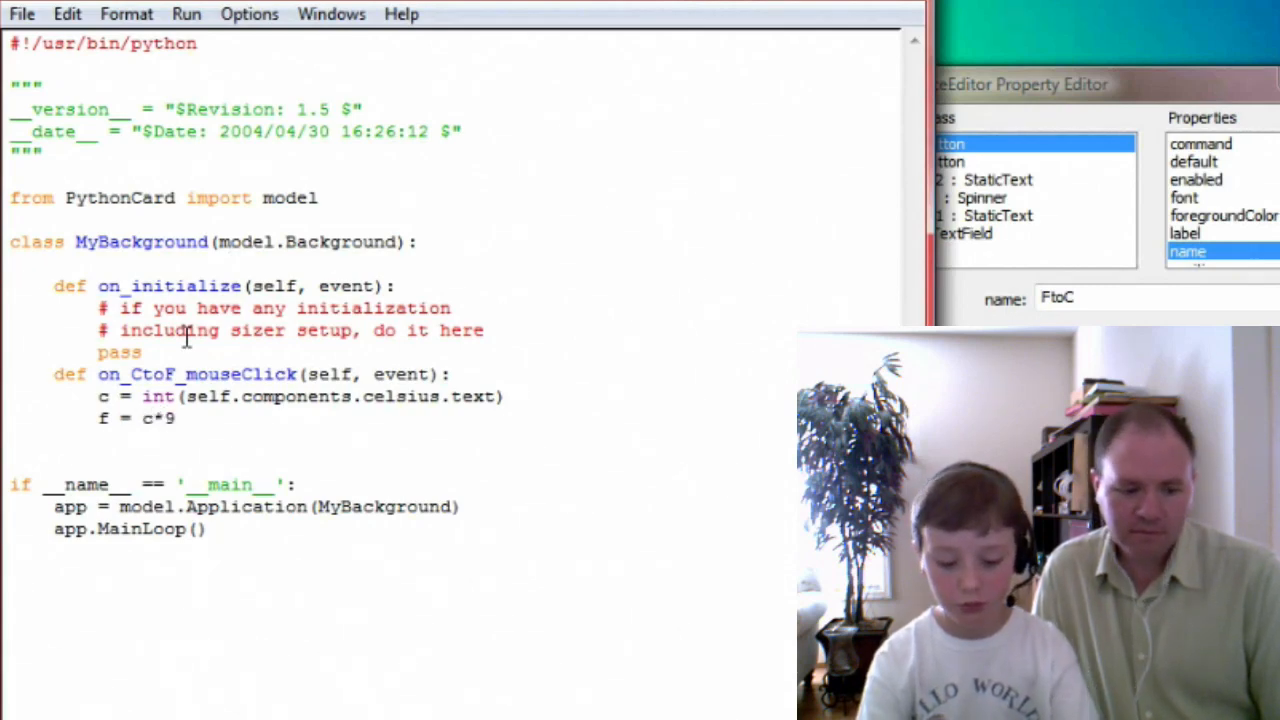
pyautogui.write('.0/5')
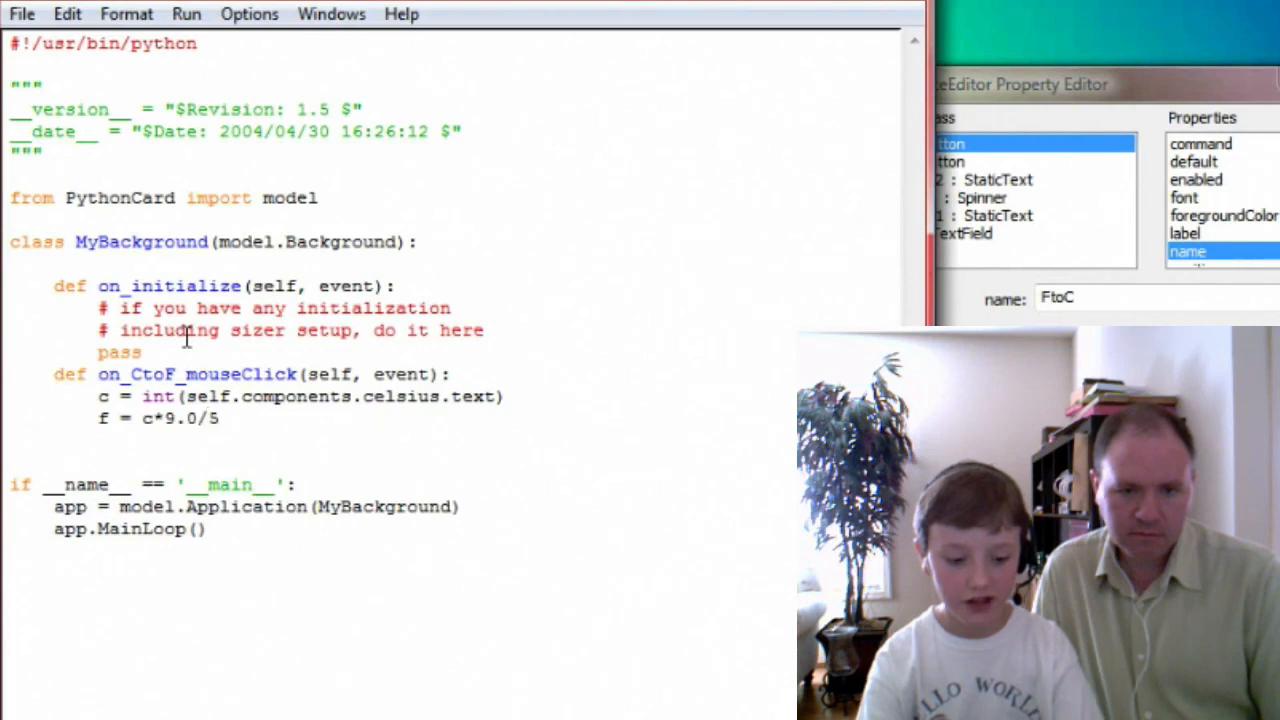
pyautogui.write('+32')
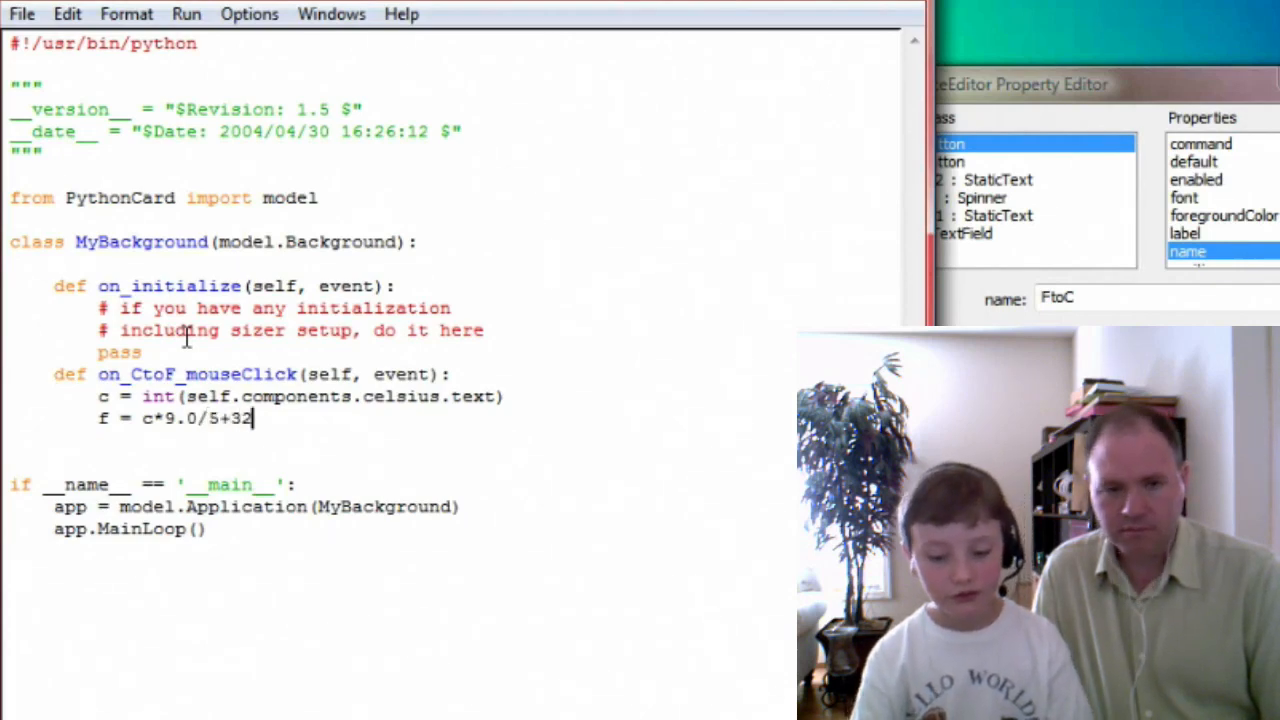
pyautogui.press('Return')
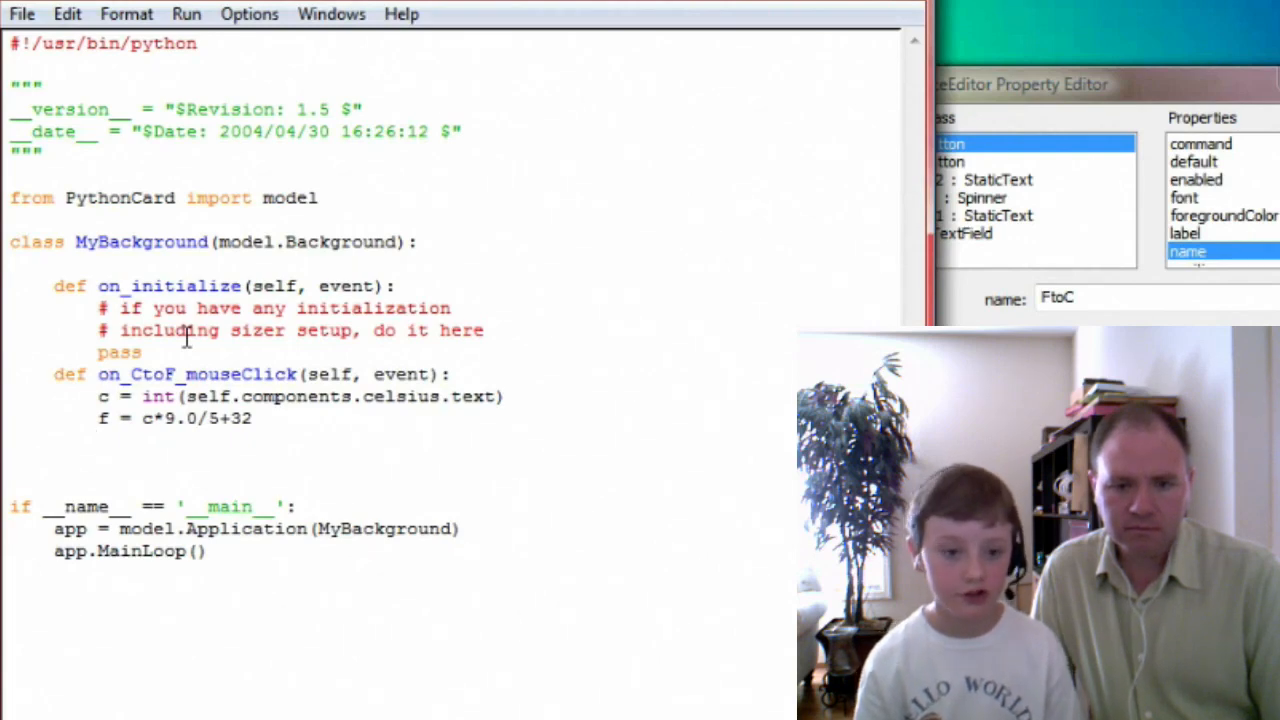
pyautogui.write('self')
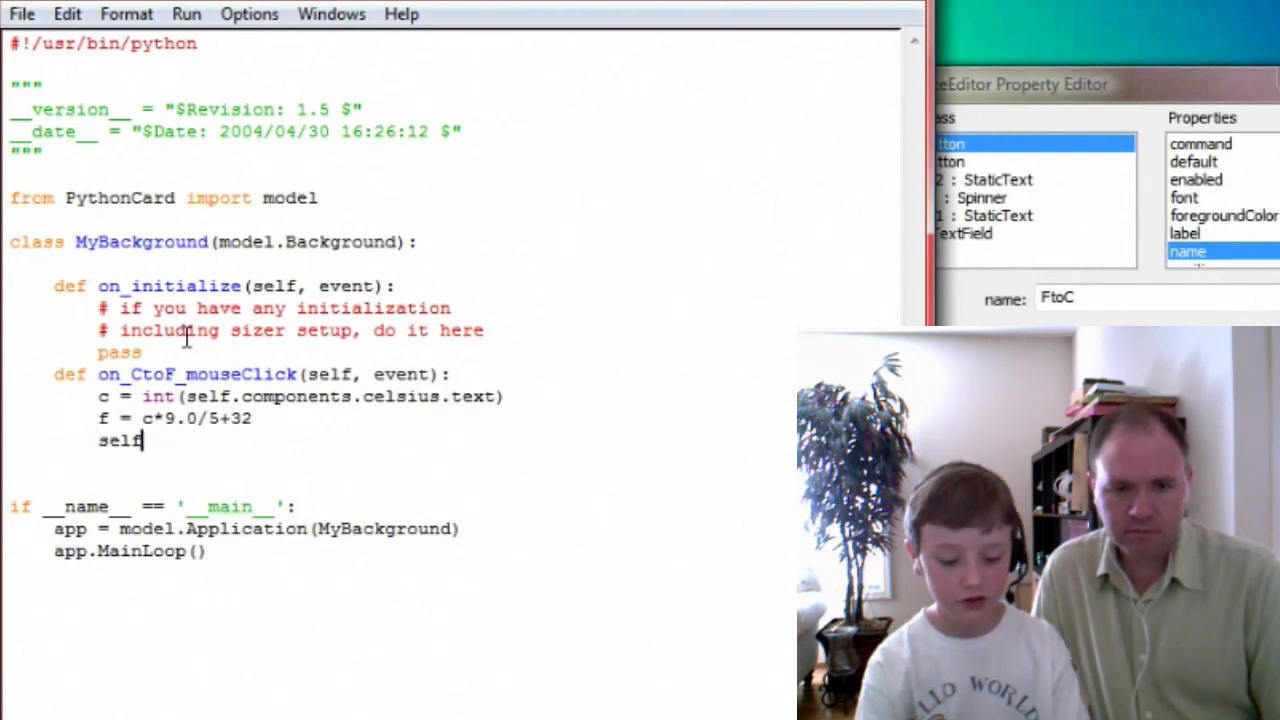
pyautogui.write('.components.fa')
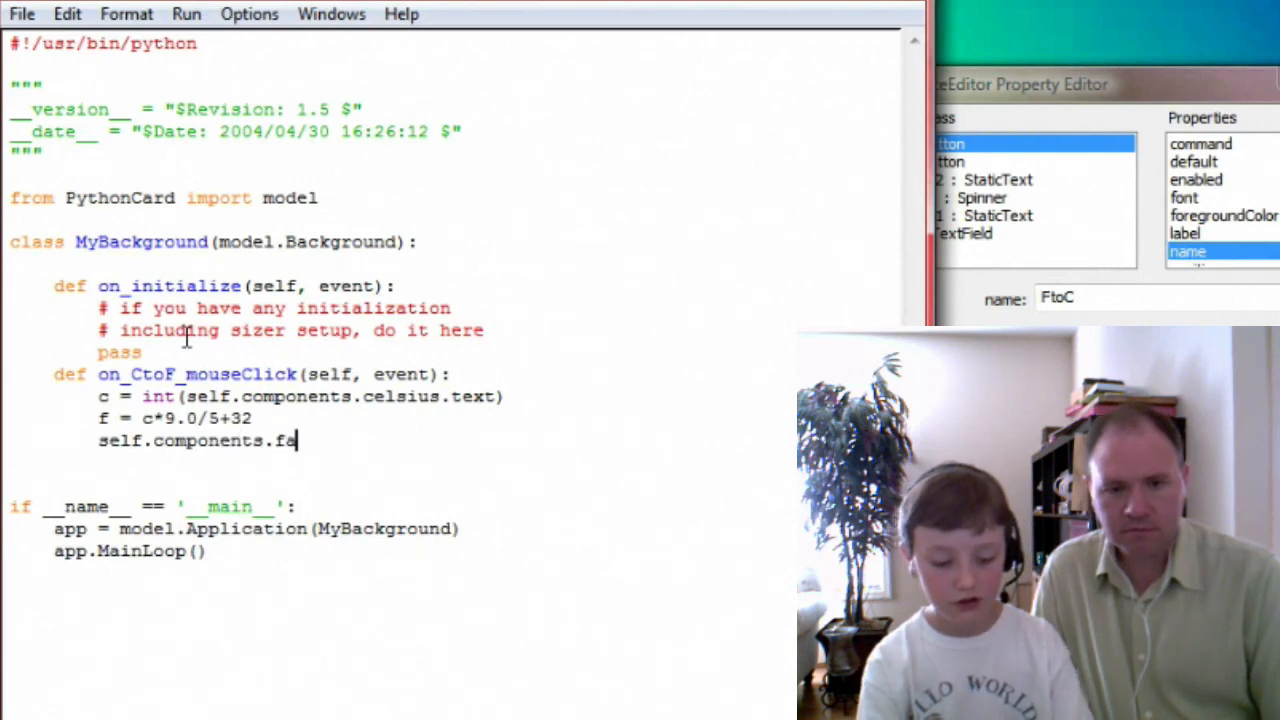
pyautogui.write('hren')
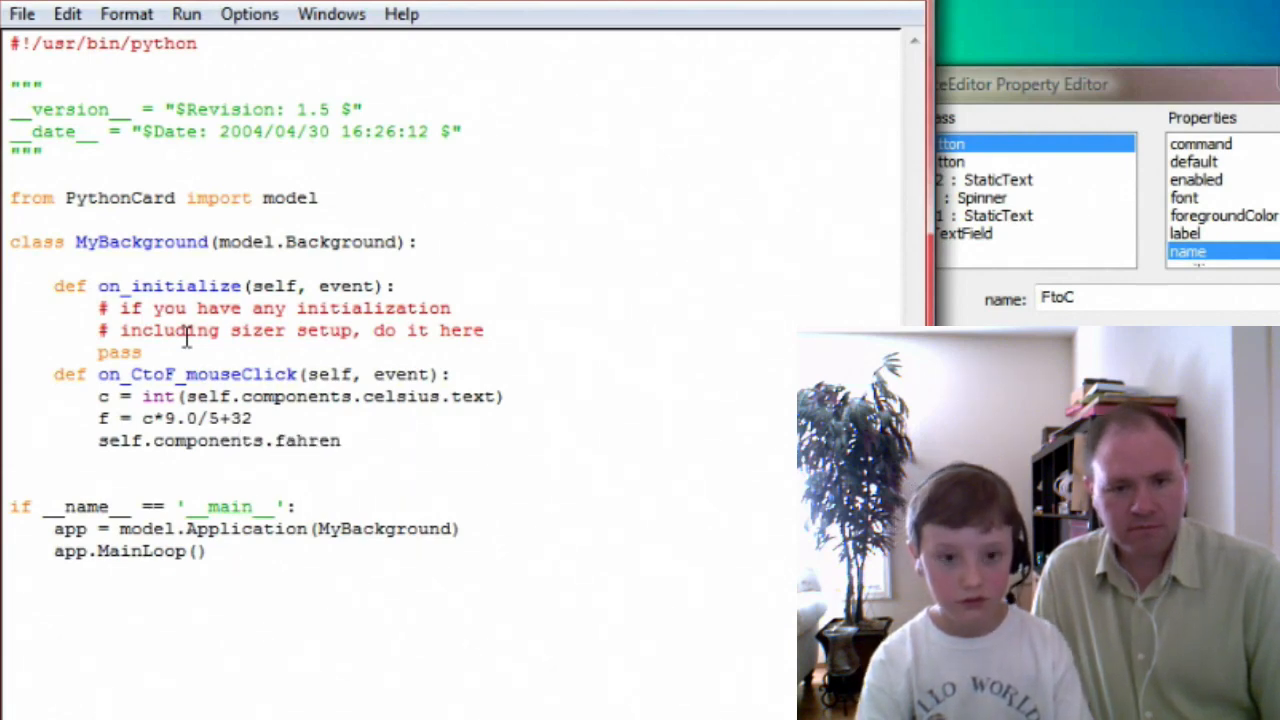
pyautogui.write('heit.v')
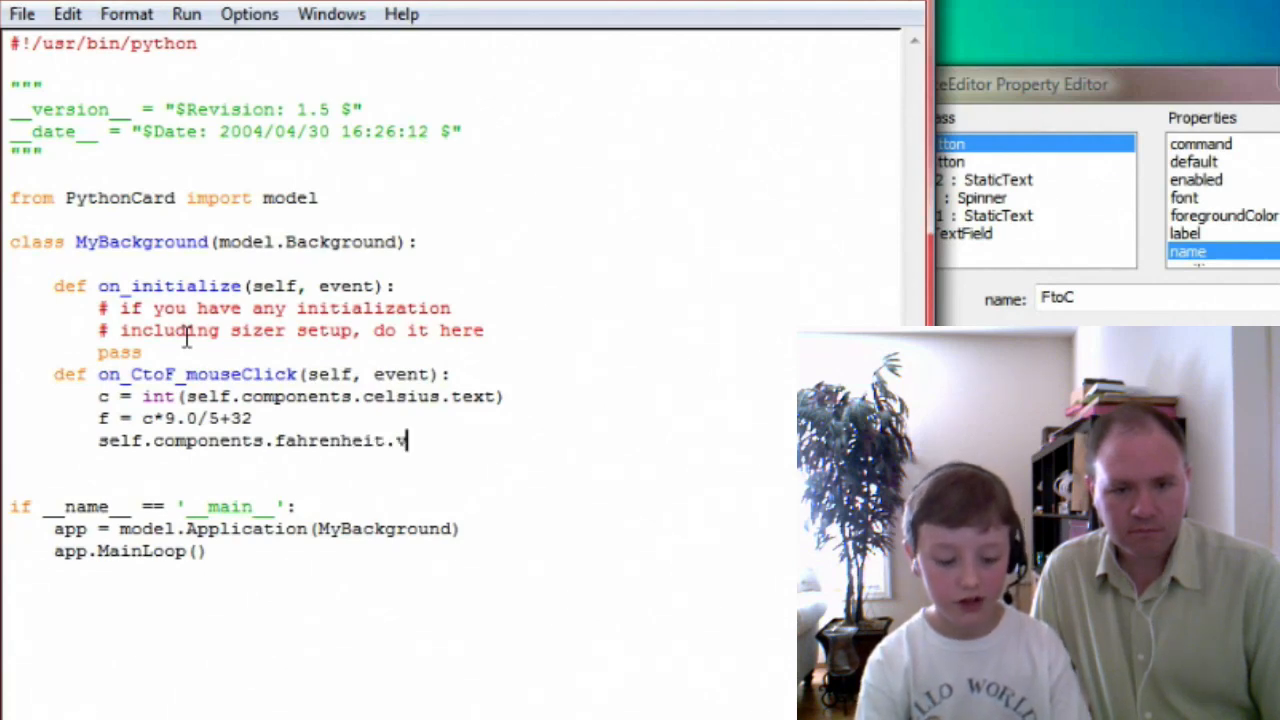
pyautogui.write('alue = f')
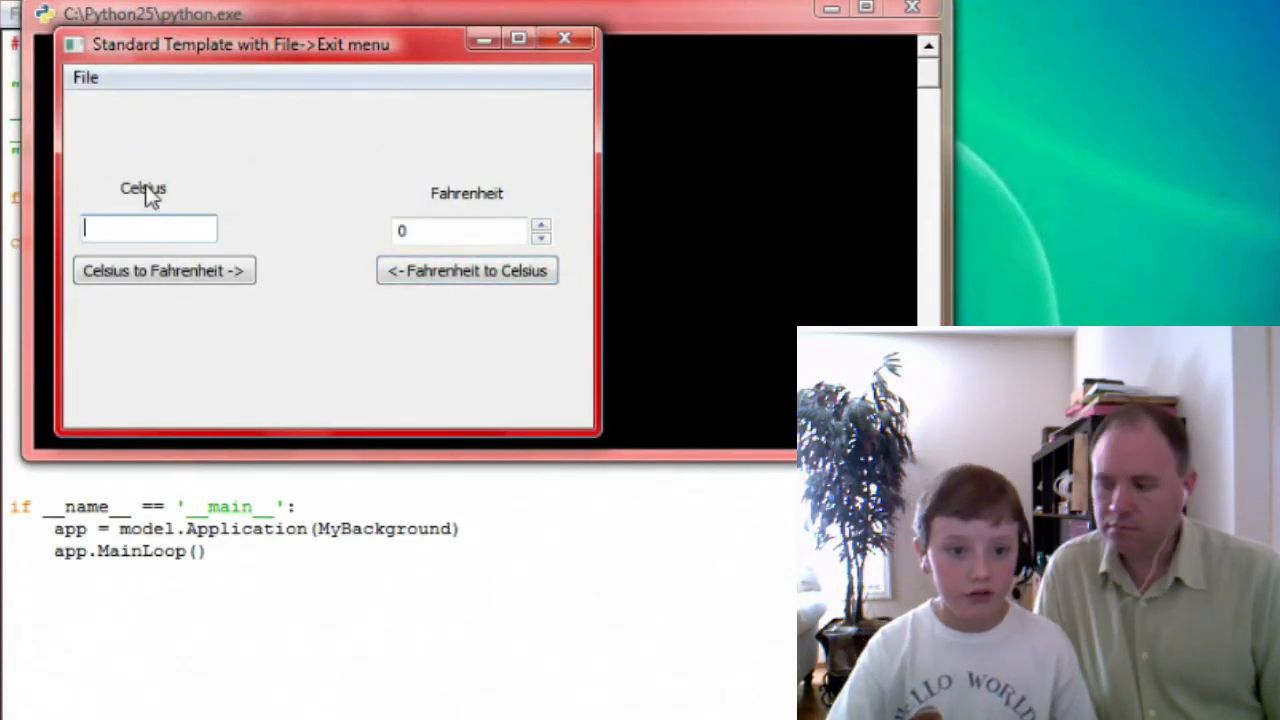
pyautogui.moveTo(135, 165)
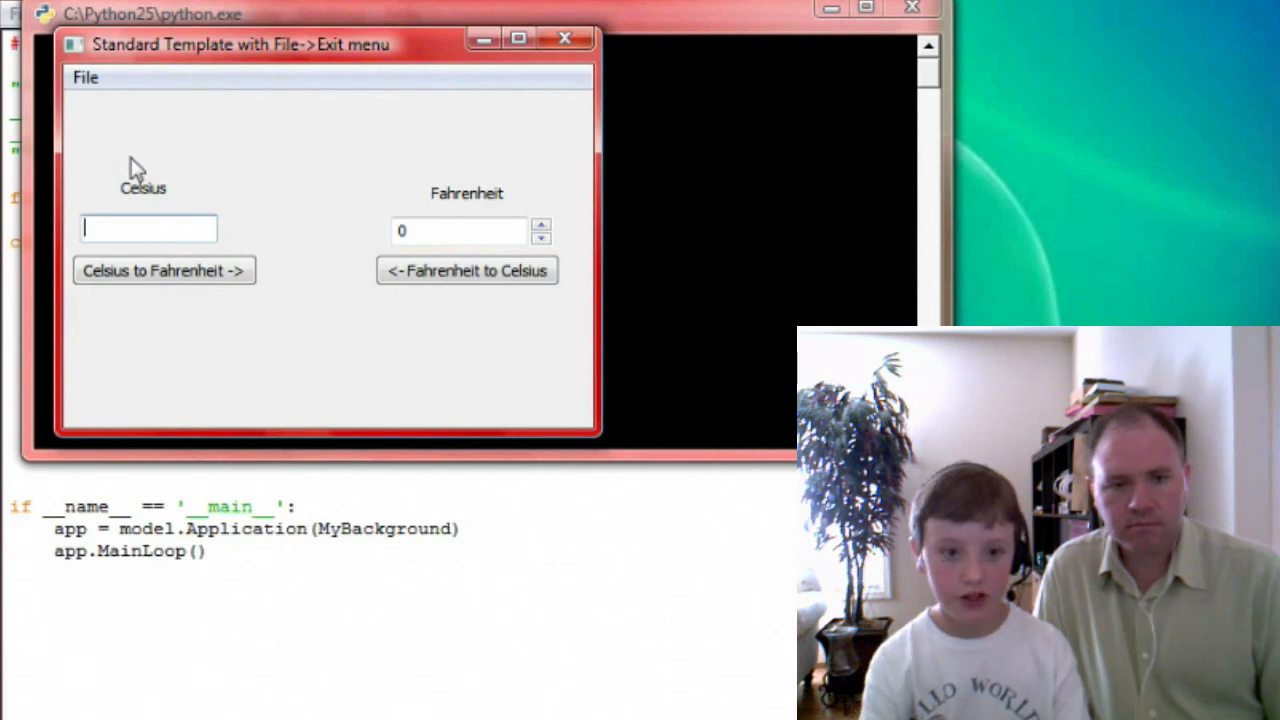
# Close the running Standard Template temperature converter window.
pyautogui.click(163, 270)
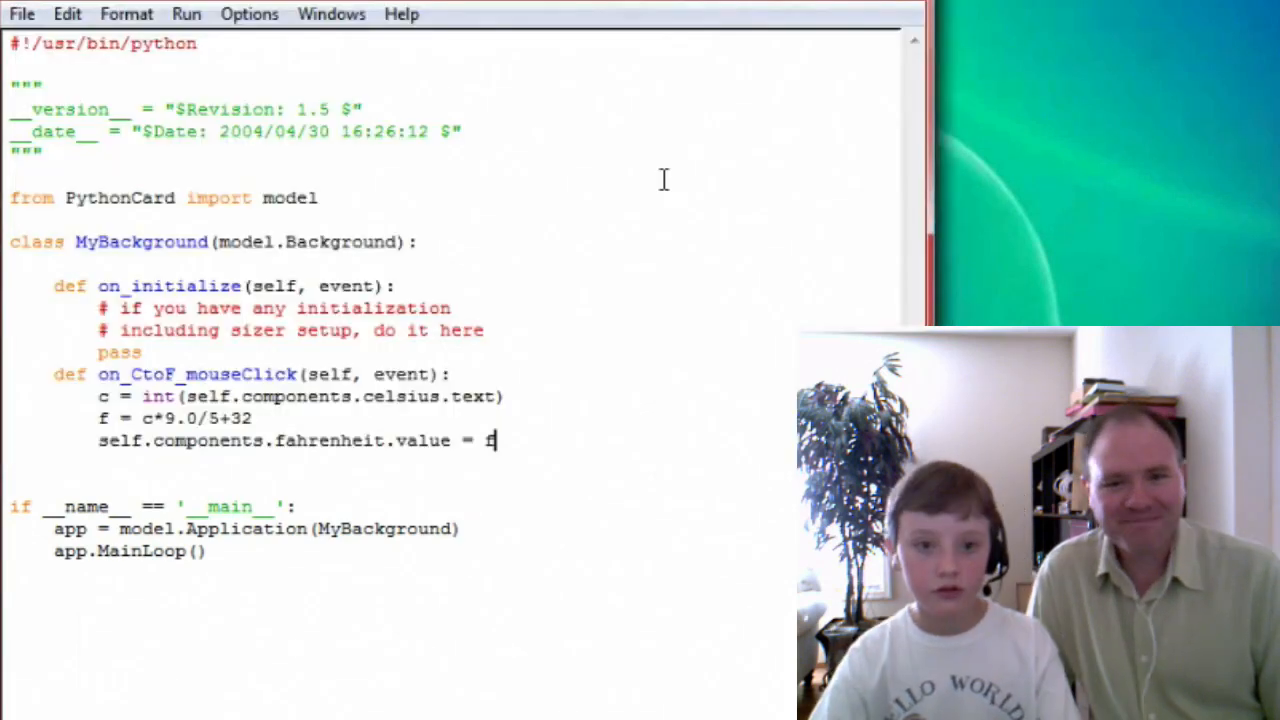
pyautogui.moveTo(516, 278)
pyautogui.write('de')
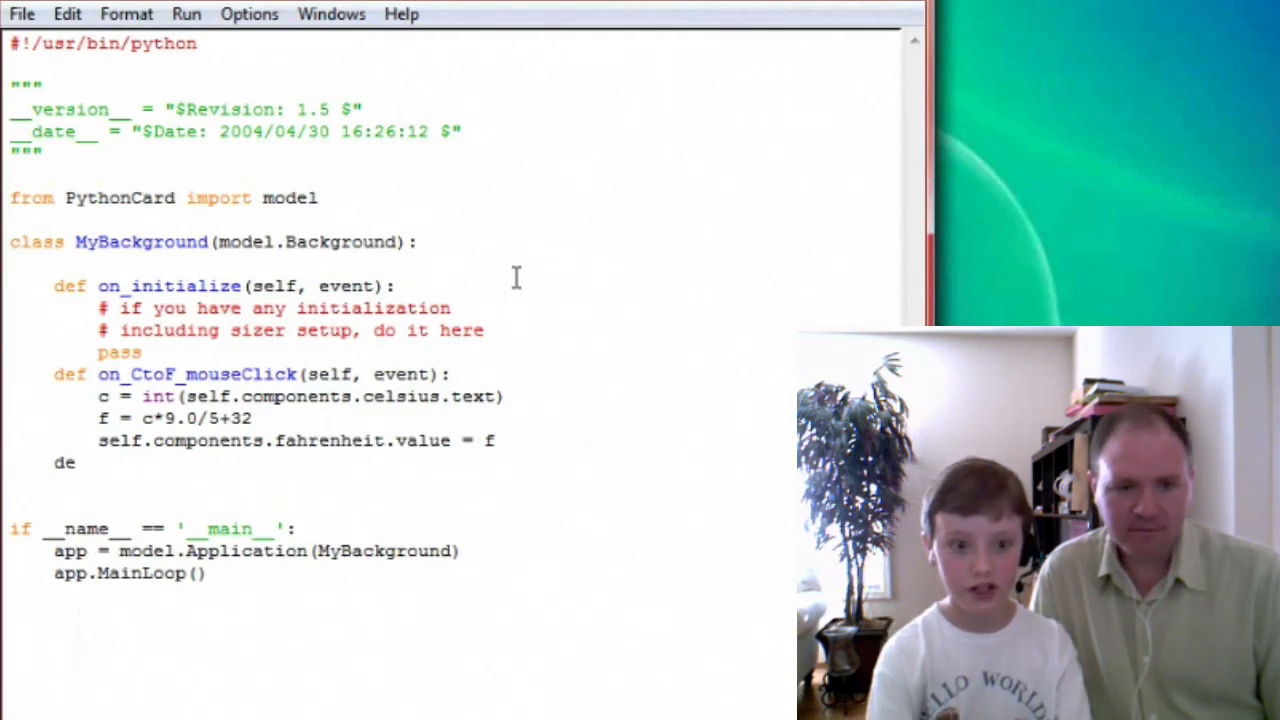
# Define the on_FtoC_mouseClick(self, event) handler.
pyautogui.write('f')
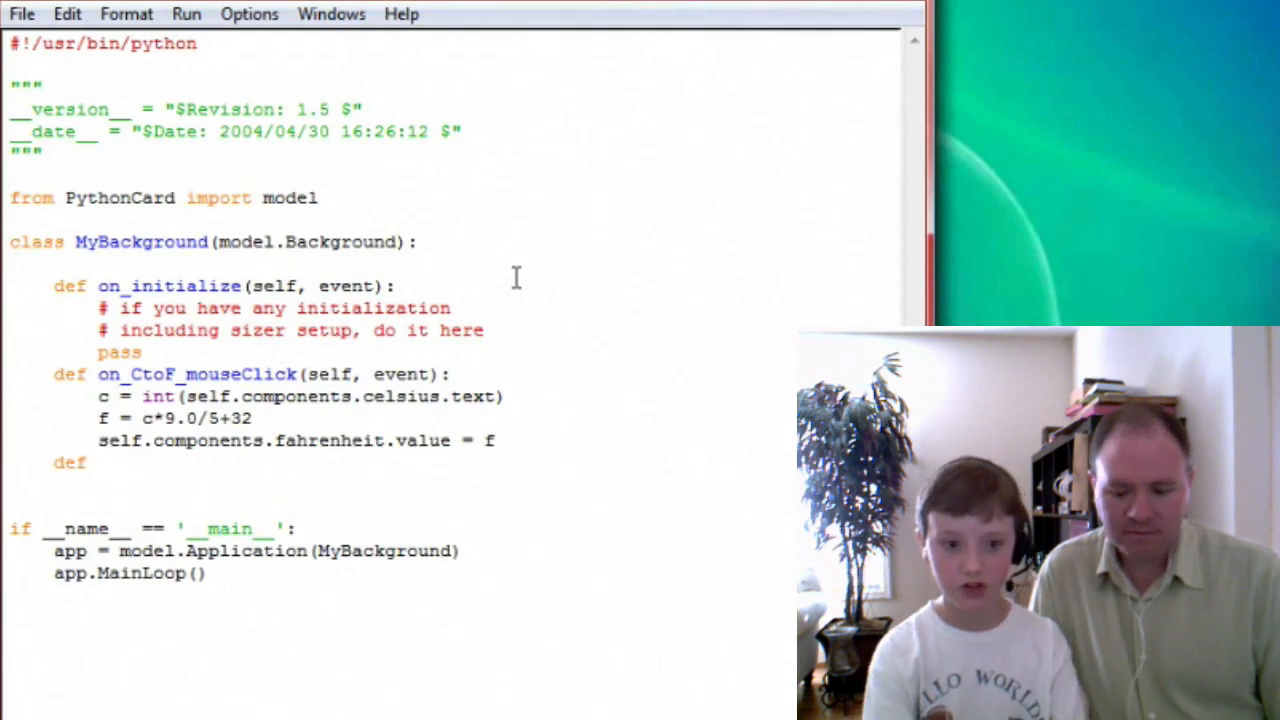
pyautogui.write('on_')
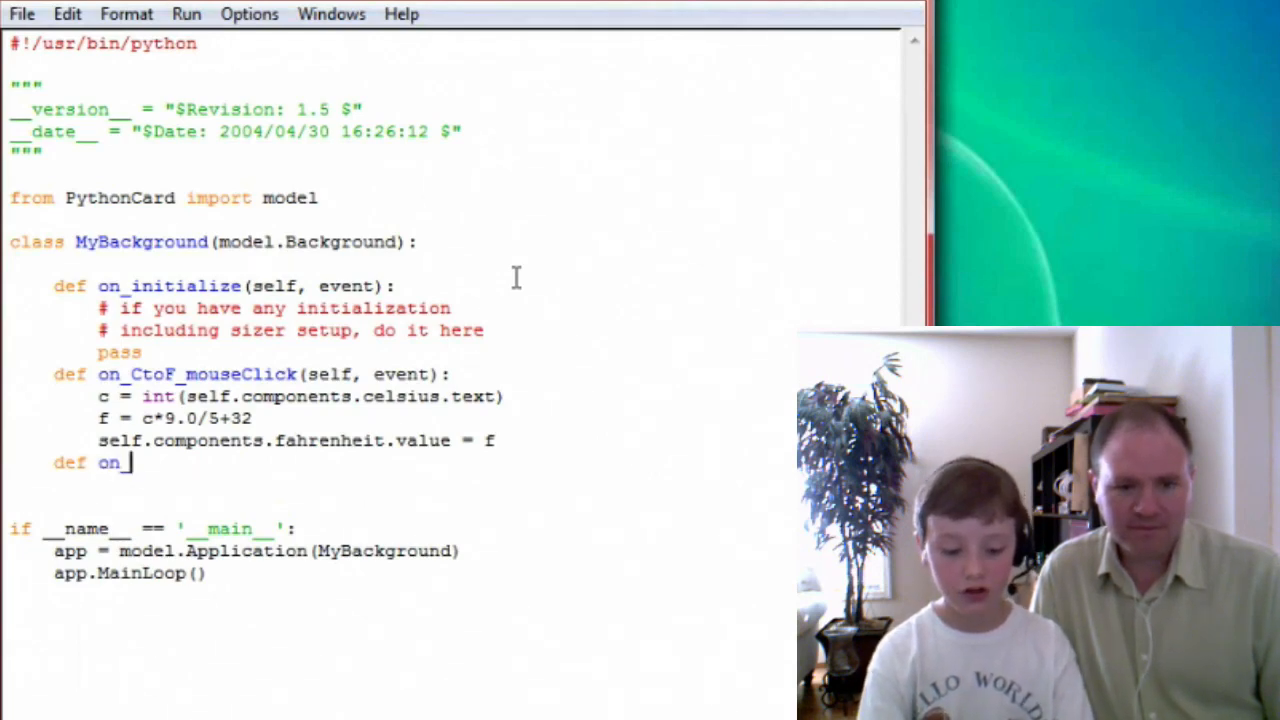
pyautogui.write('FtoC_mouse')
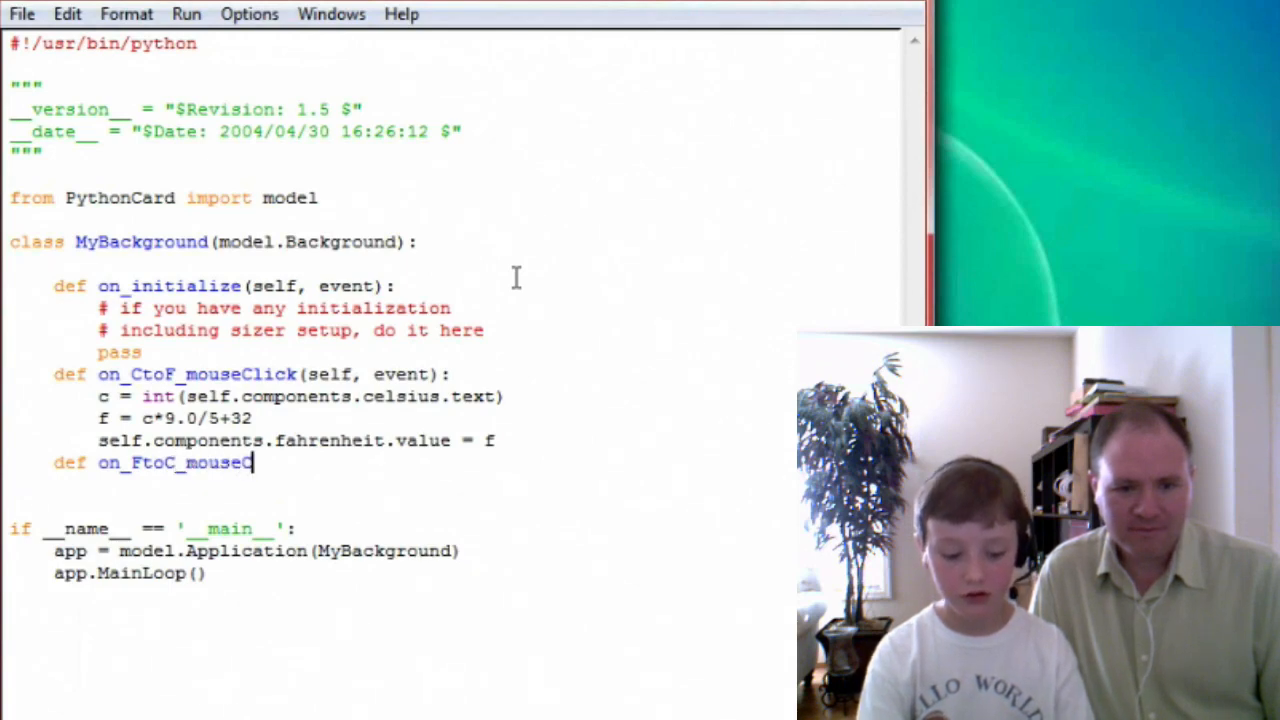
pyautogui.write('Click(')
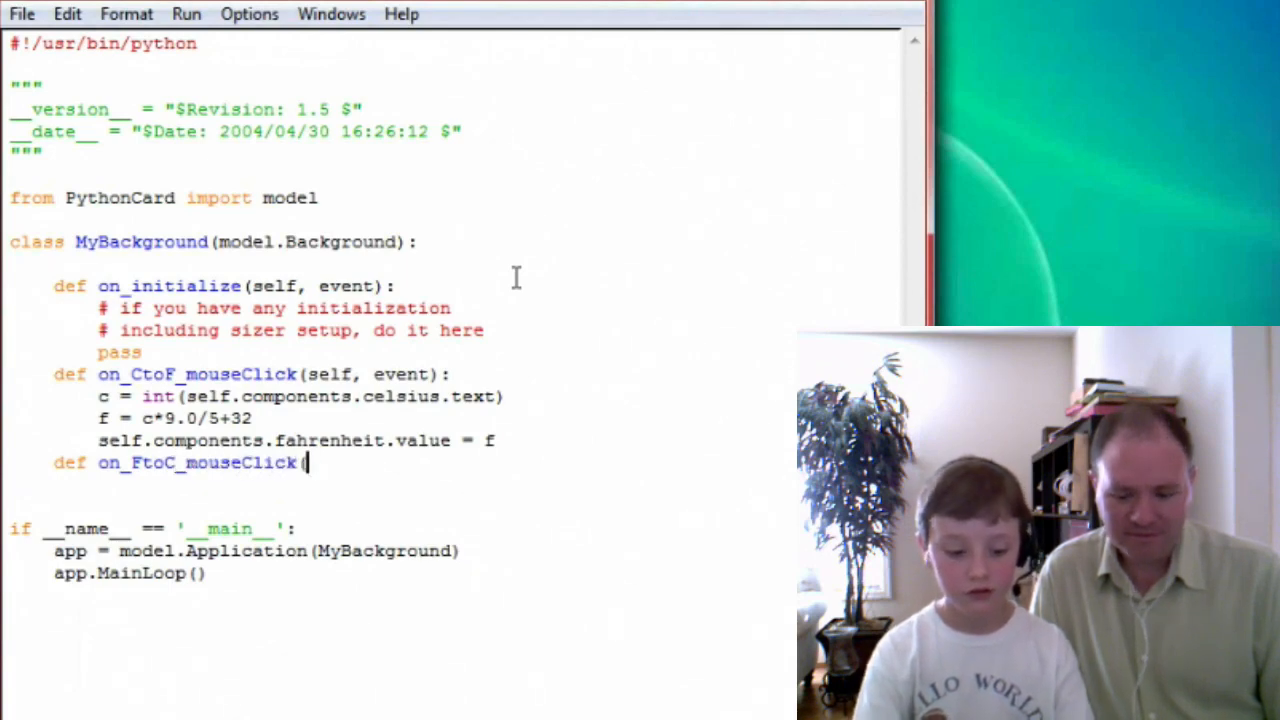
pyautogui.write('self, ev')
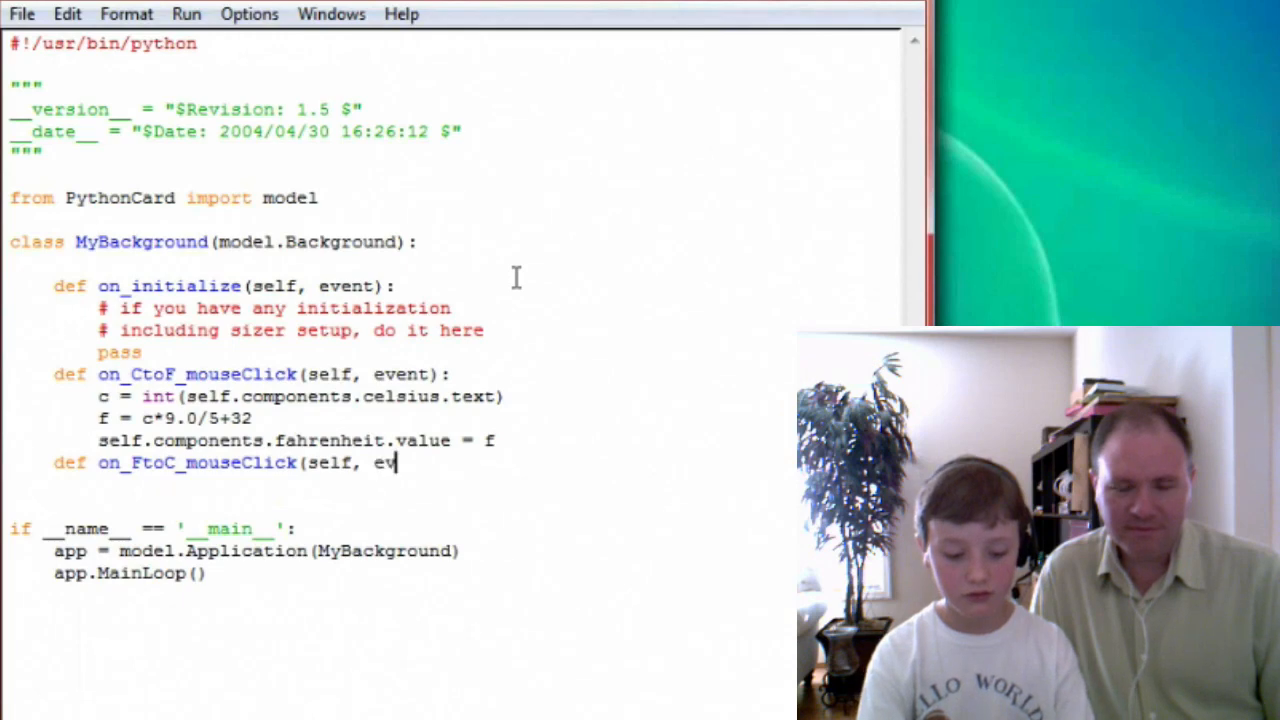
pyautogui.write('ent')
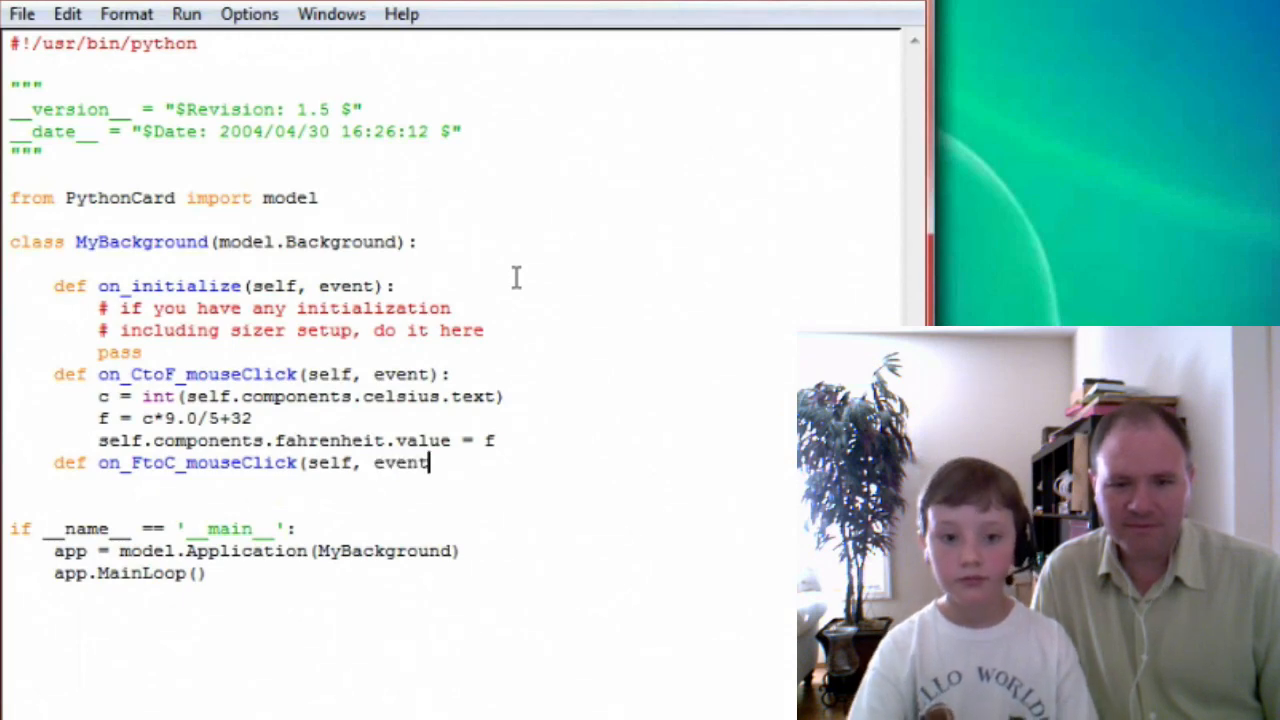
pyautogui.click(0, 5)
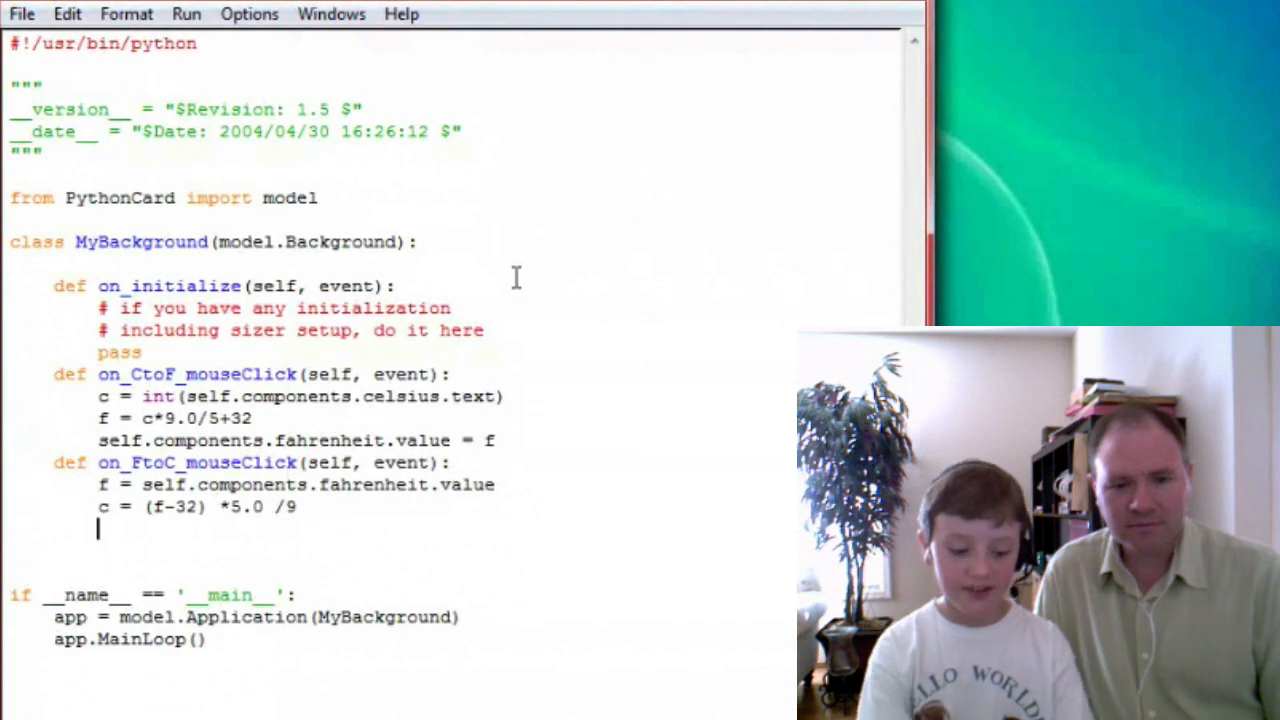
# Finish the handler with self.components.celsius.text = str(c).
pyautogui.write('self.com')
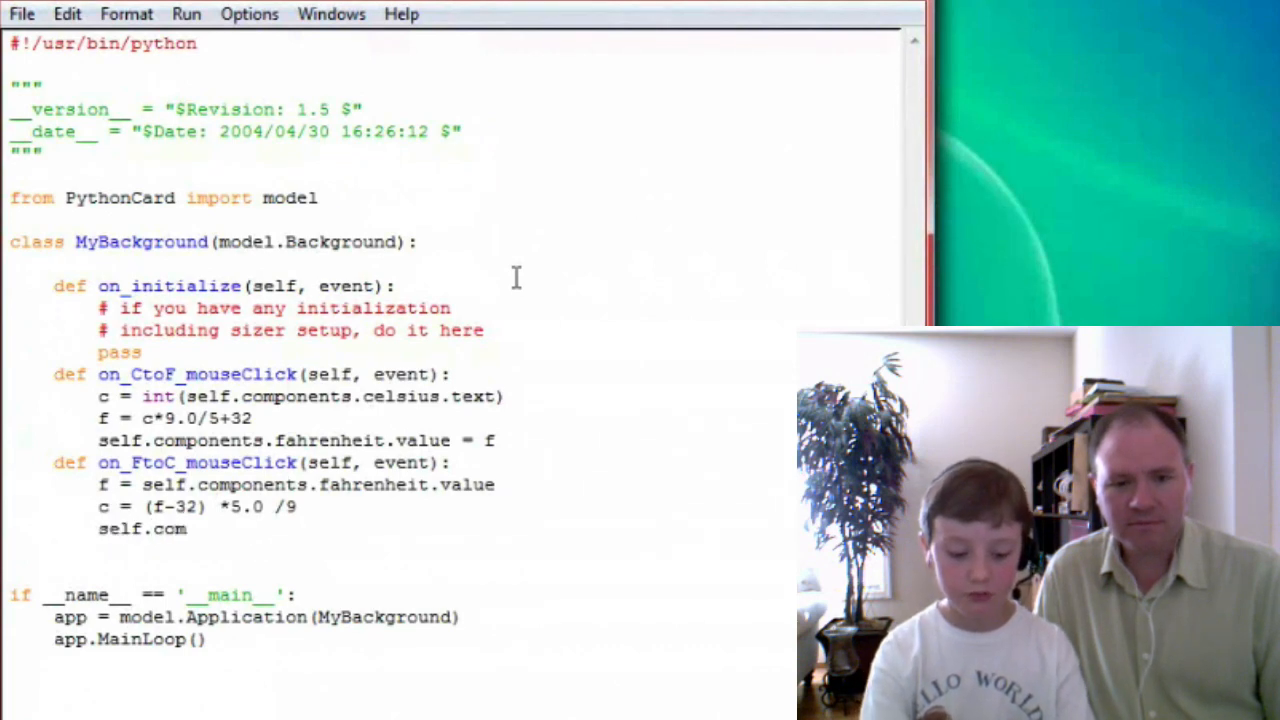
pyautogui.write('ponents.ce')
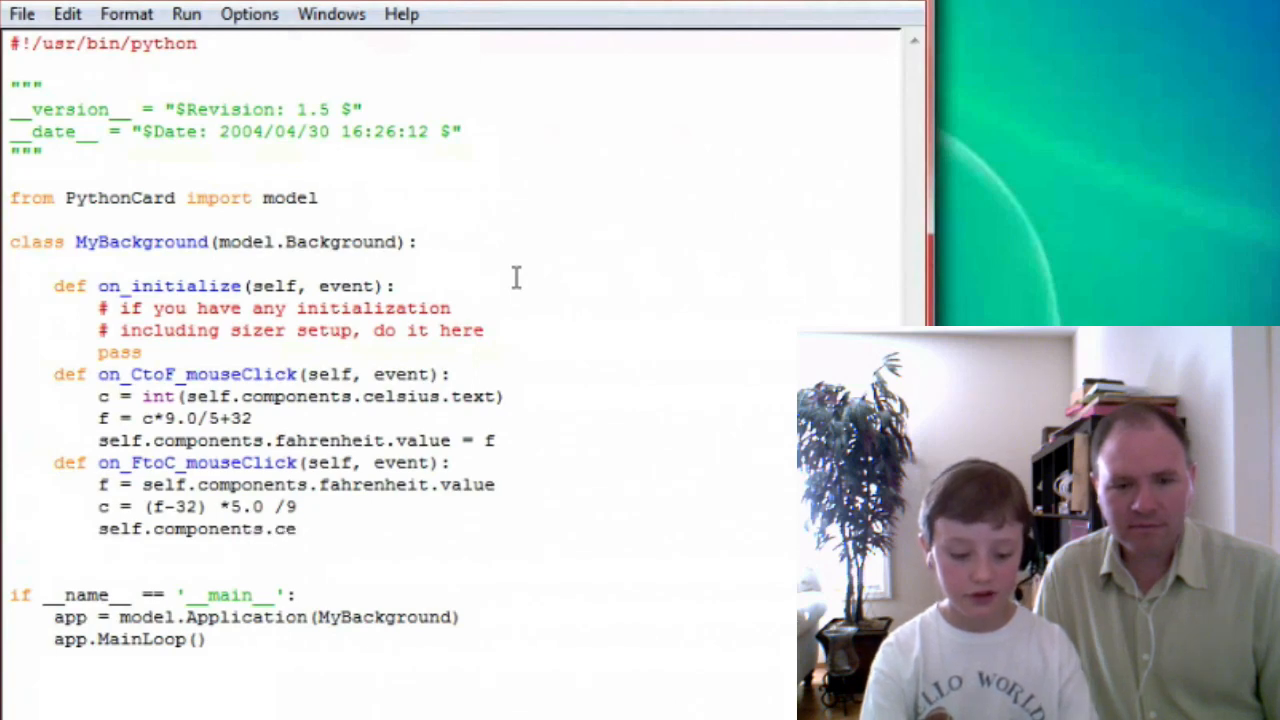
pyautogui.write('lsius.text =')
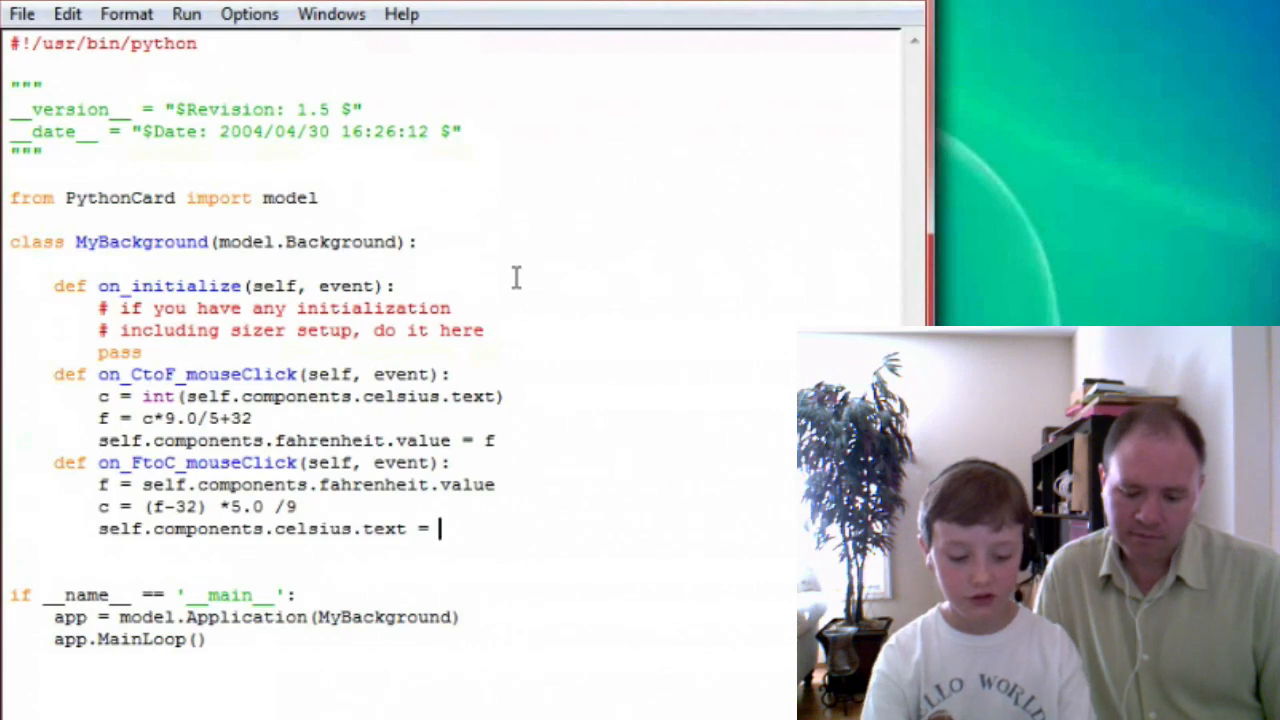
pyautogui.write('str(c)')
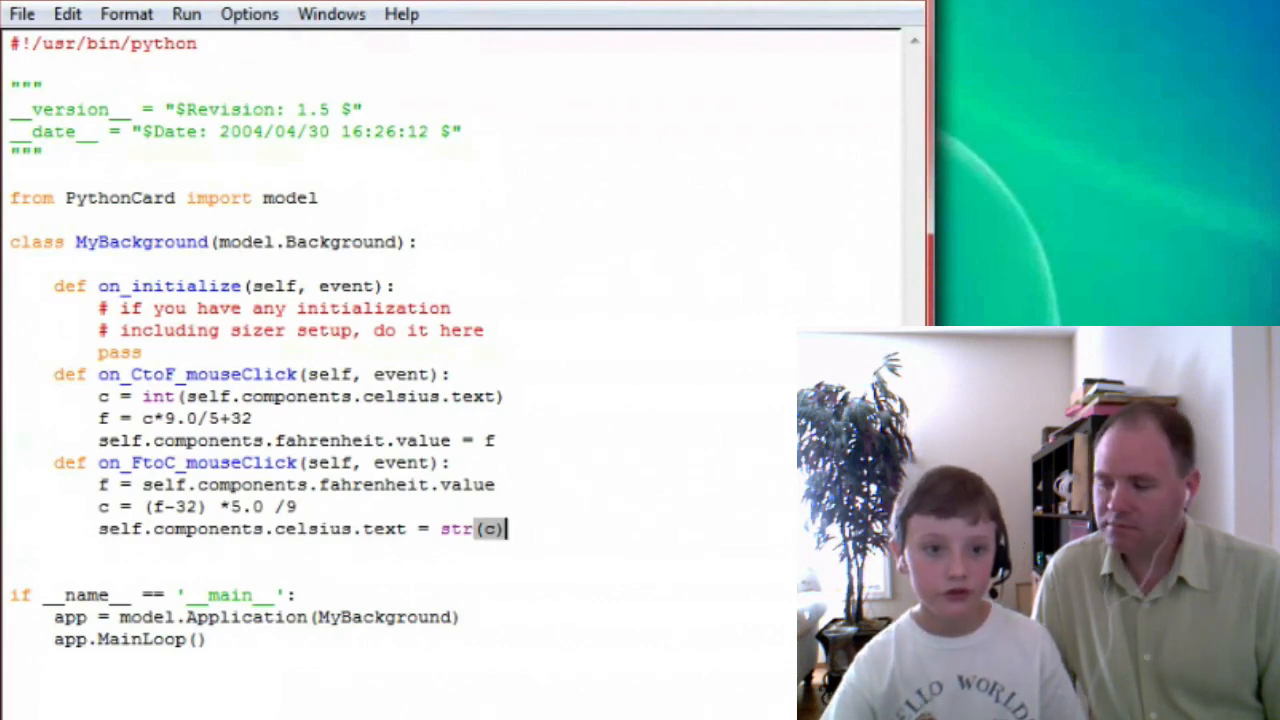
# Run tempconv and convert 52 Fahrenheit to Celsius, showing 11.1111111111.
pyautogui.click(21, 13)
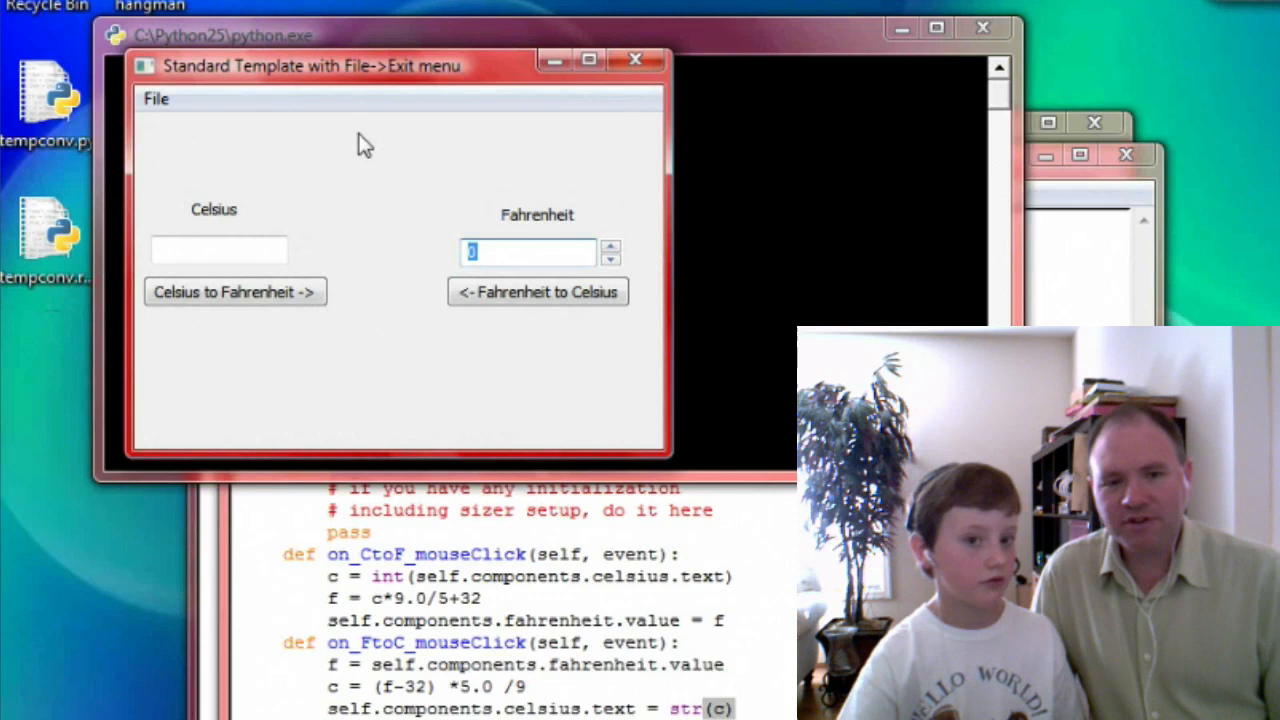
pyautogui.write('53')
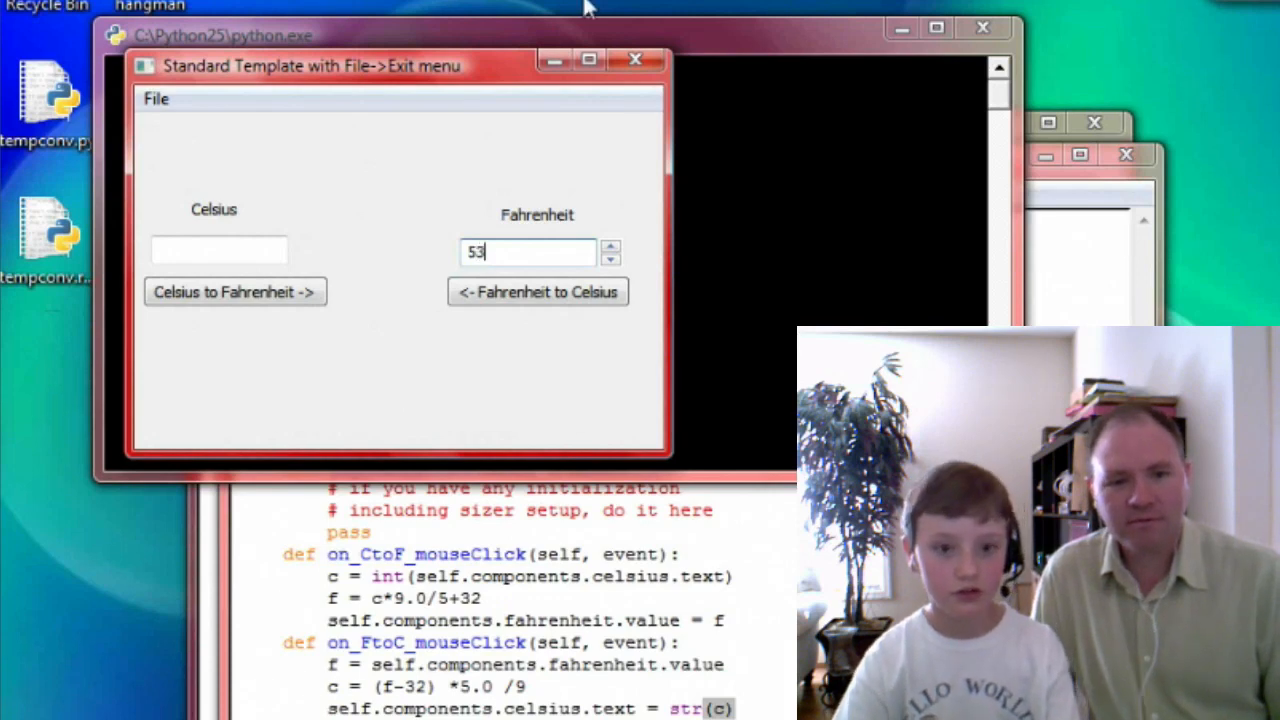
pyautogui.click(610, 258)
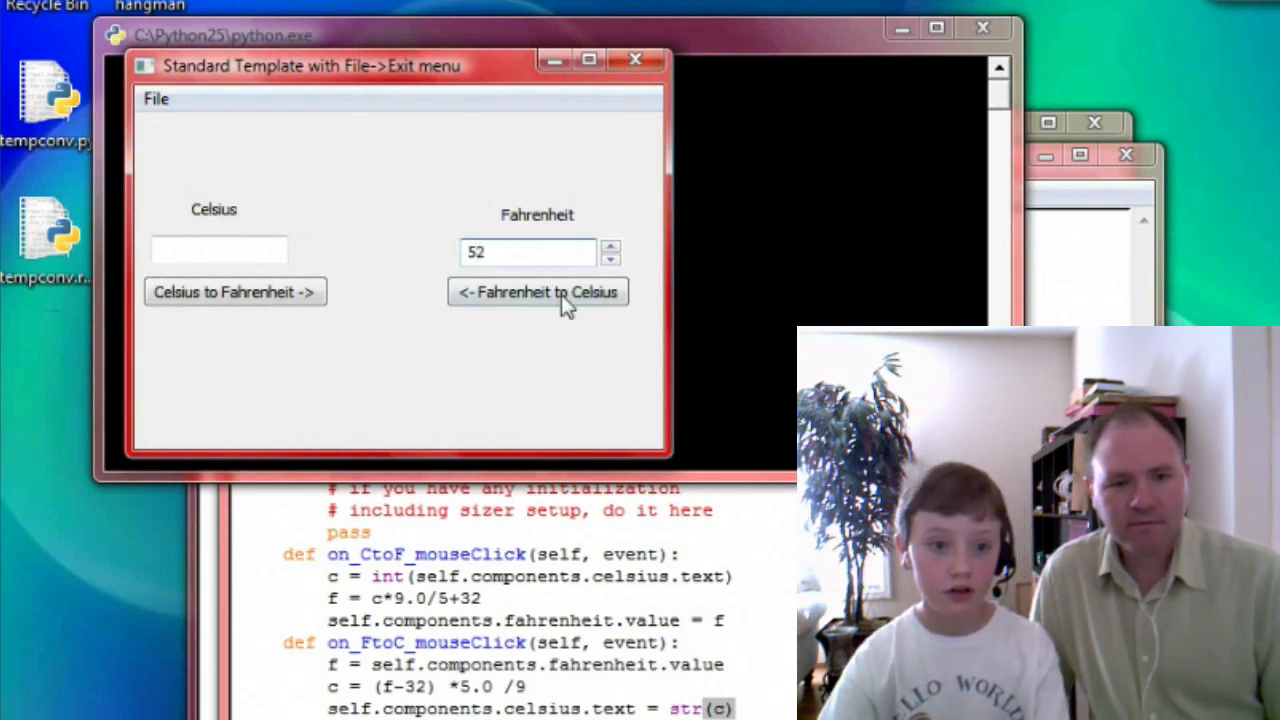
pyautogui.click(537, 291)
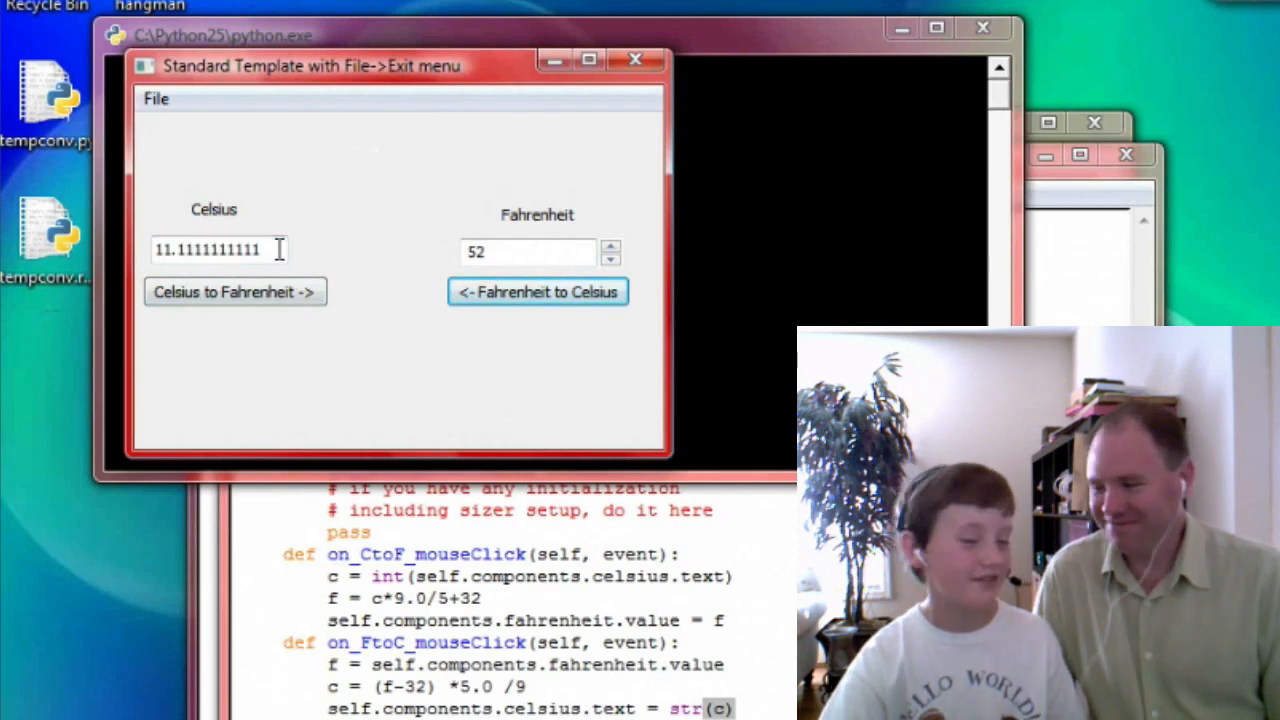
pyautogui.moveTo(730, 100)
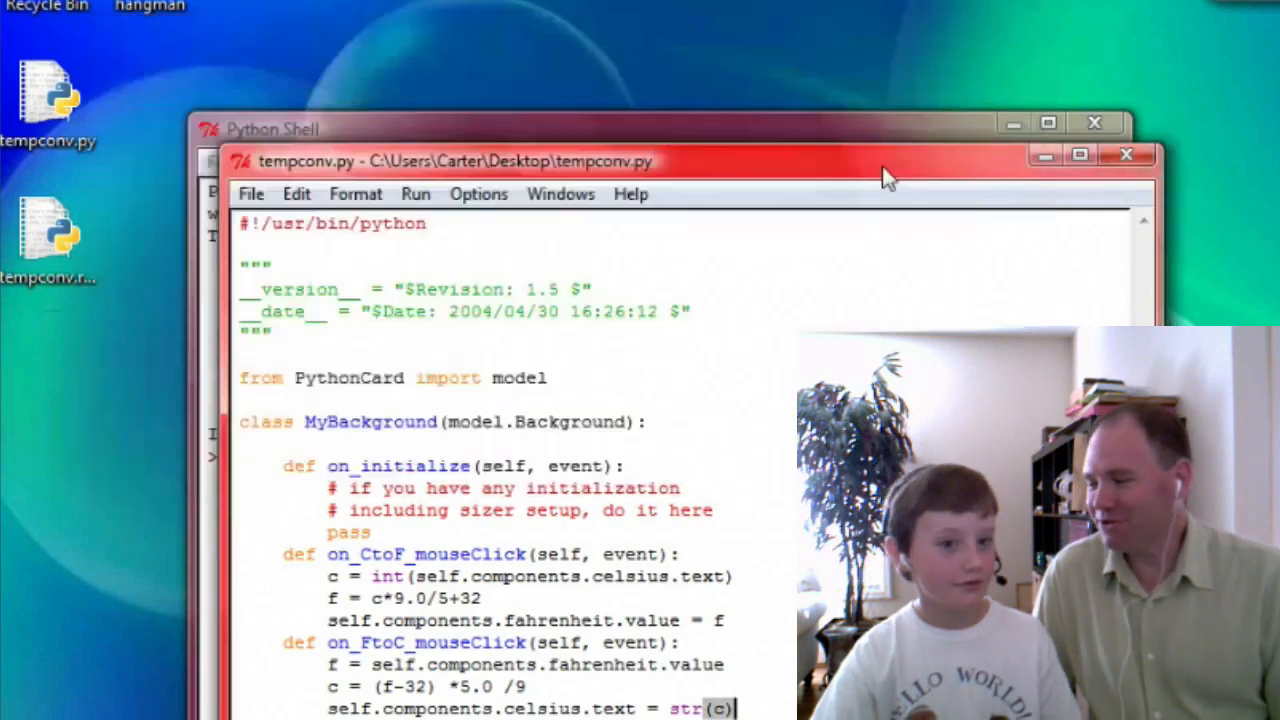
pyautogui.moveTo(1127, 156)
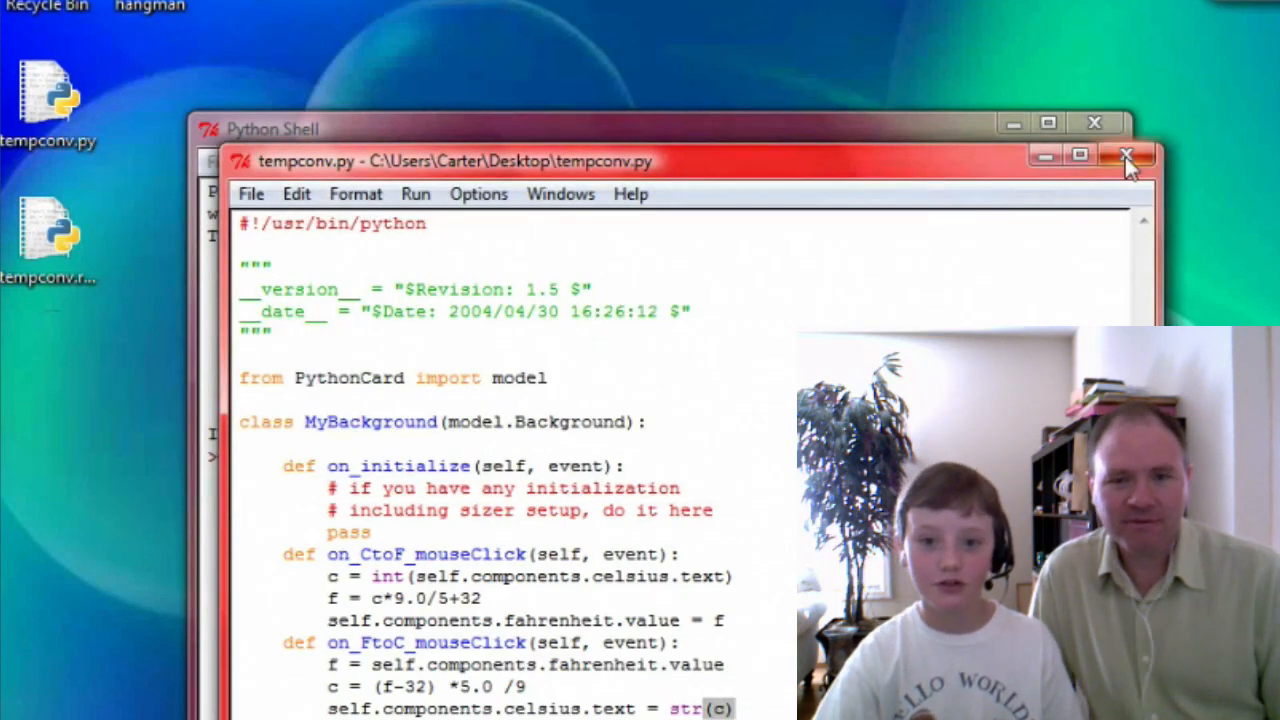
# Close the tempconv source, guess q and e in Hangman, then close the game.
pyautogui.click(1127, 156)
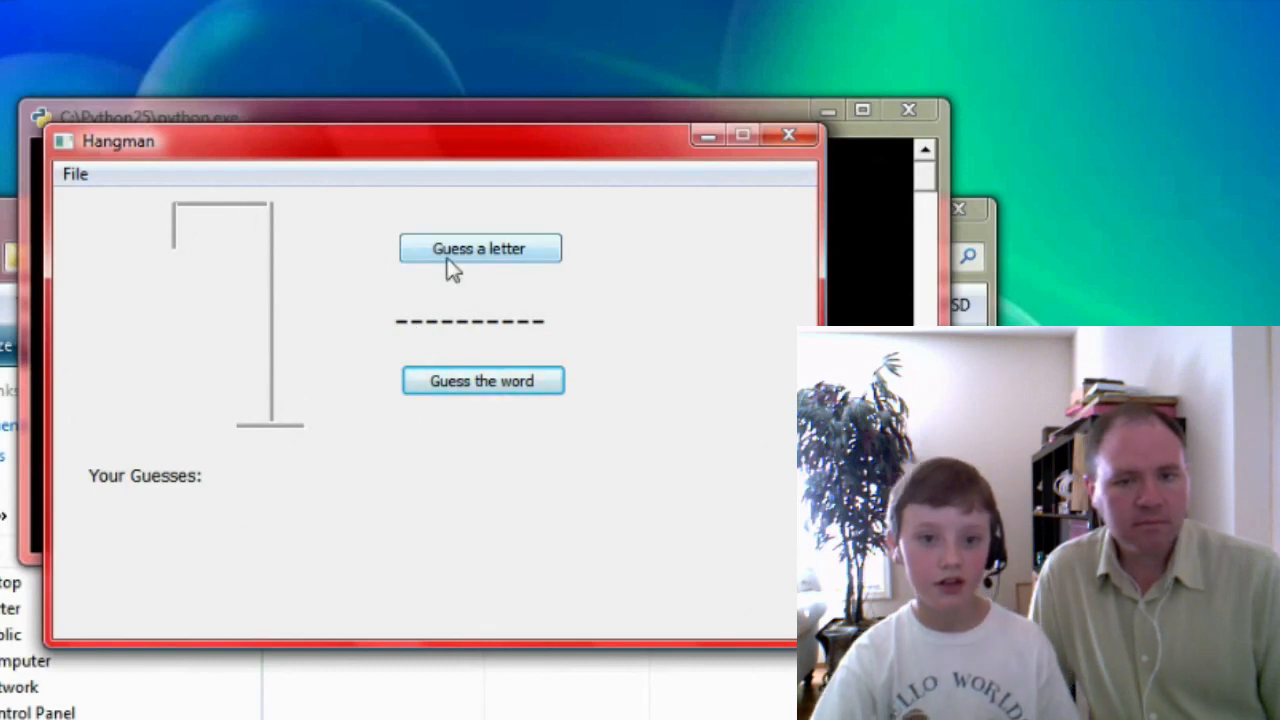
pyautogui.click(480, 248)
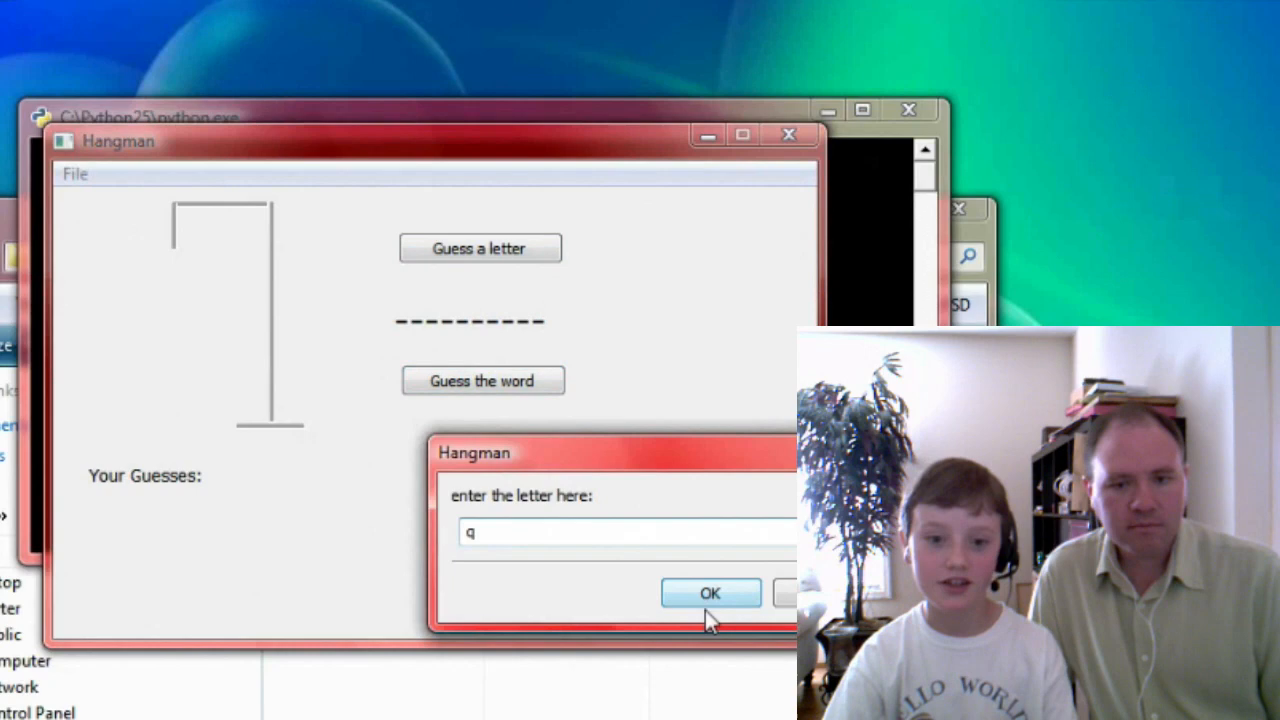
pyautogui.click(710, 593)
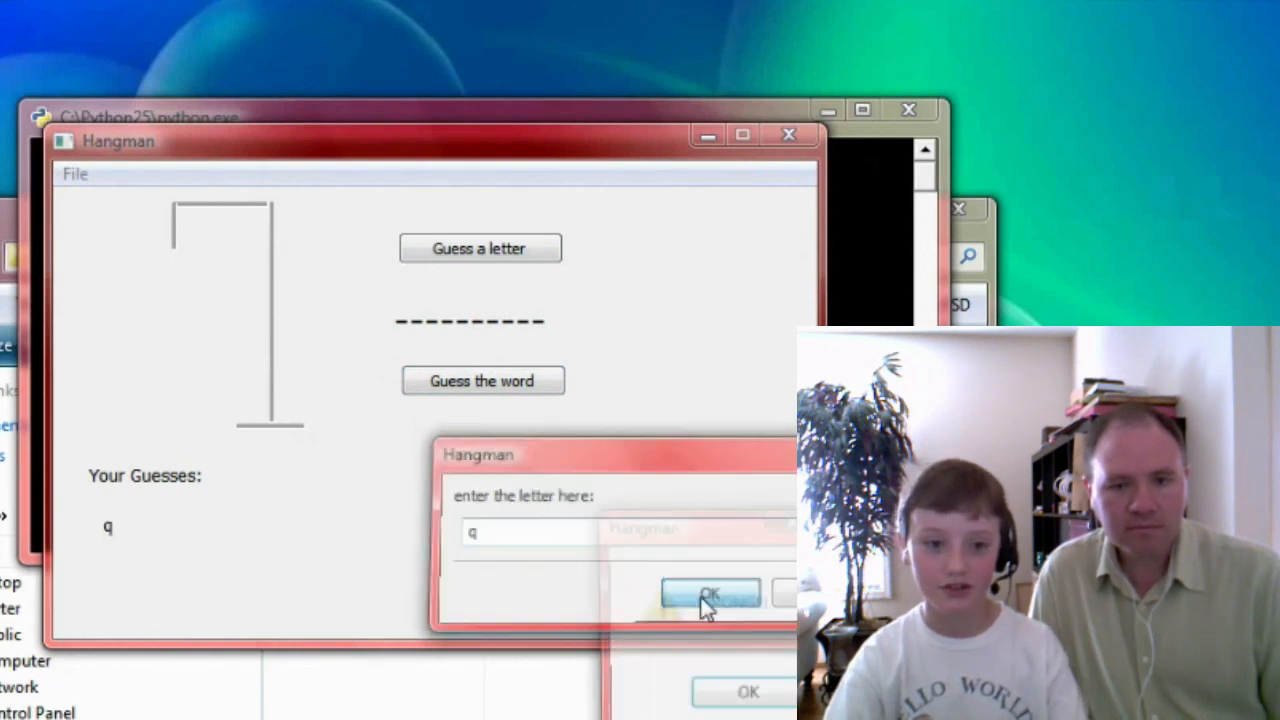
pyautogui.click(710, 595)
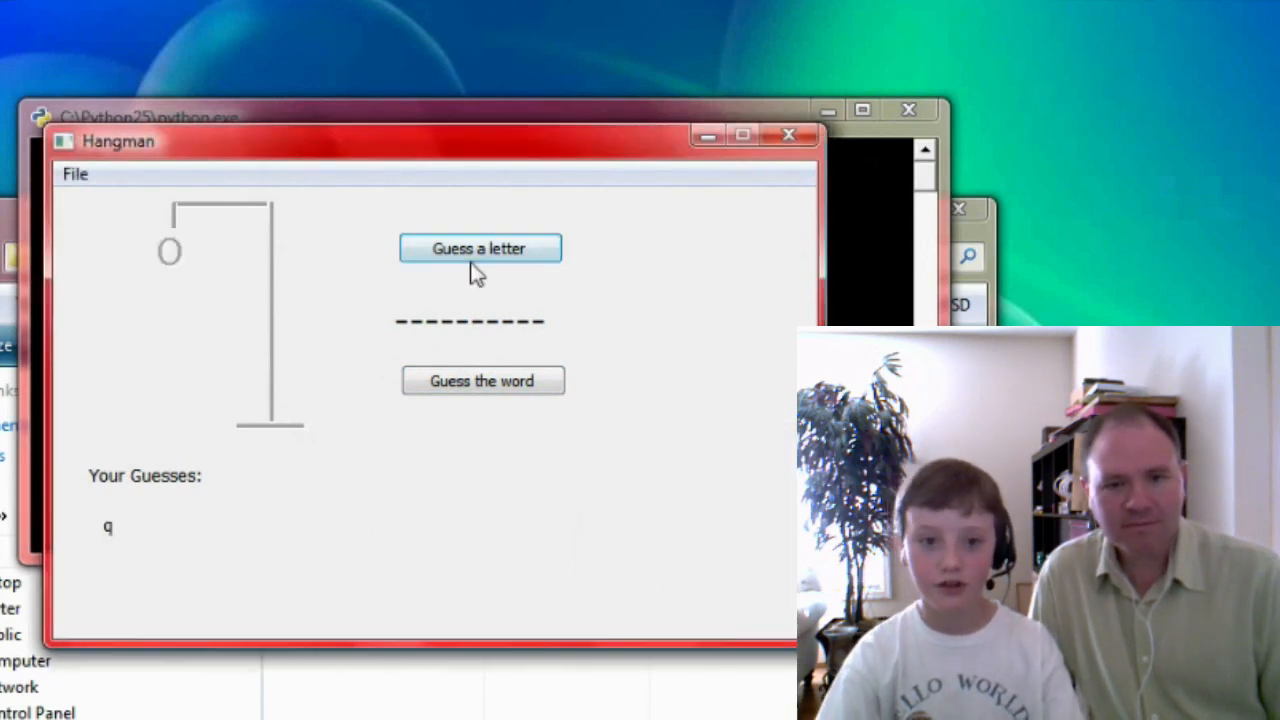
pyautogui.click(480, 248)
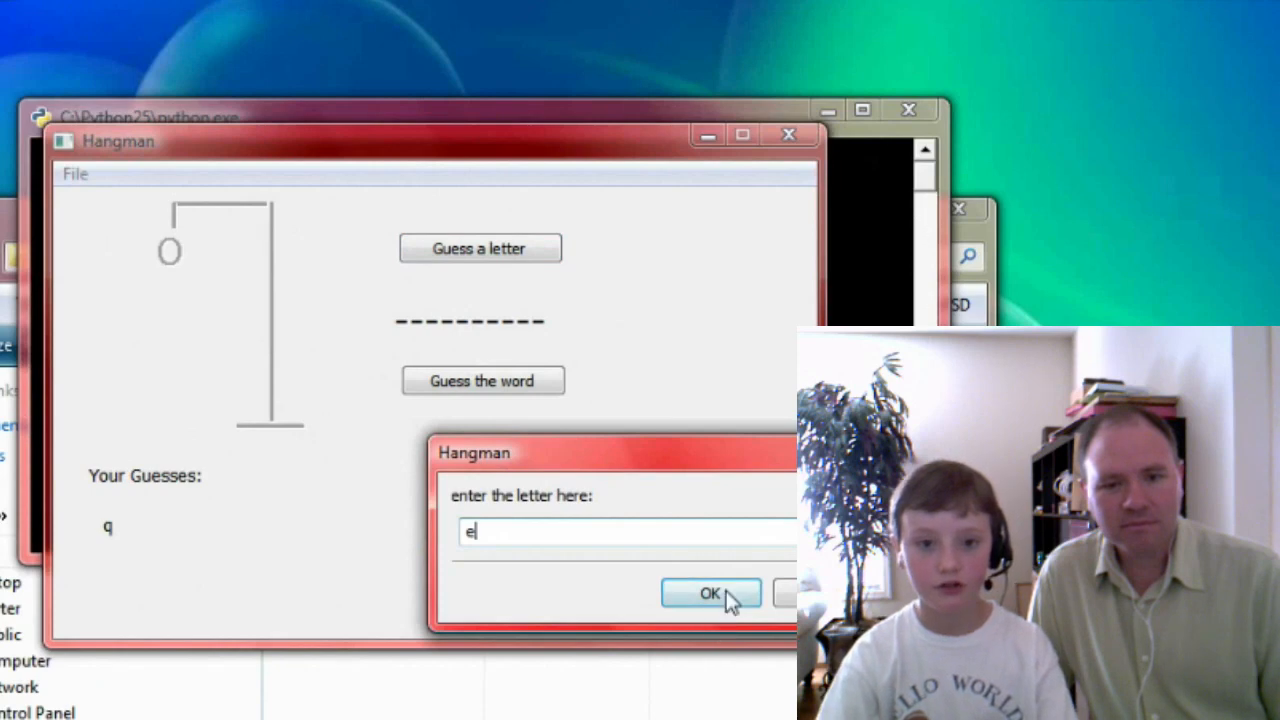
pyautogui.click(710, 593)
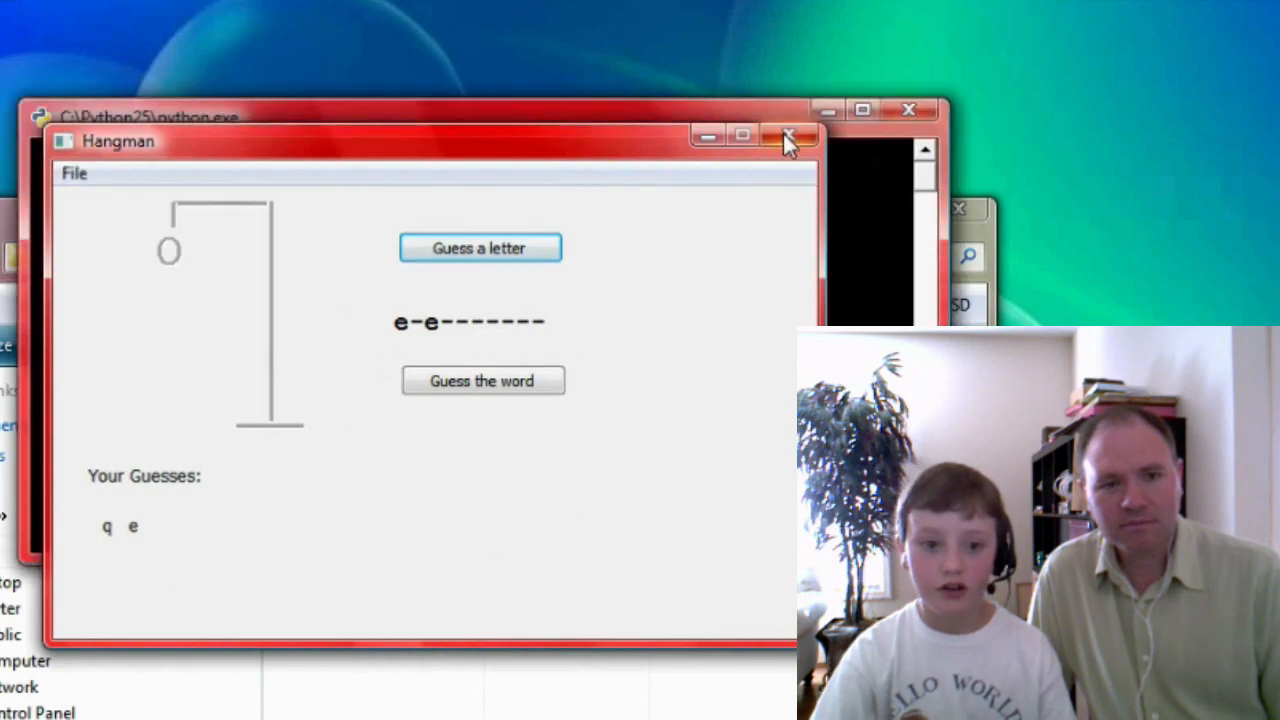
pyautogui.click(791, 137)
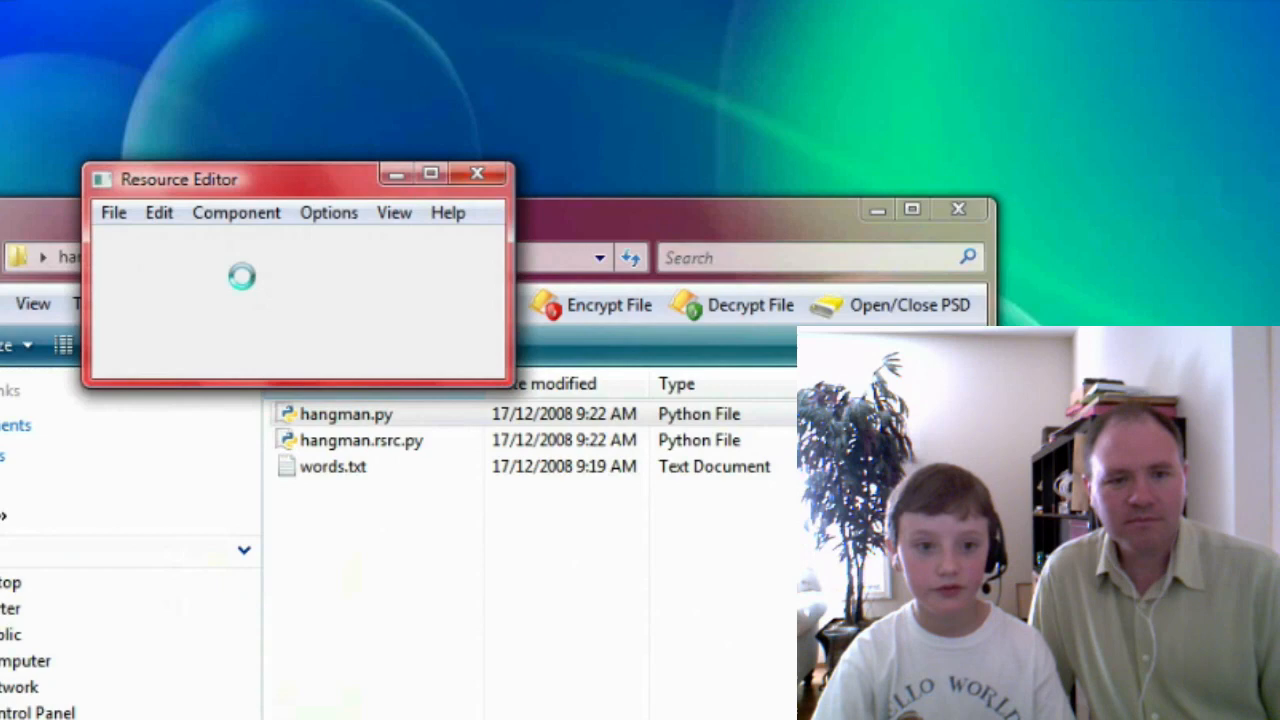
# Open hangman.rsrc.py from the hangman folder through File > Open.
pyautogui.click(113, 212)
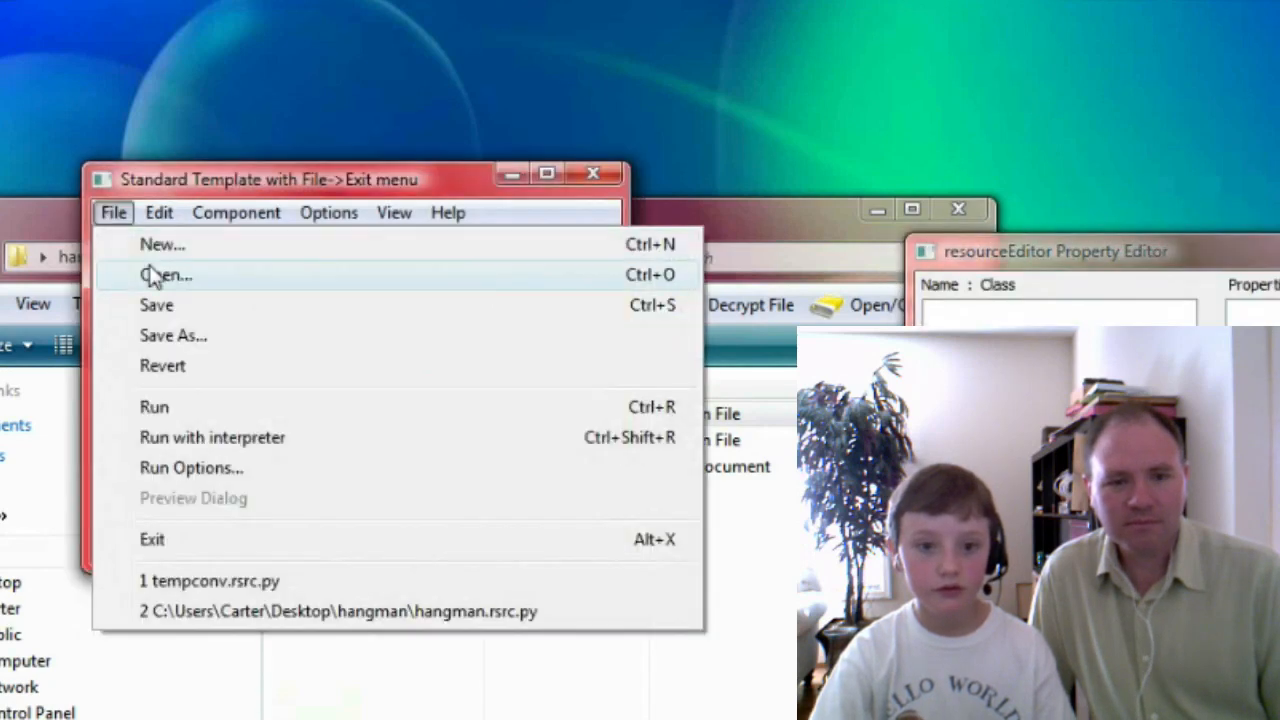
pyautogui.click(166, 275)
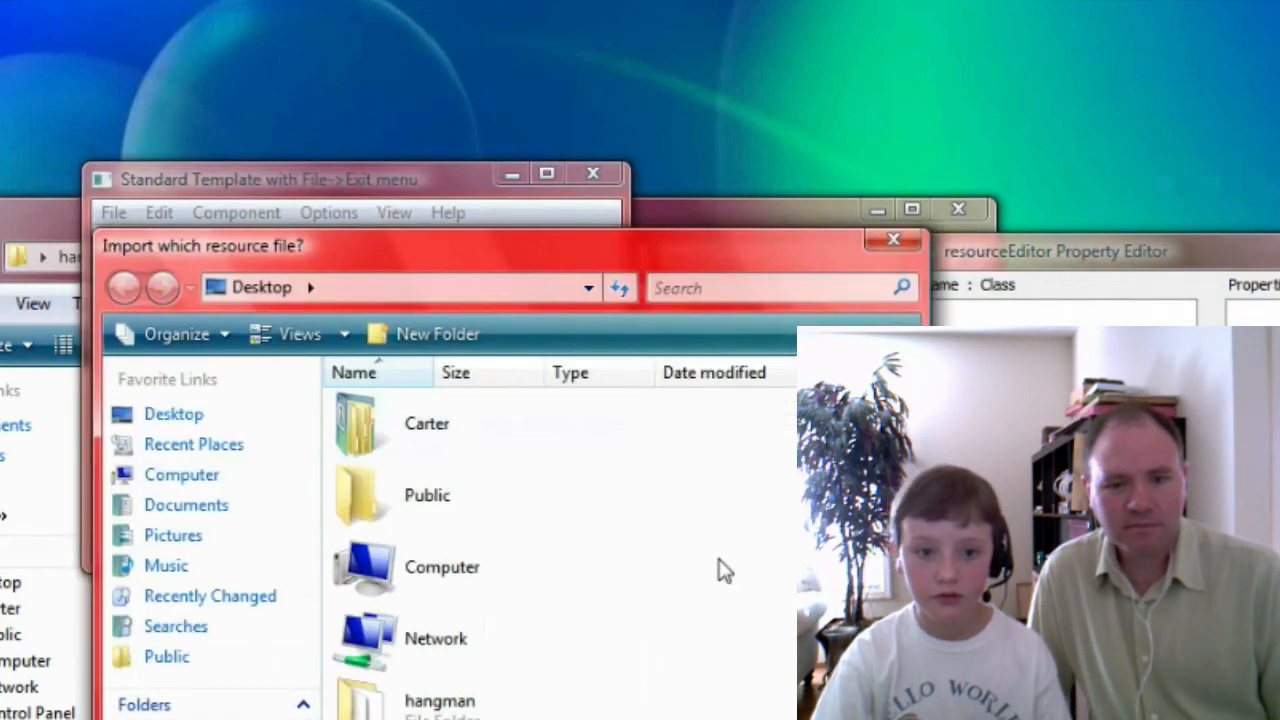
pyautogui.doubleClick(438, 700)
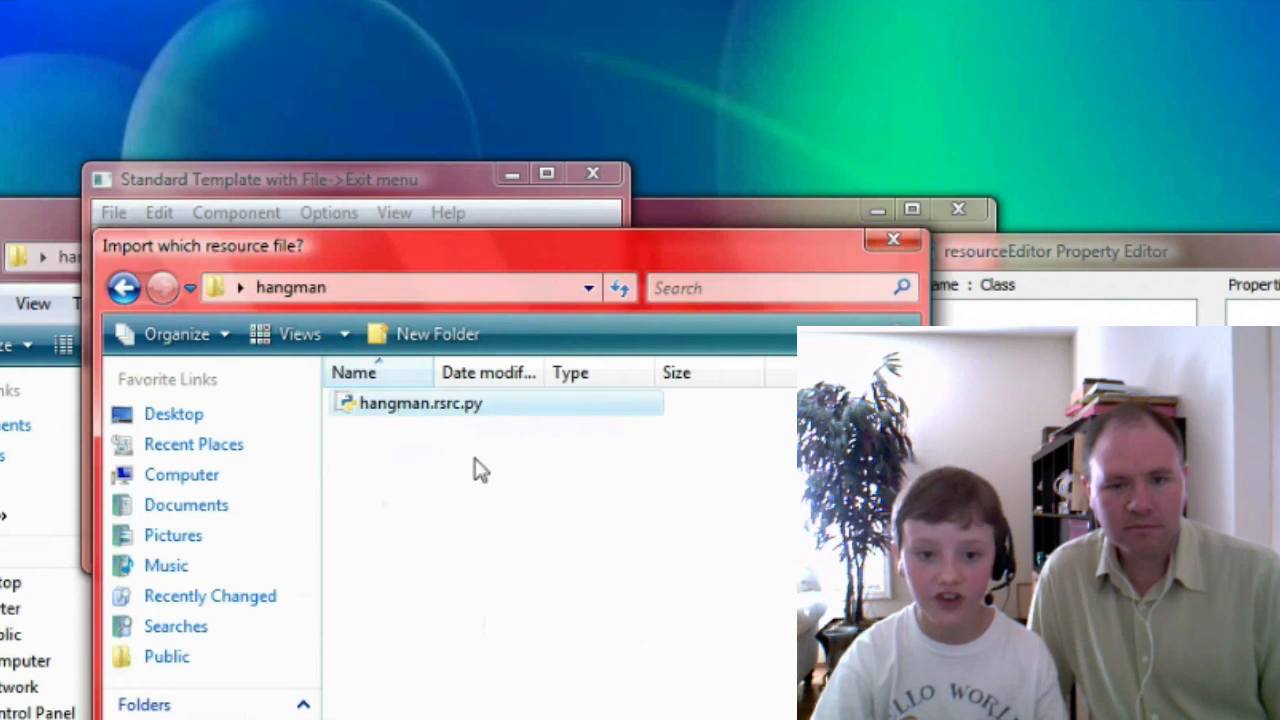
pyautogui.doubleClick(413, 403)
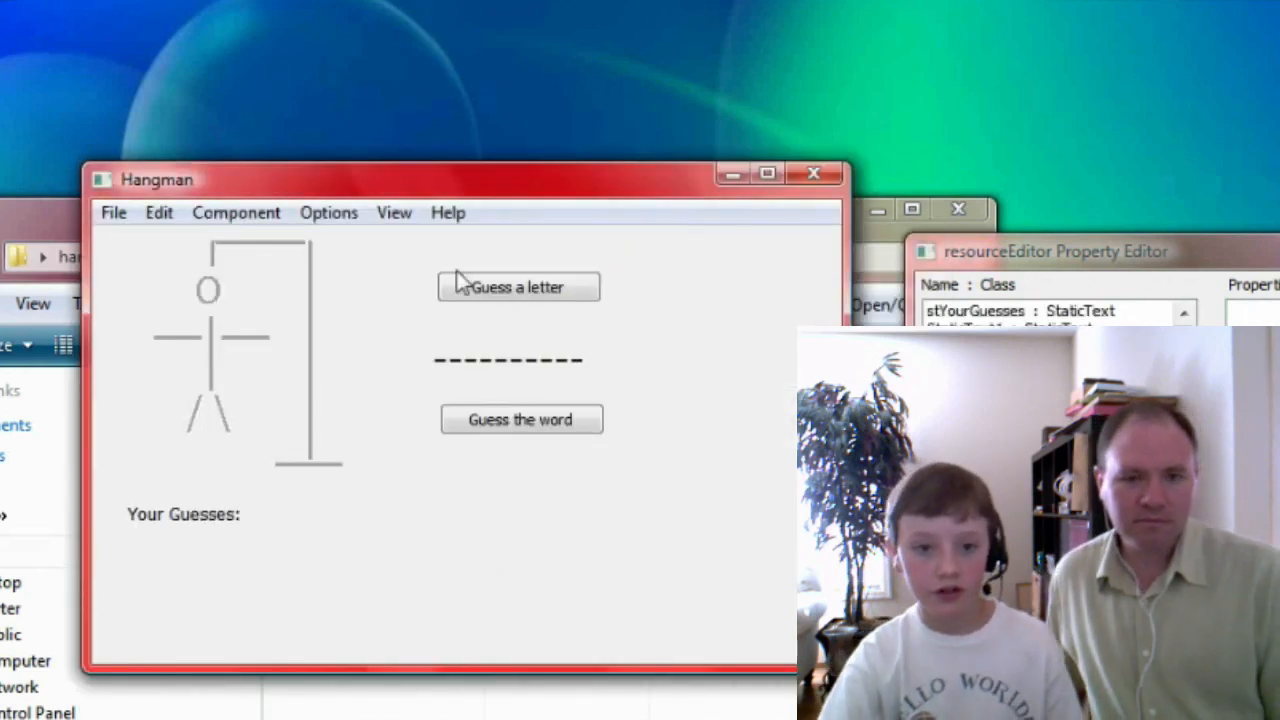
pyautogui.moveTo(480, 465)
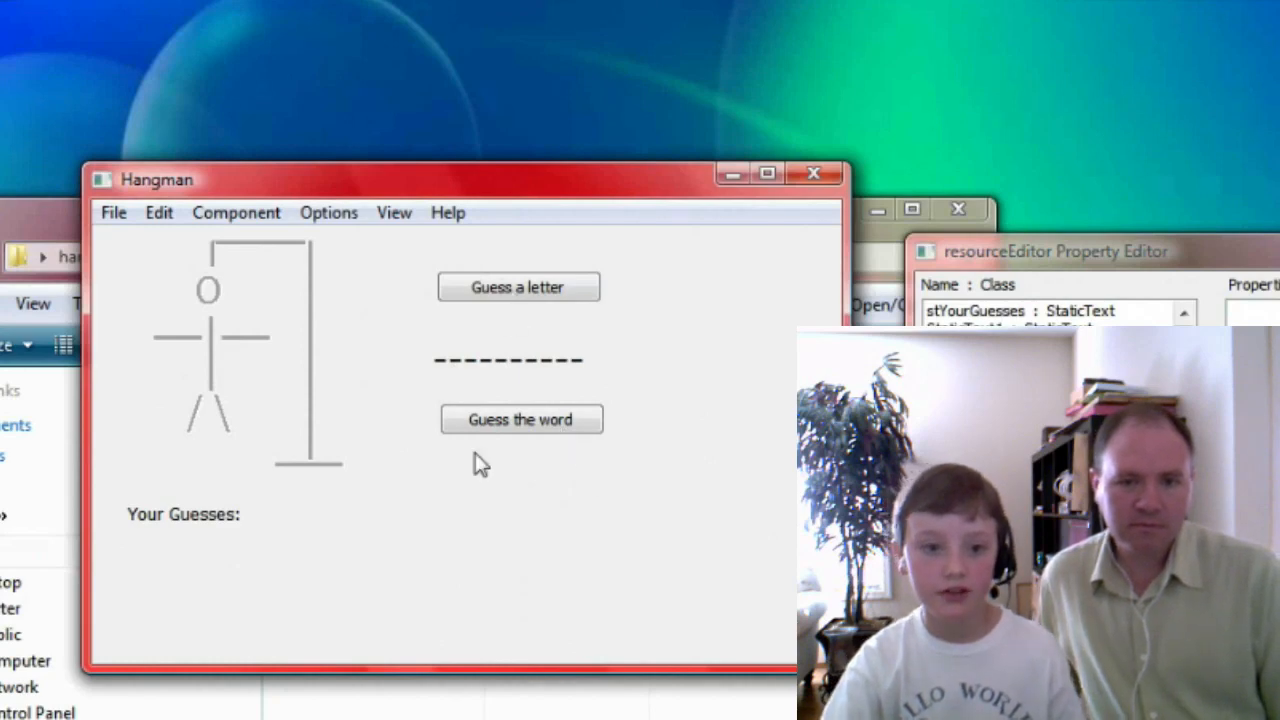
pyautogui.moveTo(155, 580)
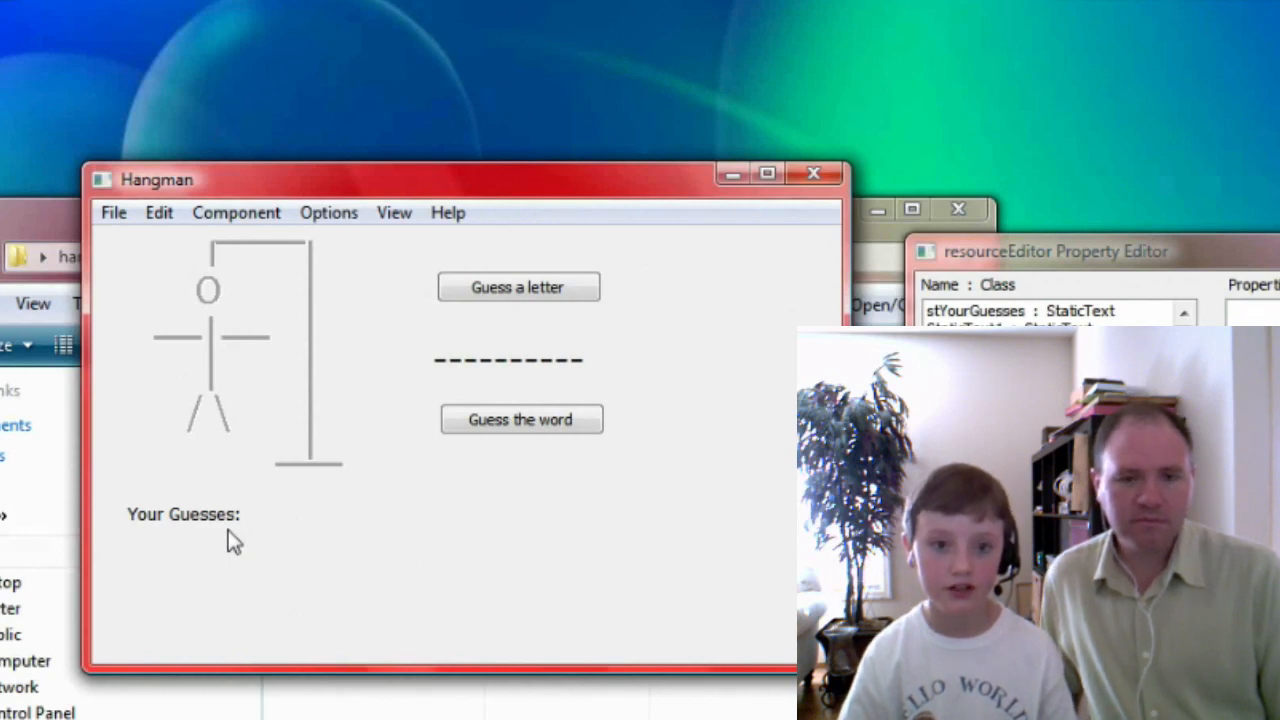
pyautogui.moveTo(368, 373)
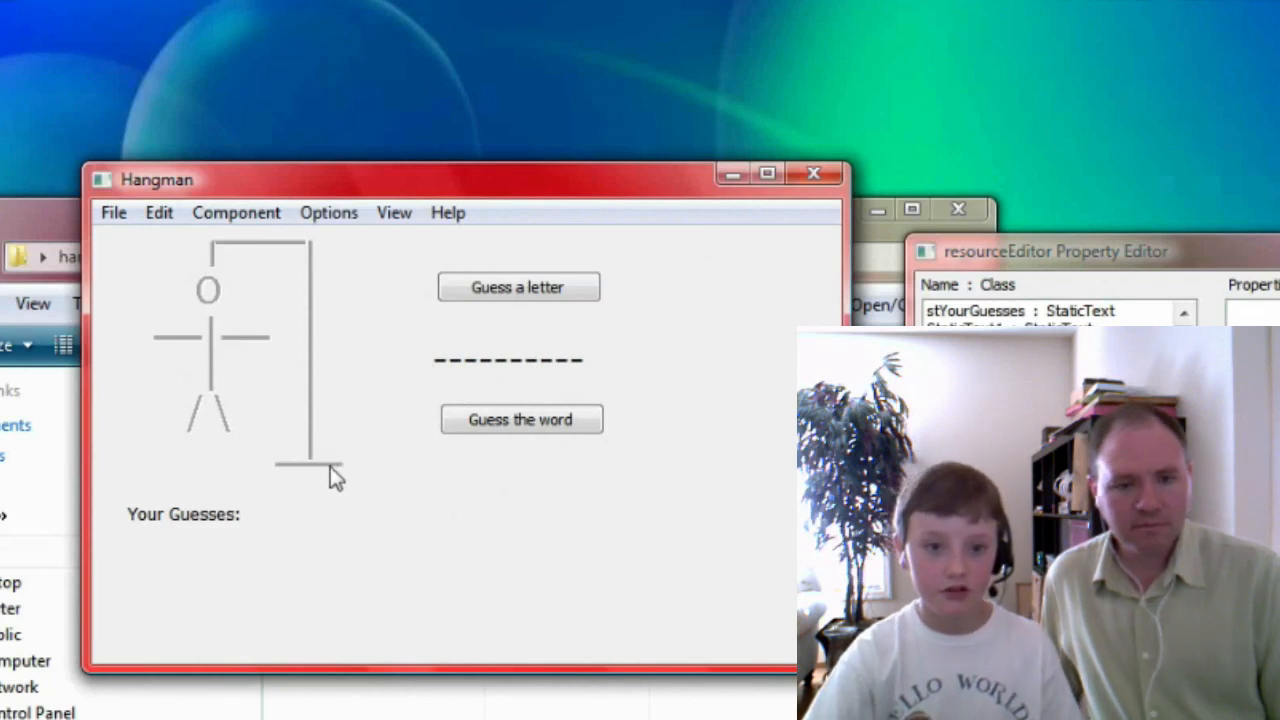
pyautogui.moveTo(210, 285)
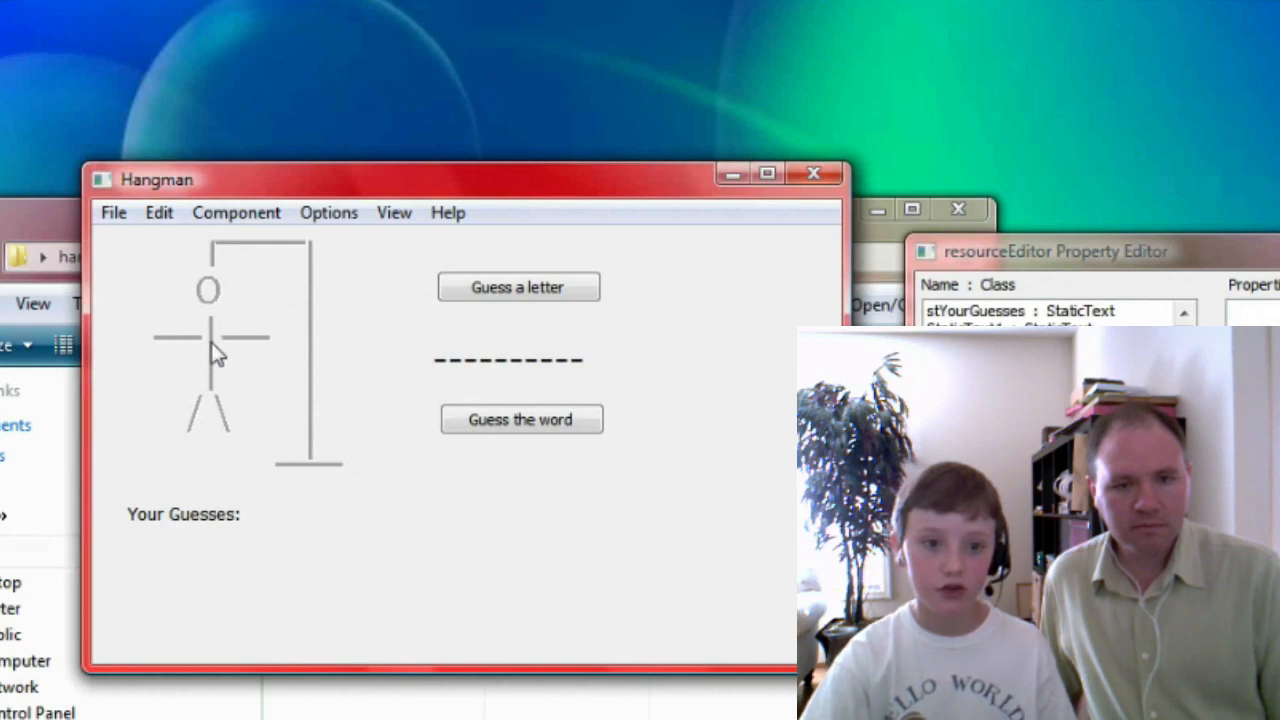
pyautogui.moveTo(225, 420)
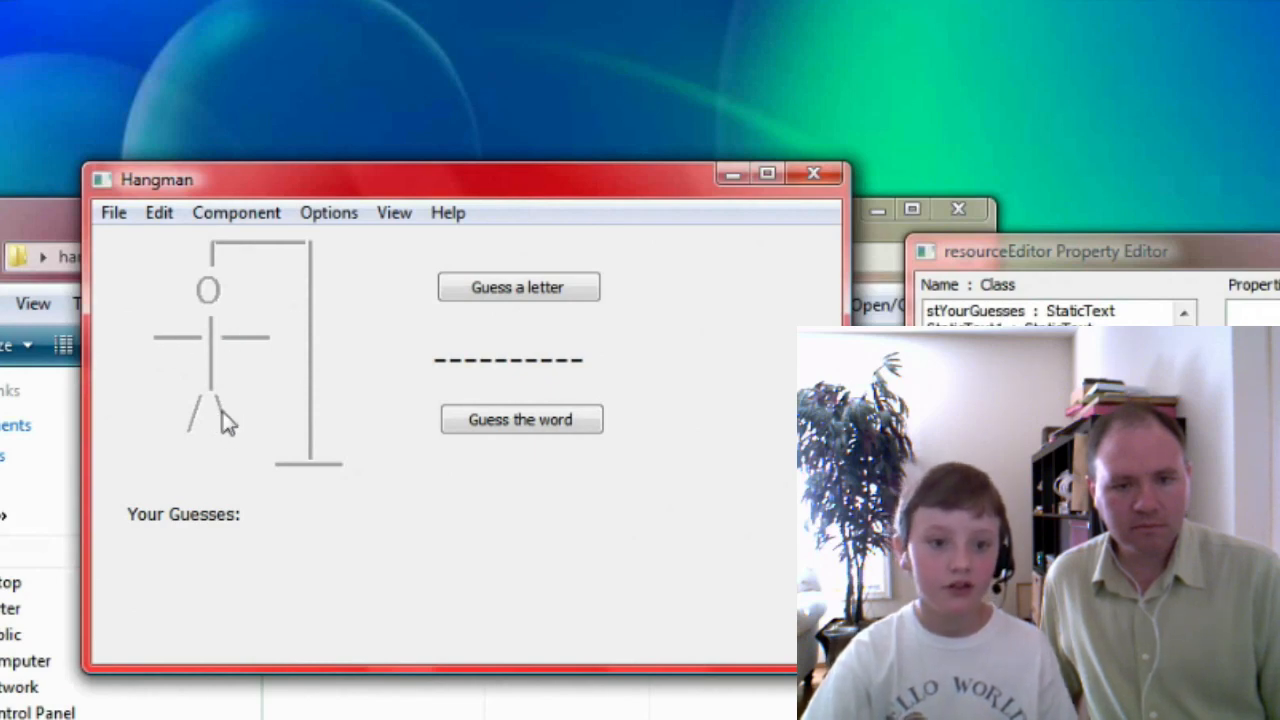
pyautogui.moveTo(245, 424)
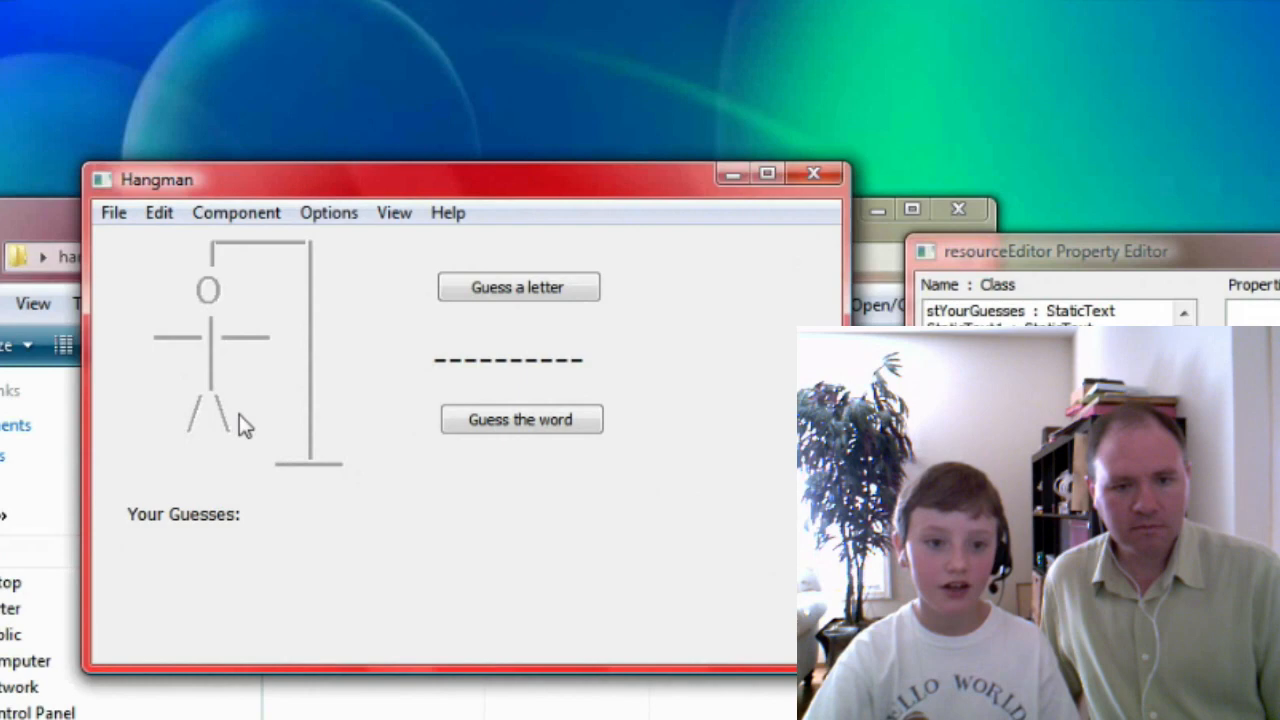
pyautogui.moveTo(237, 432)
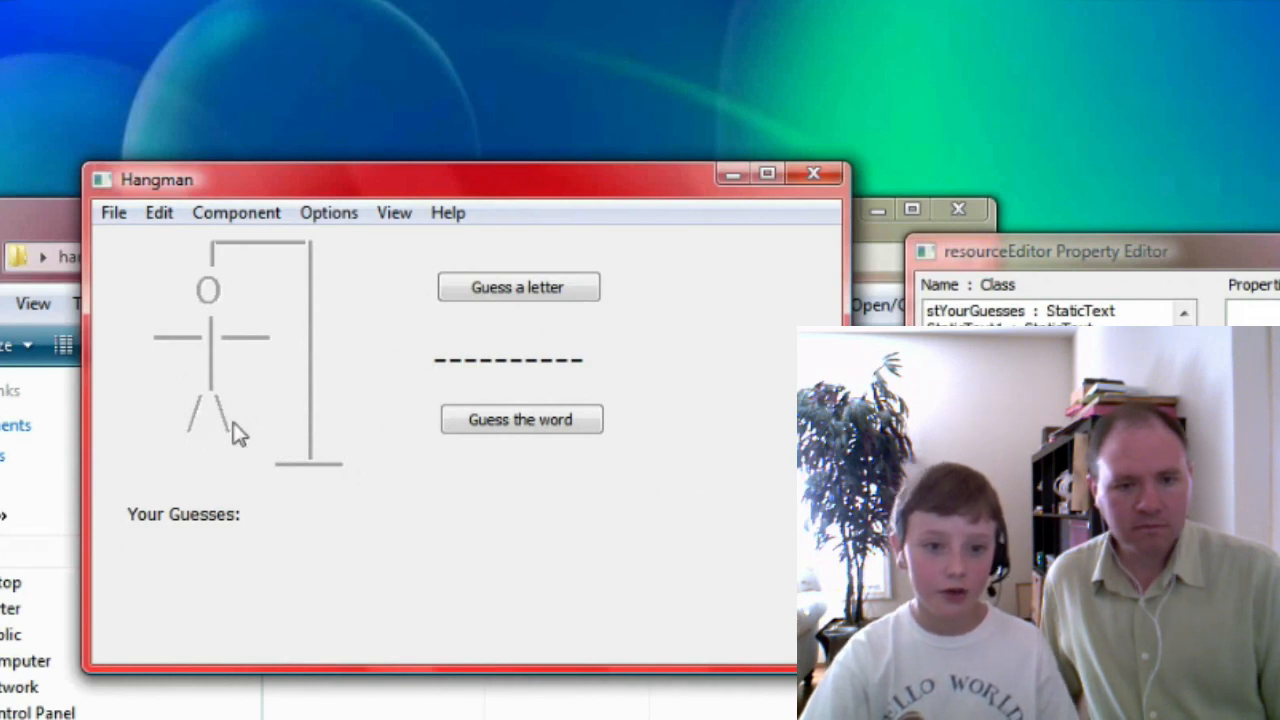
pyautogui.moveTo(217, 333)
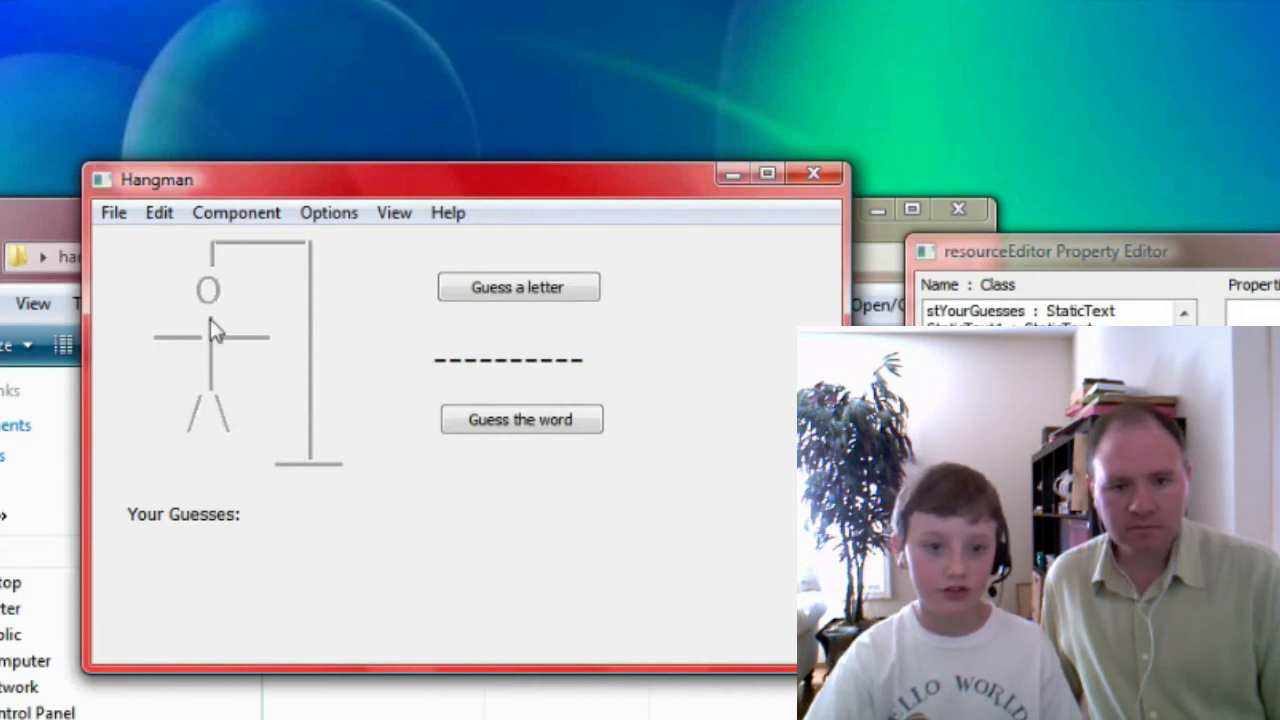